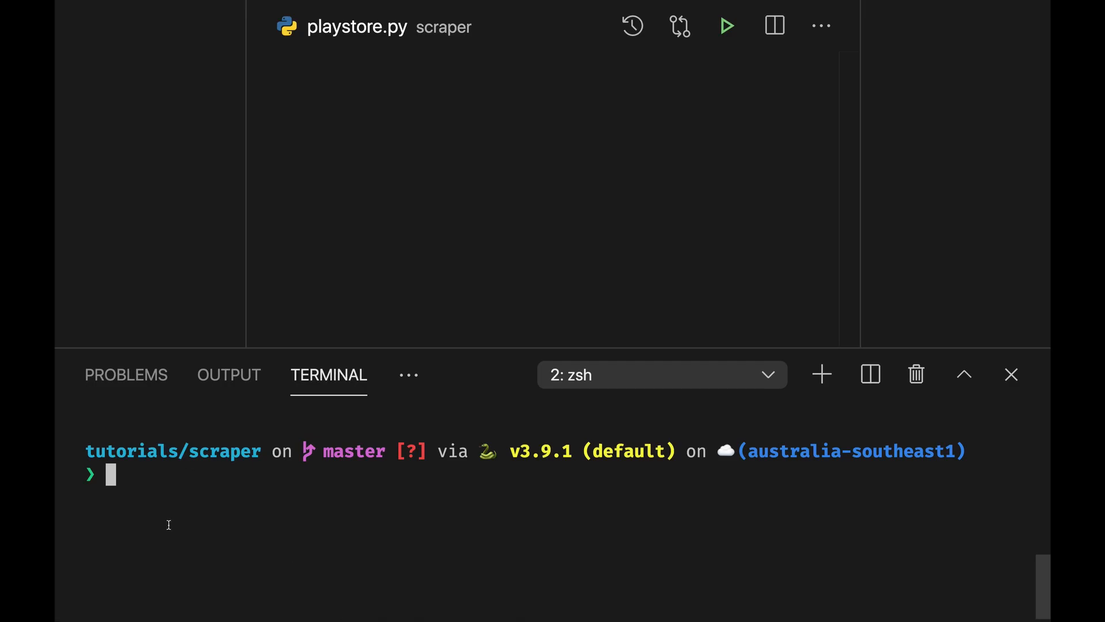
# Run pip install google_play_scraper in the terminal; it reports already satisfied.
pyautogui.write('pip install google_play_scraper')
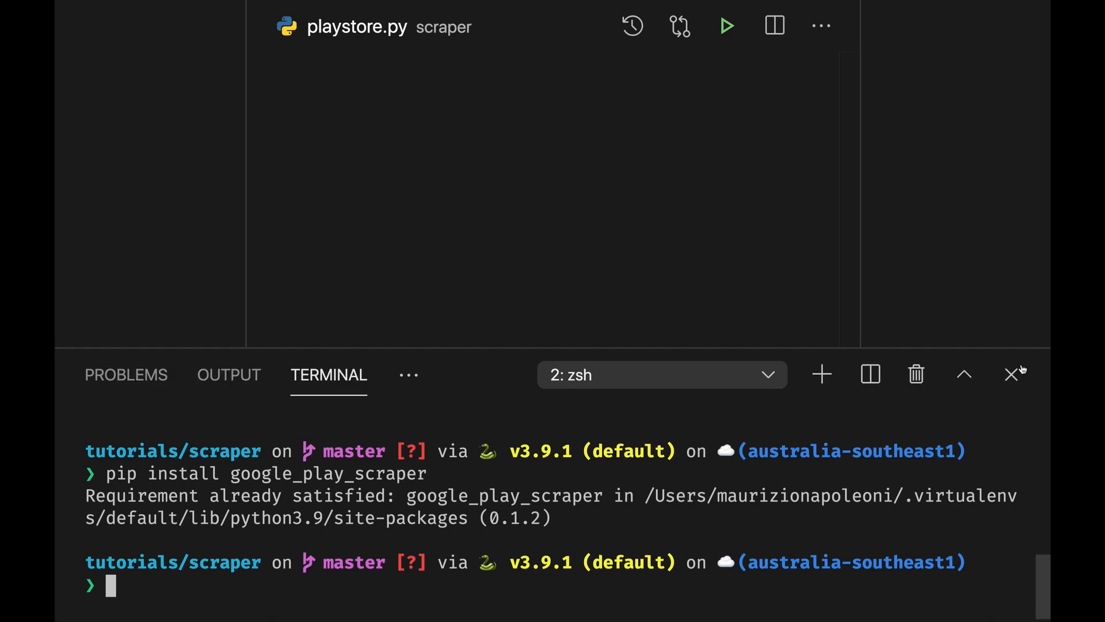
# Hide the terminal and type 'from google_play_store import app' in playstore.py.
pyautogui.click(1012, 375)
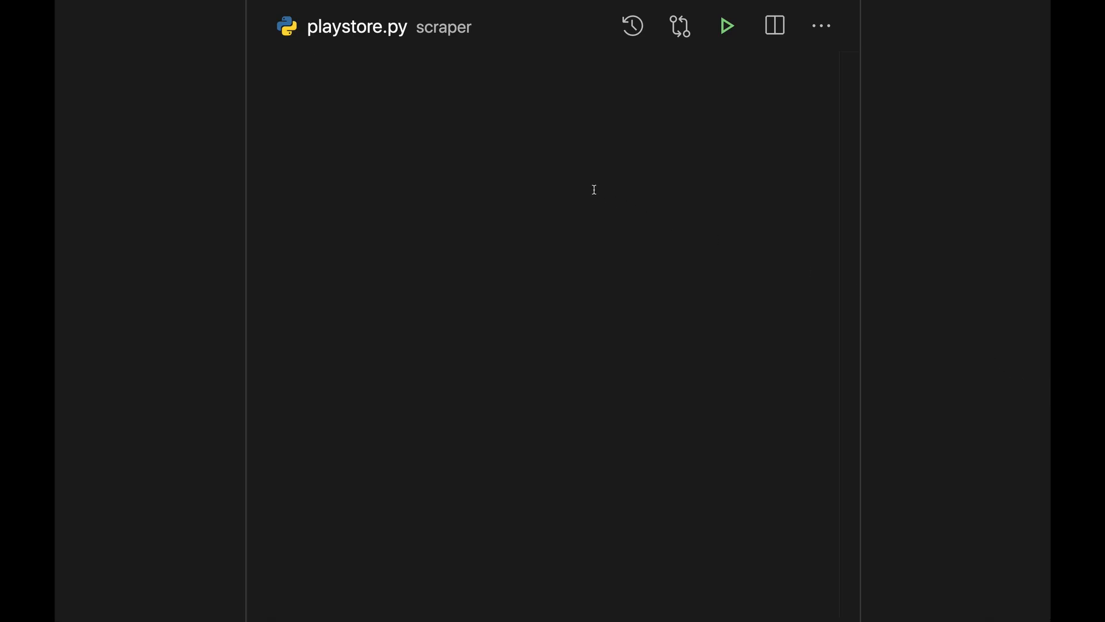
pyautogui.write('from goo')
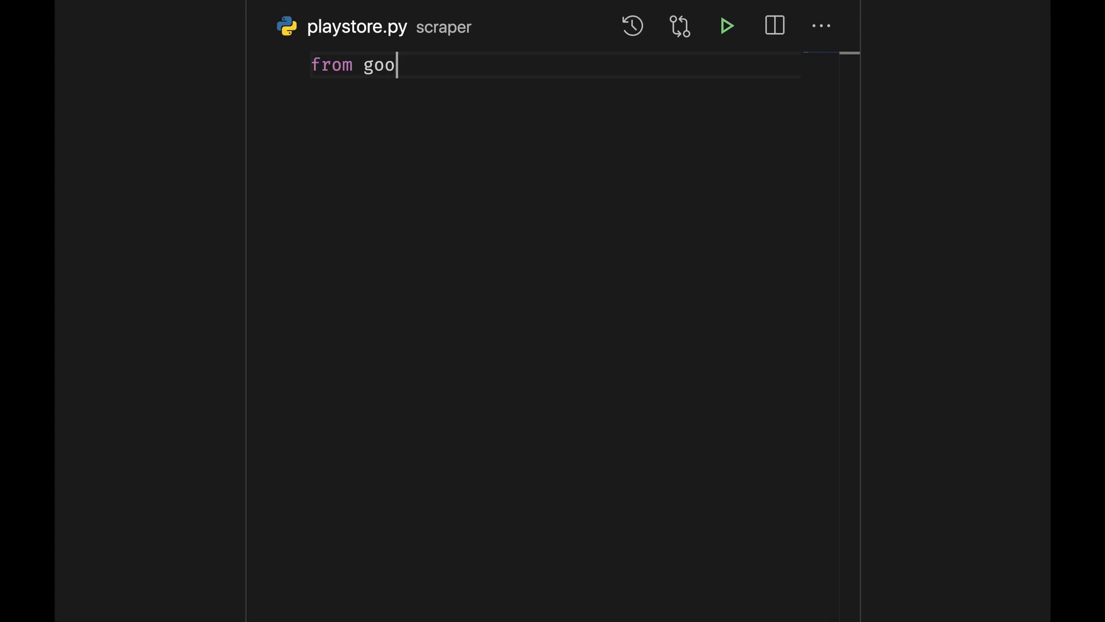
pyautogui.write('gle_play_')
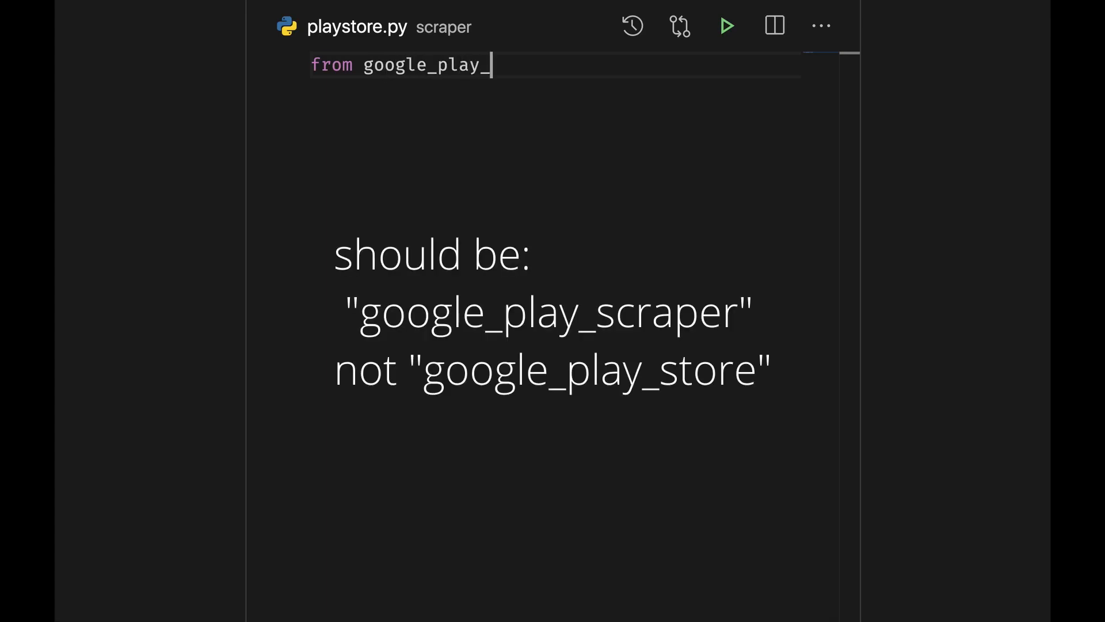
pyautogui.write('store imp')
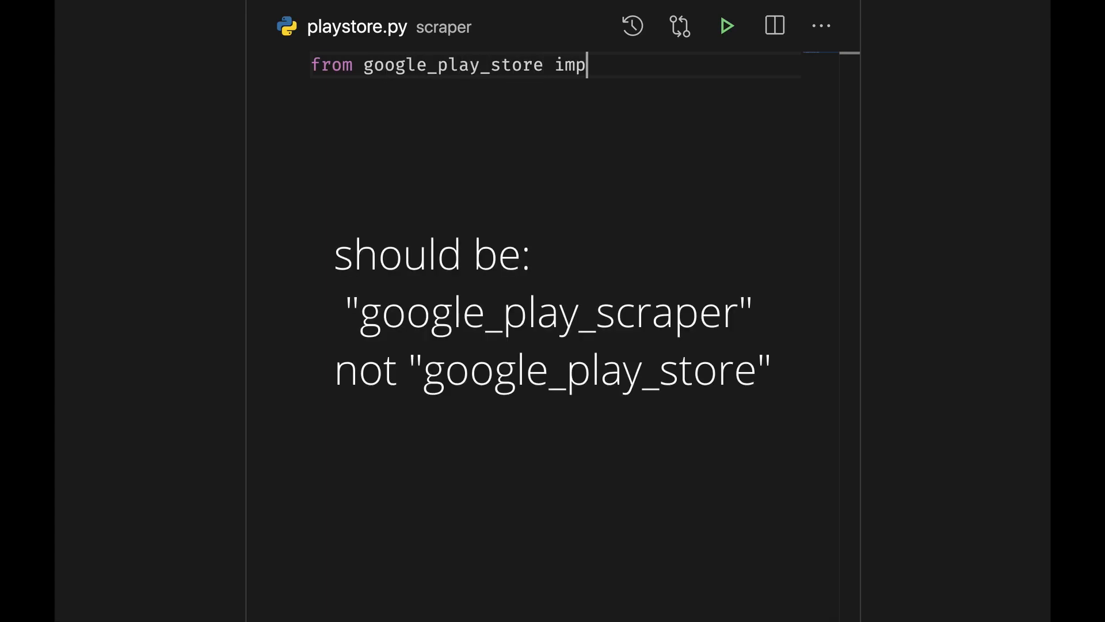
pyautogui.write('ort app')
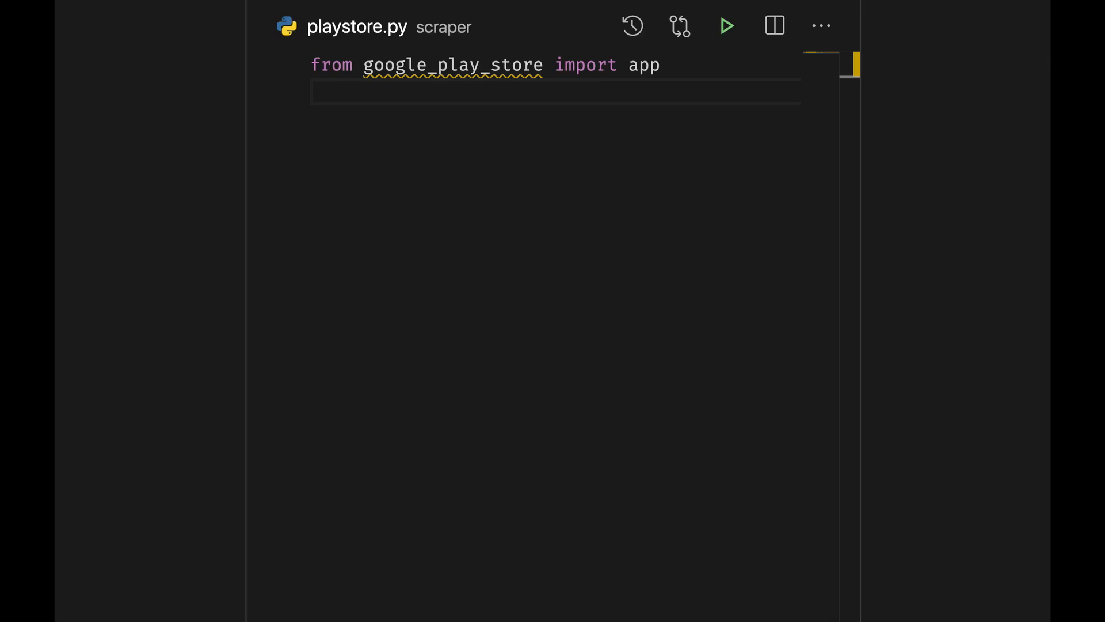
pyautogui.moveTo(559, 182)
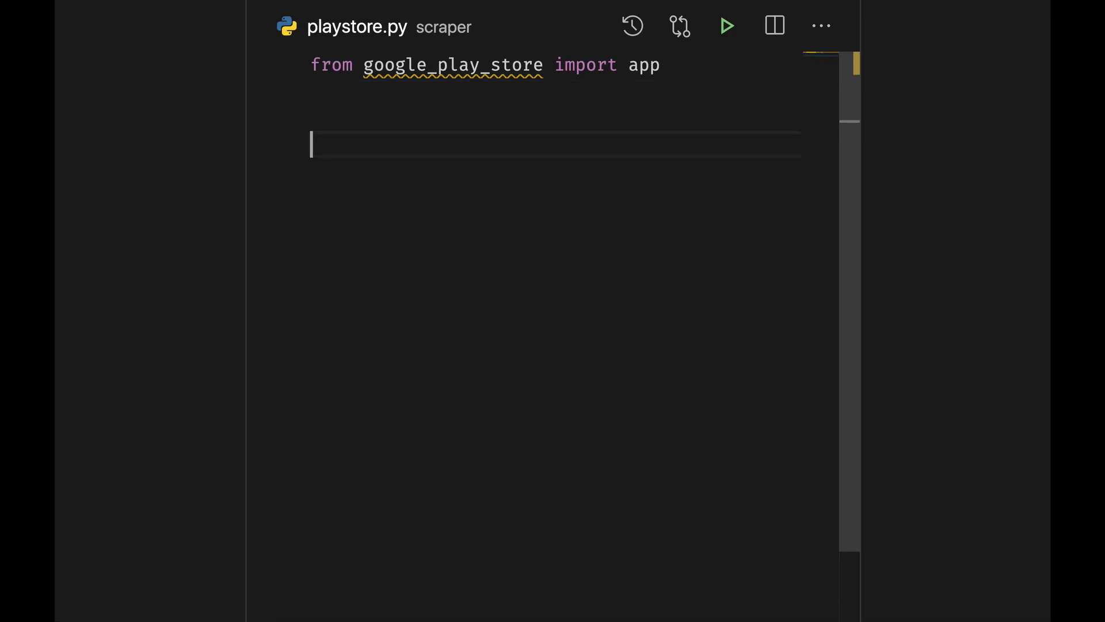
# Start the assignment result = app('') below the import.
pyautogui.write('resul')
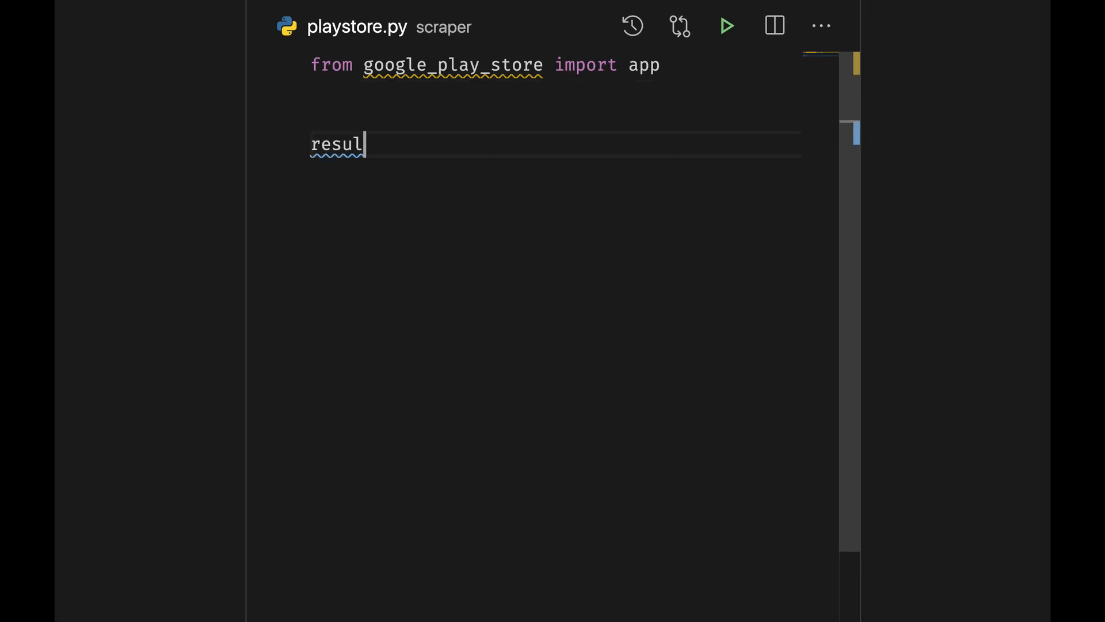
pyautogui.write('t =')
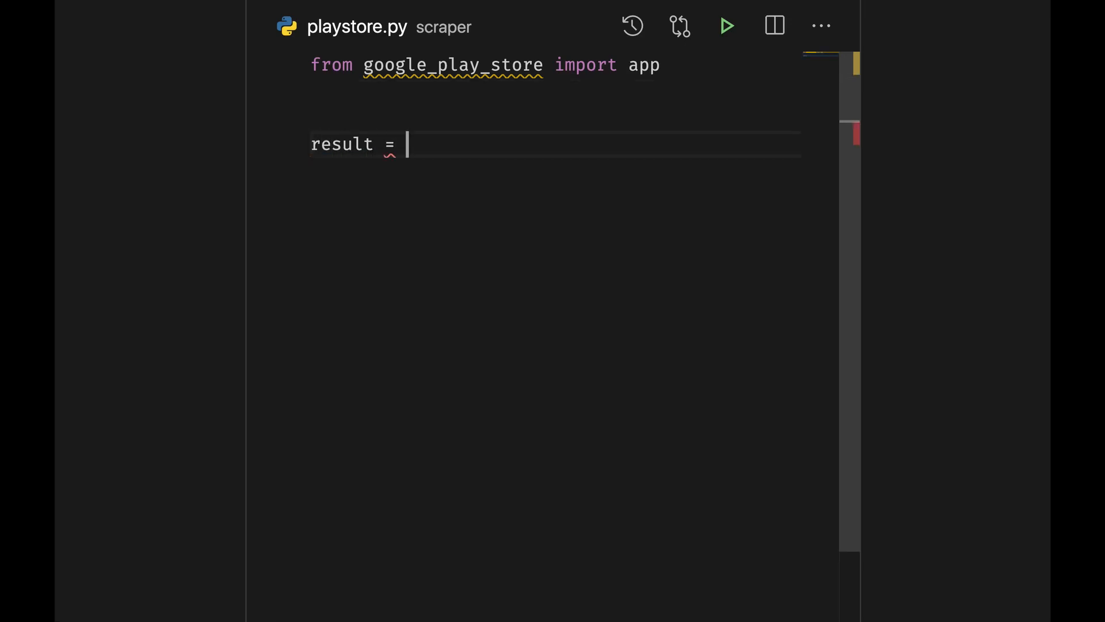
pyautogui.write("app('')")
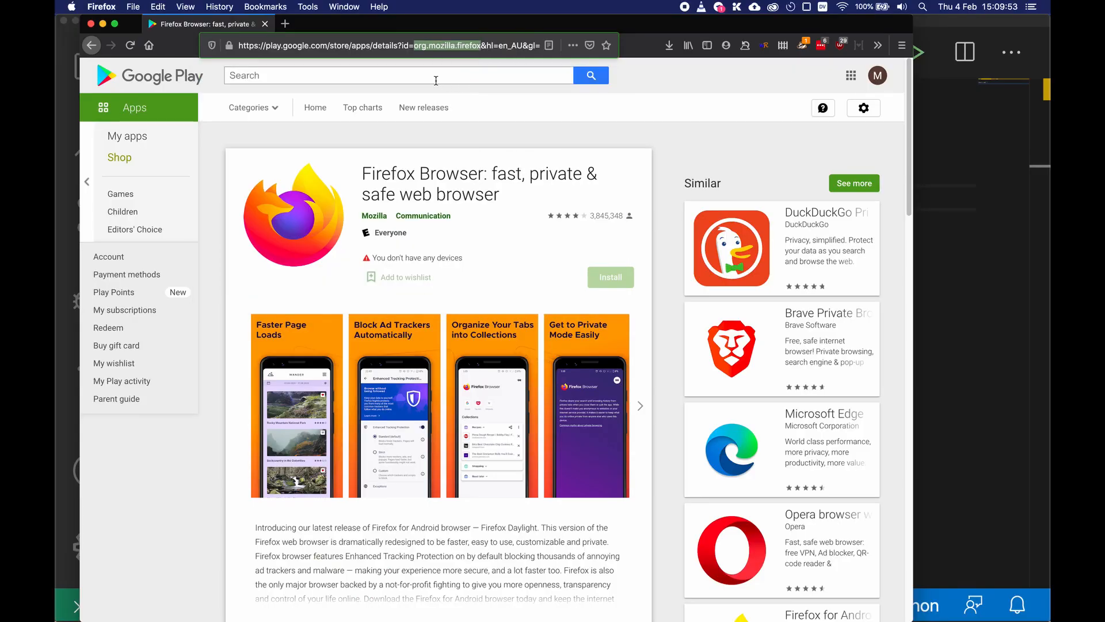
# Switch to Firefox and copy org.mozilla.firefox from the Play Store address.
pyautogui.press('cmd+tab')
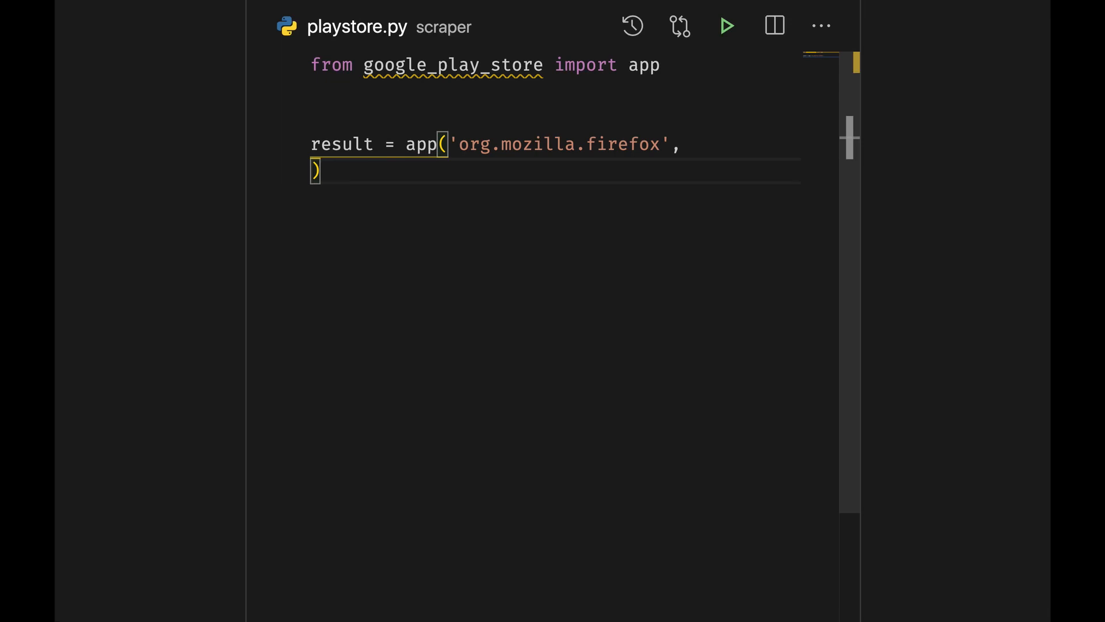
# Call app with org.mozilla.firefox, lang='en' and country='au', then print(result).
pyautogui.write("lang='en',")
pyautogui.write("country='")
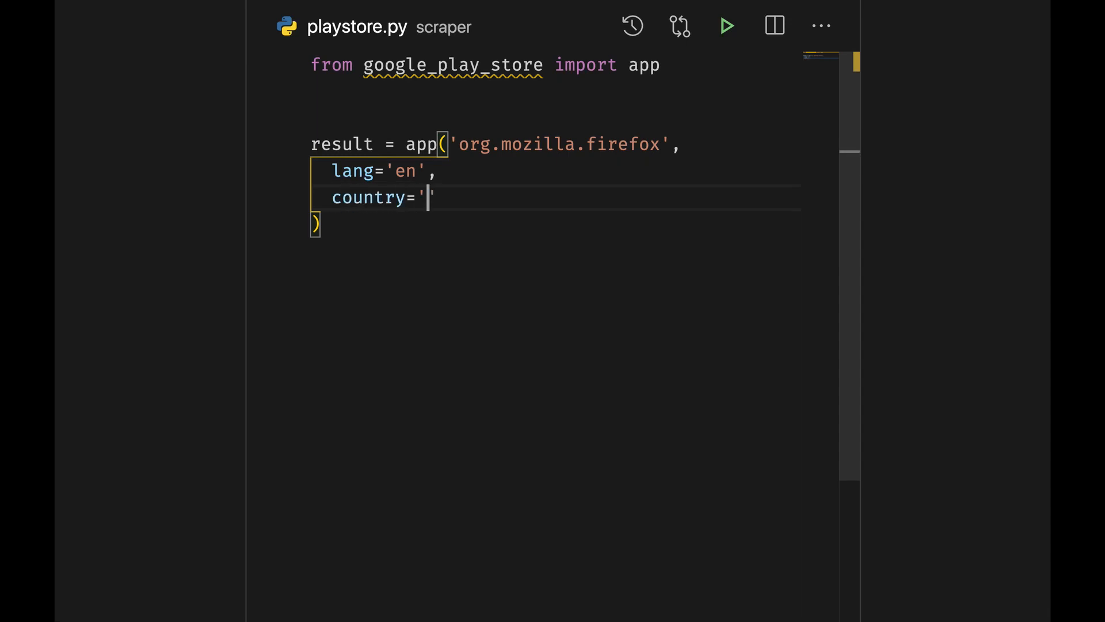
pyautogui.write('au')
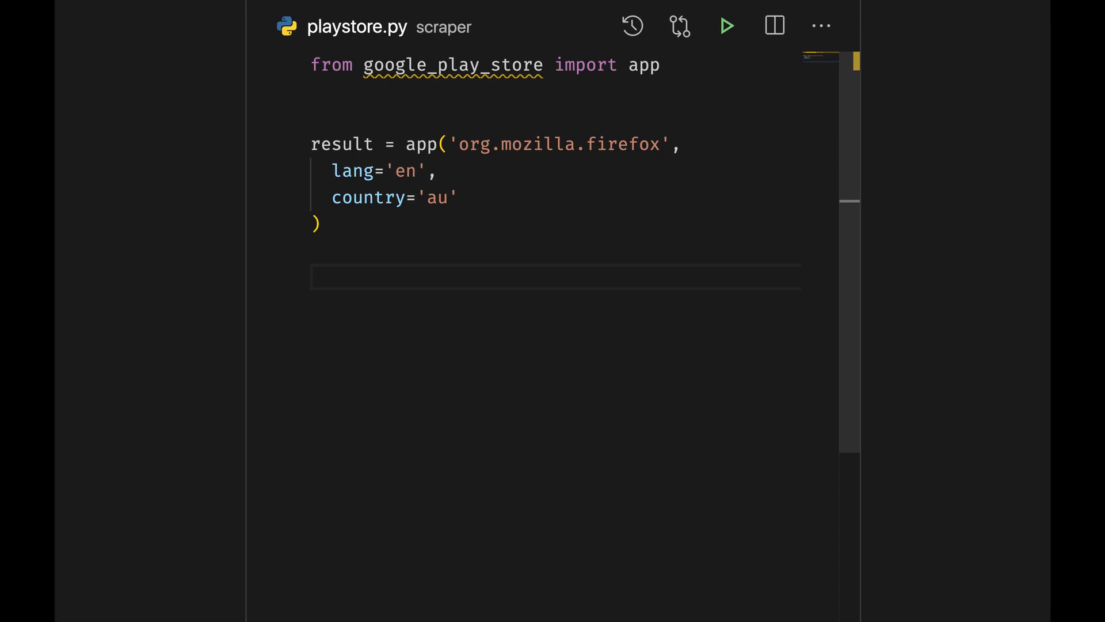
pyautogui.write('pri')
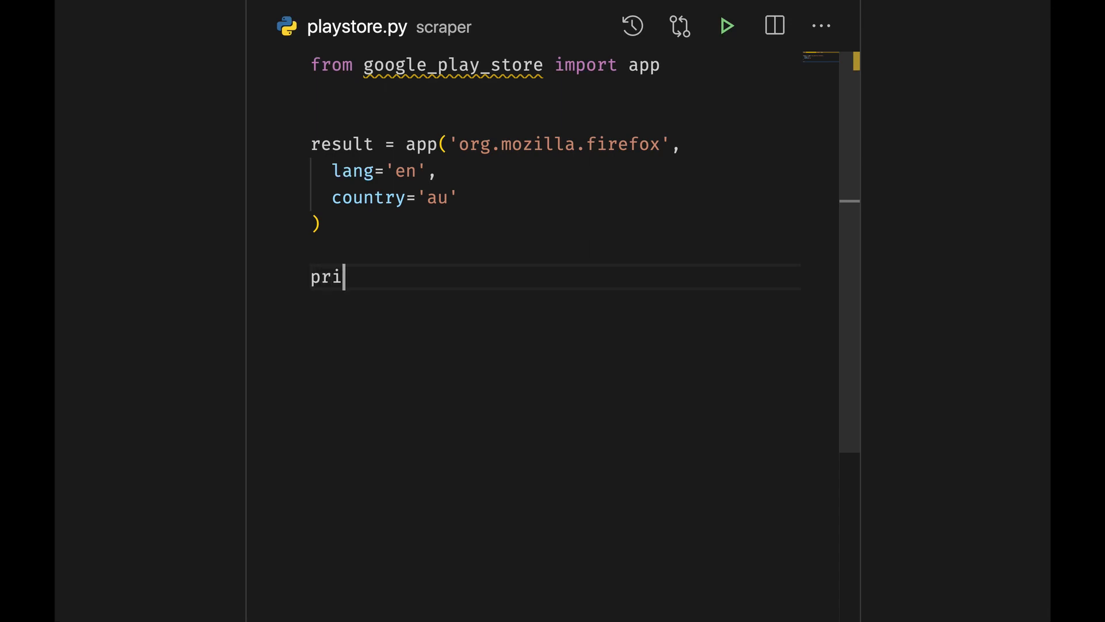
pyautogui.write('nt(result')
pyautogui.write('pip install google_play_scraper')
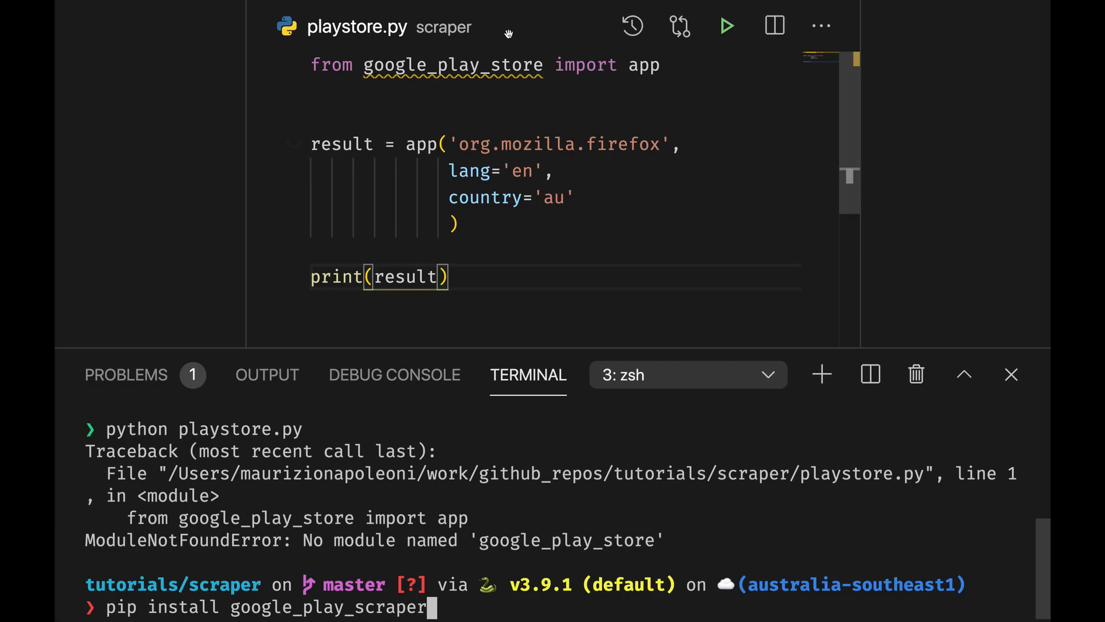
# Replace google_play_store with google_play_scraper in the import and rerun playstore.py.
pyautogui.doubleClick(453, 64)
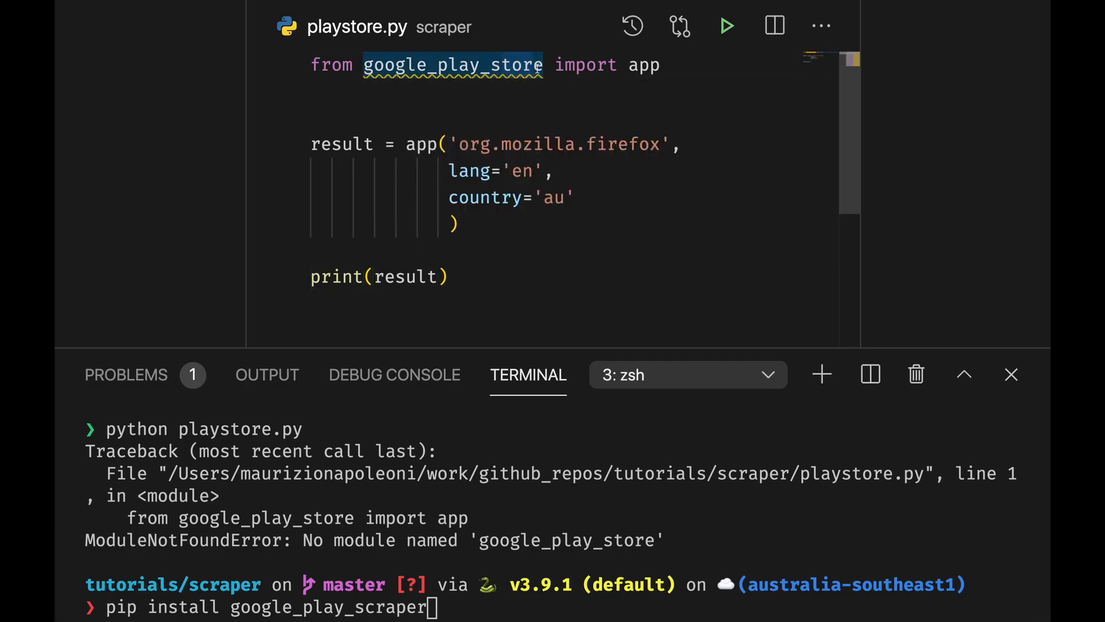
pyautogui.write('google_play_scraper')
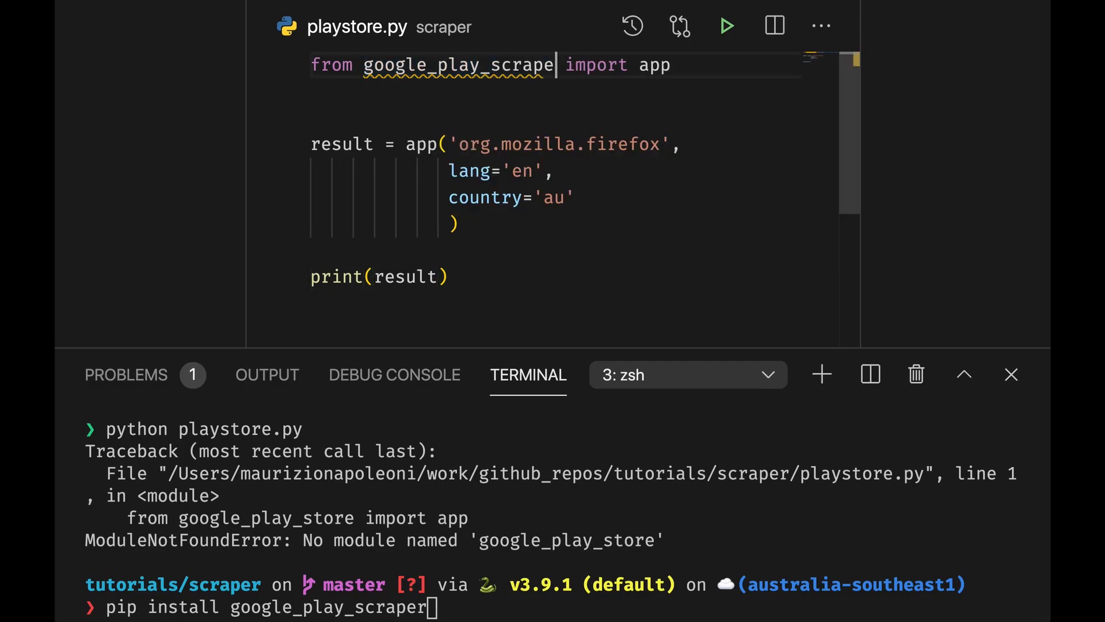
pyautogui.press('Enter')
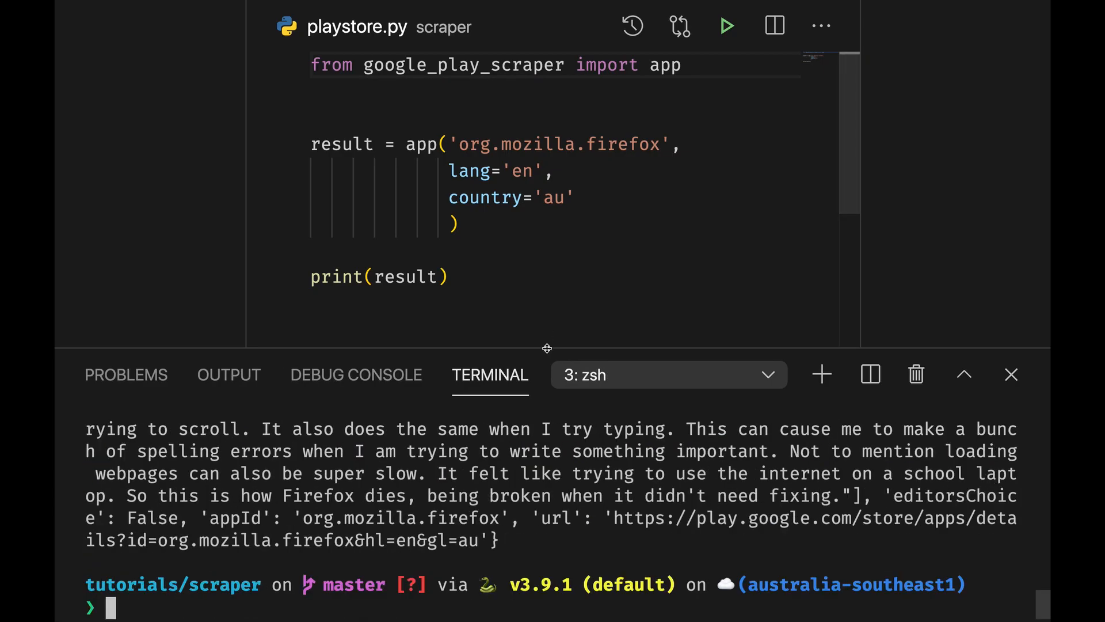
# Enlarge the terminal and pick out the title and description in the output.
pyautogui.click(963, 375)
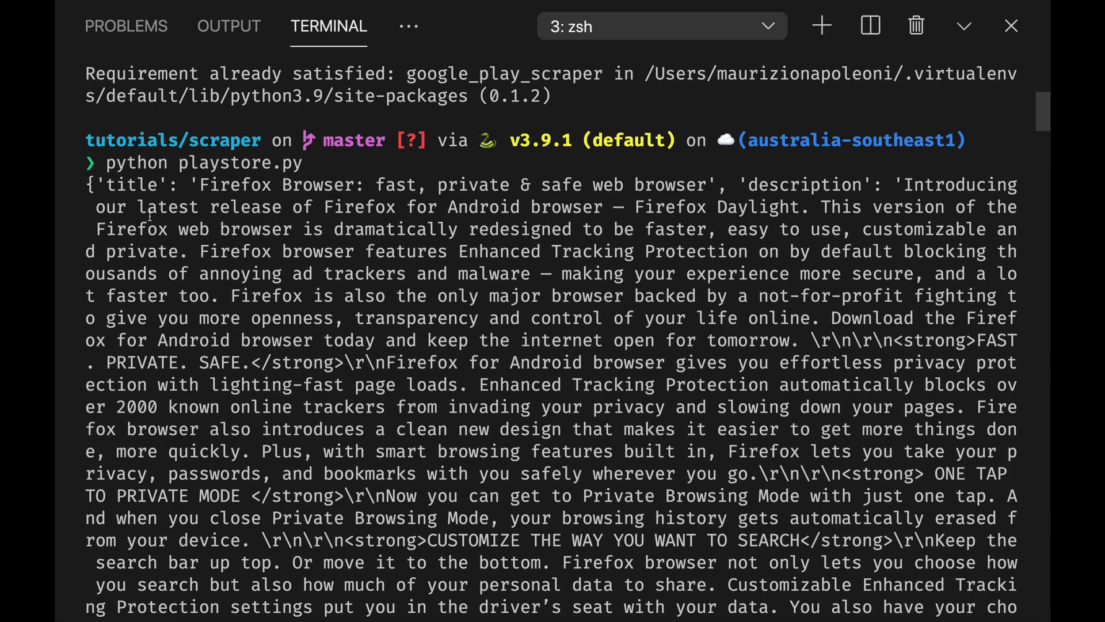
pyautogui.doubleClick(132, 184)
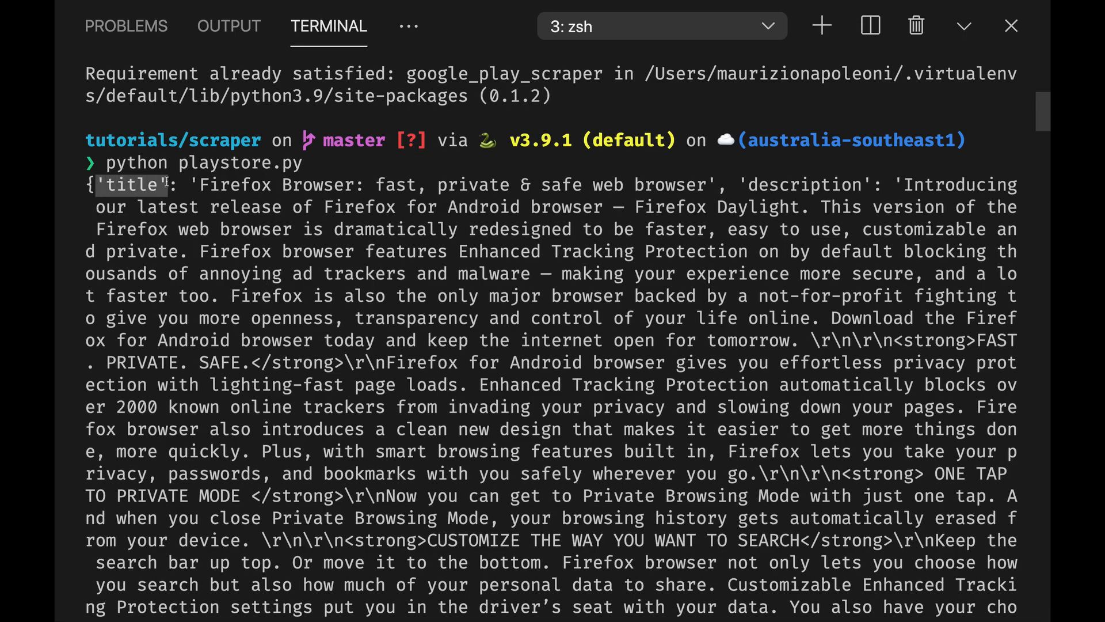
pyautogui.doubleClick(809, 185)
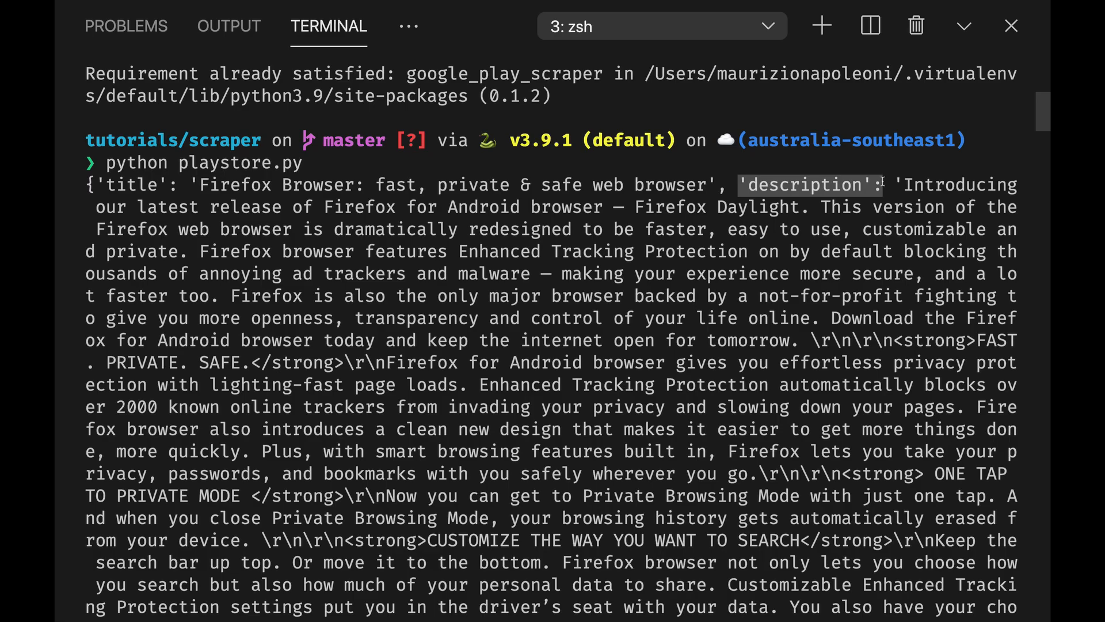
pyautogui.scroll(-3)
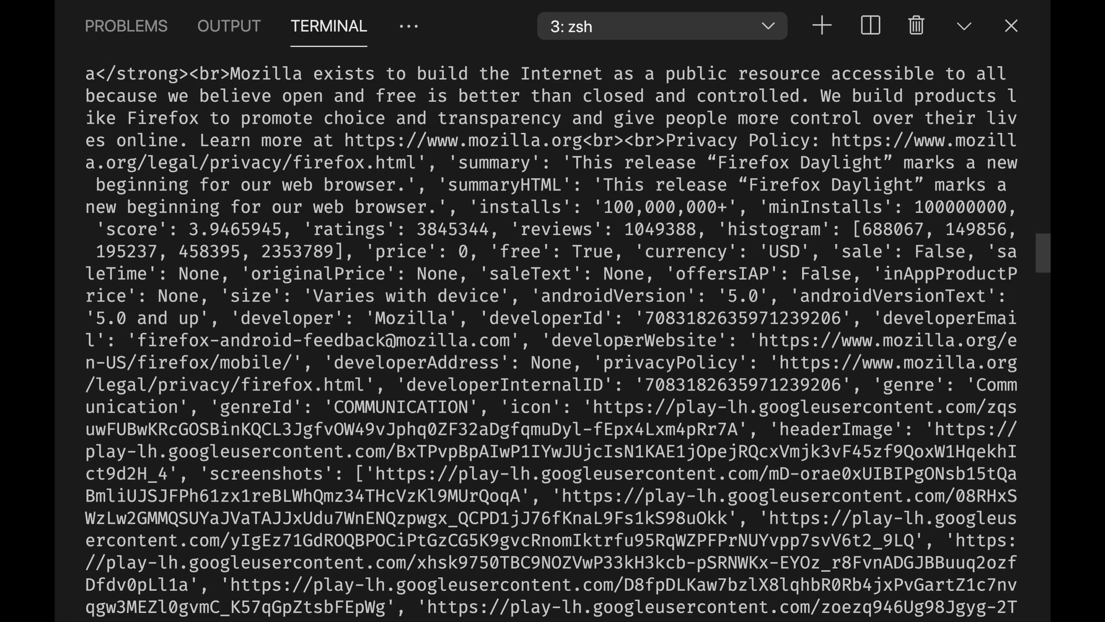
# Inspect the price, reviews, histogram, ratings and installs fields in the printed result.
pyautogui.doubleClick(527, 407)
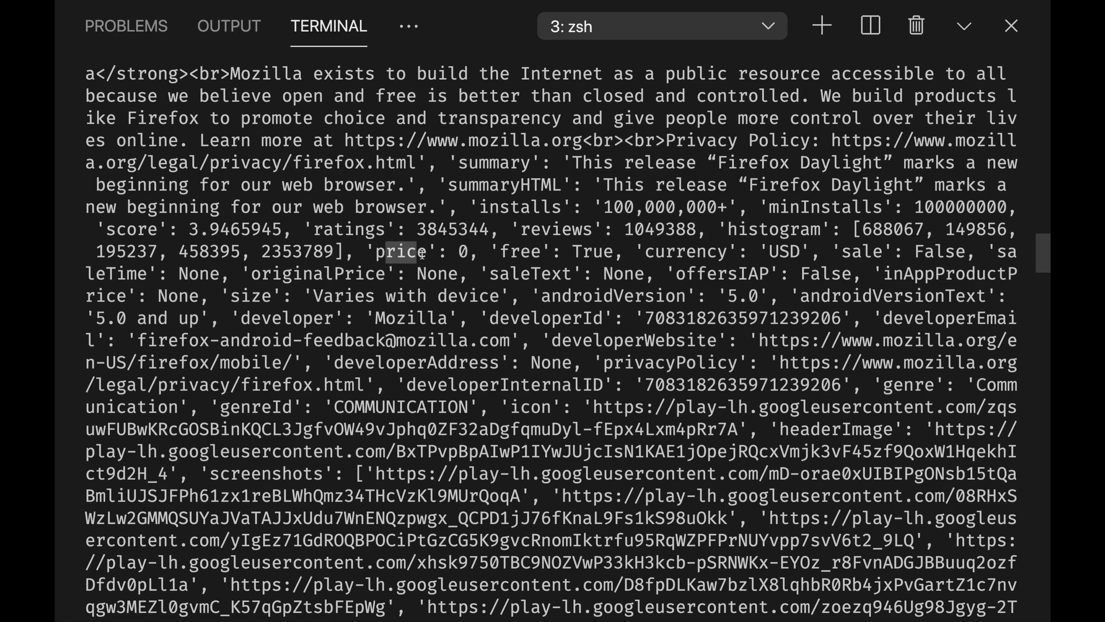
pyautogui.doubleClick(556, 229)
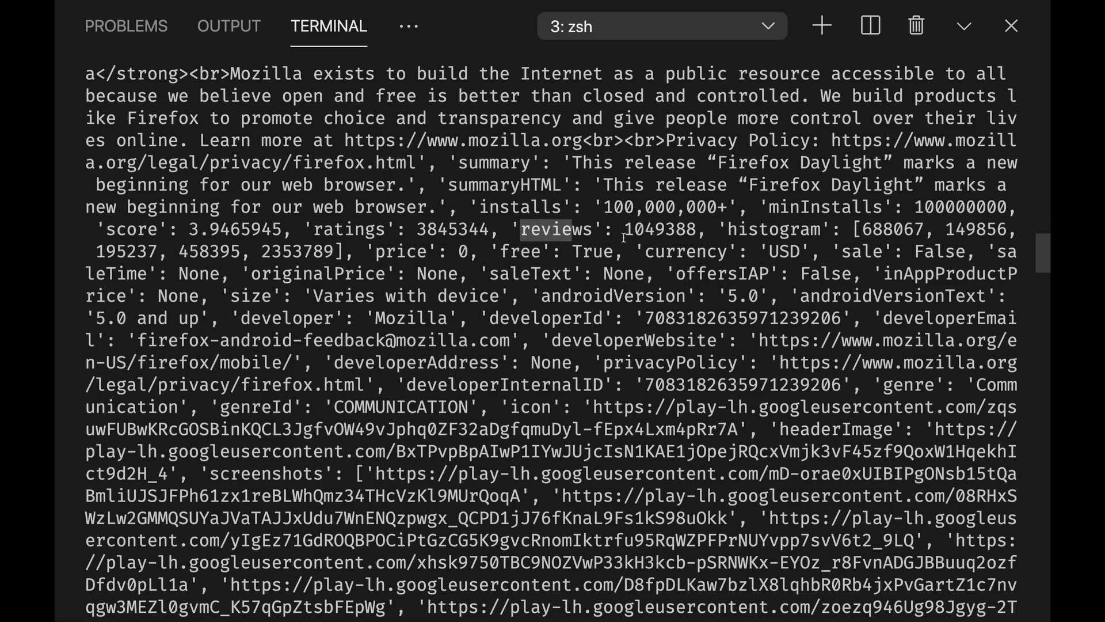
pyautogui.doubleClick(773, 229)
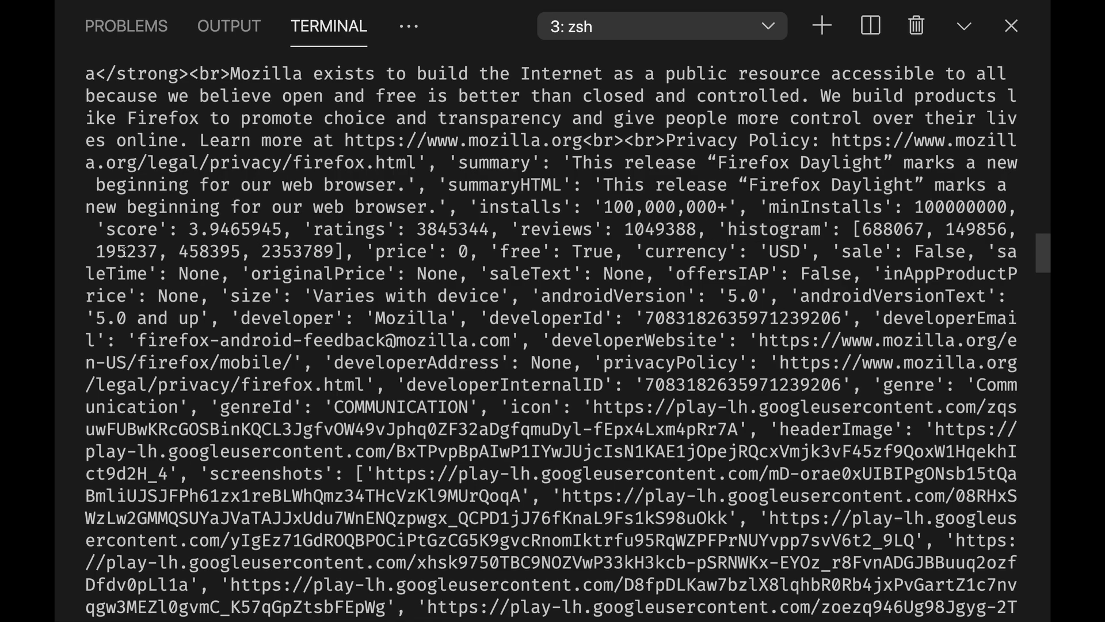
pyautogui.doubleClick(311, 251)
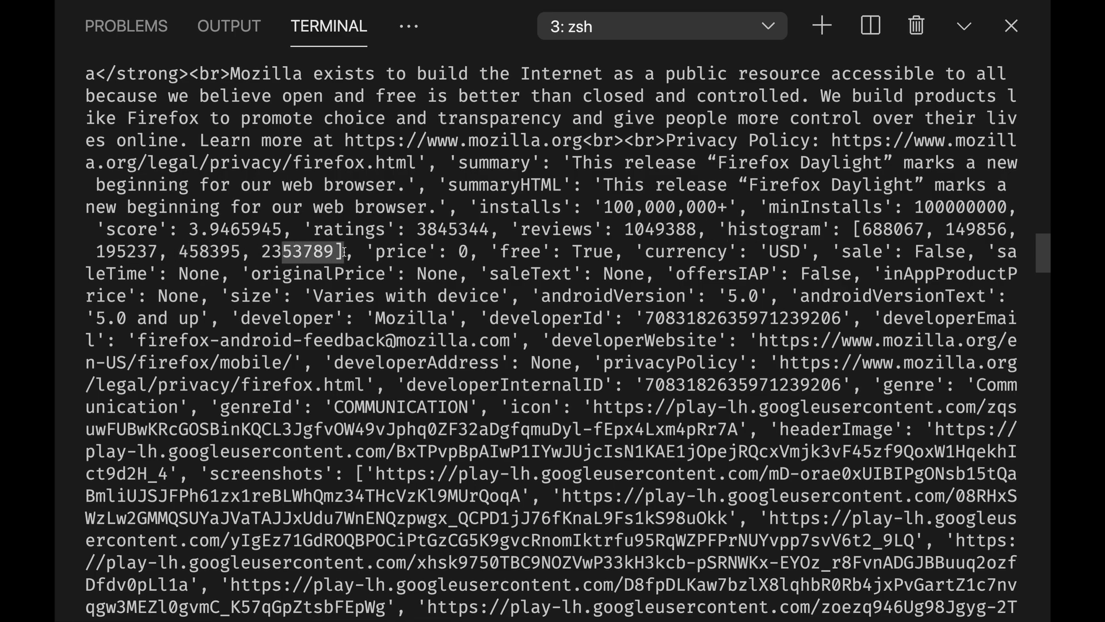
pyautogui.doubleClick(349, 229)
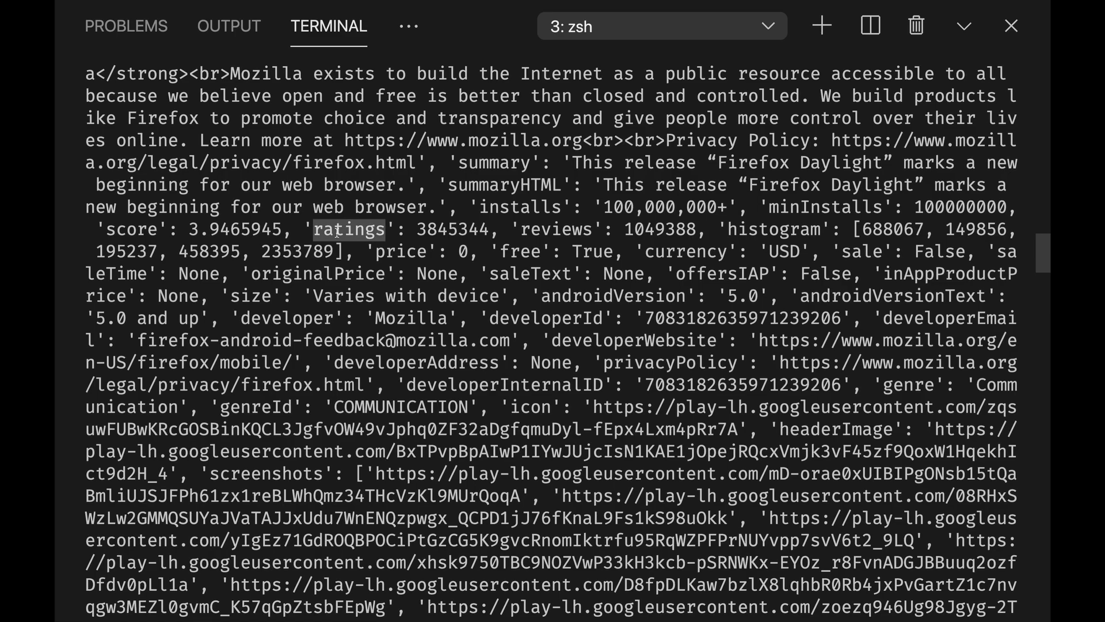
pyautogui.doubleClick(130, 229)
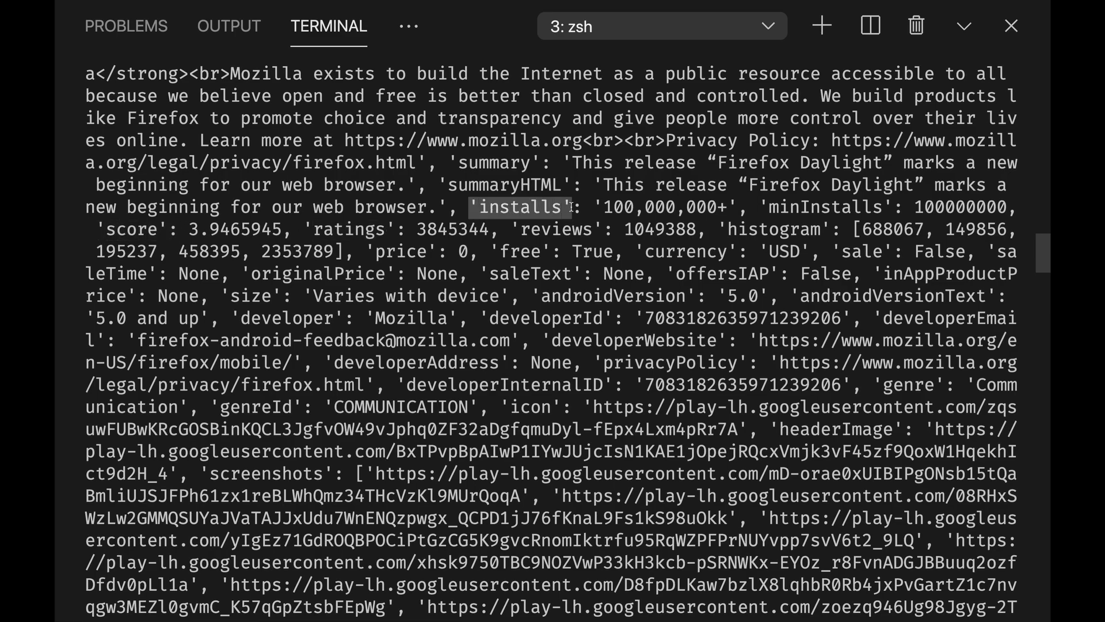
pyautogui.scroll(3)
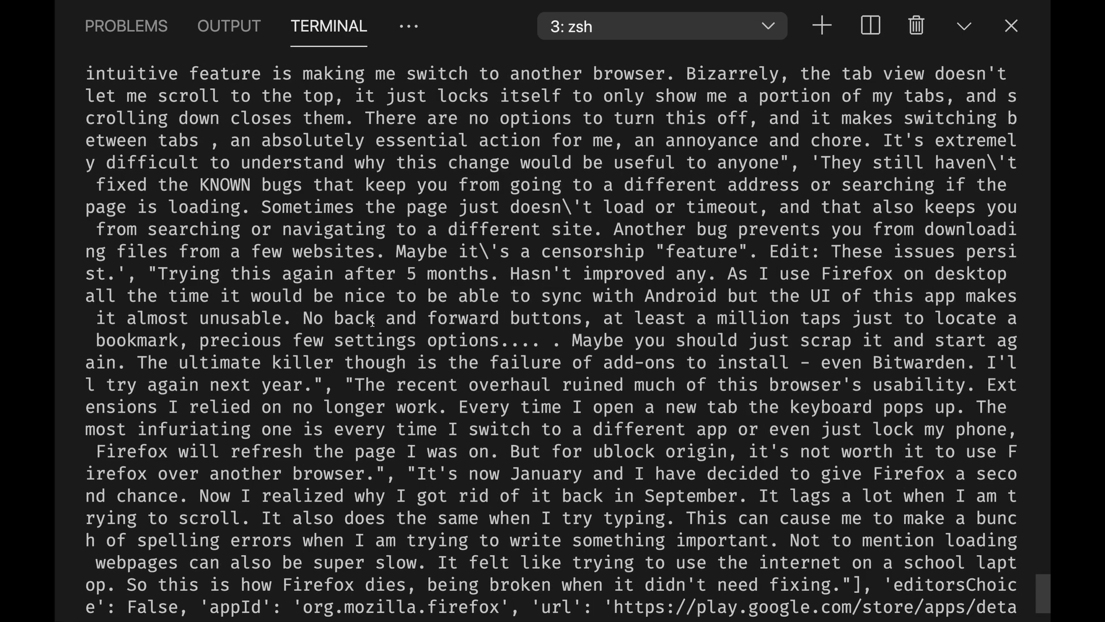
pyautogui.scroll(-3)
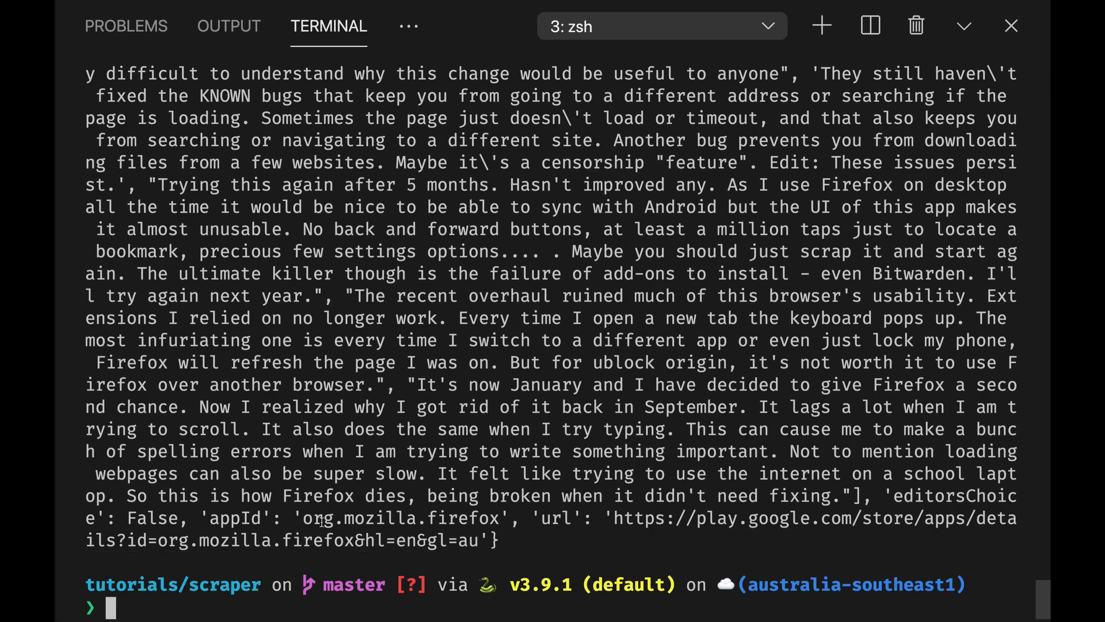
pyautogui.doubleClick(235, 518)
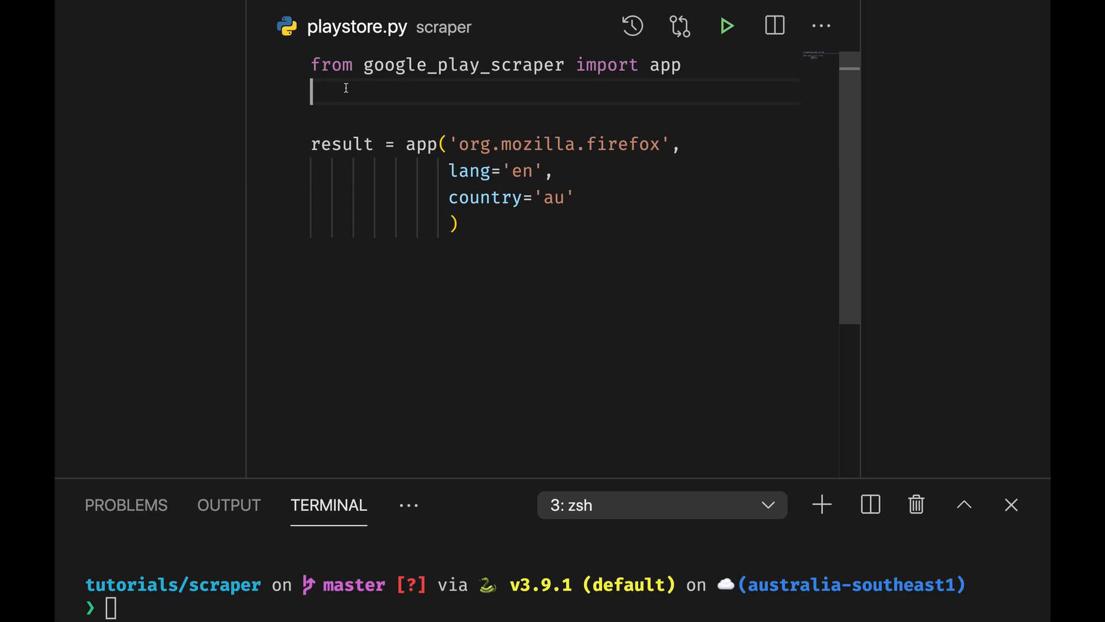
# Import Document from docx and create document = Document().
pyautogui.write('from')
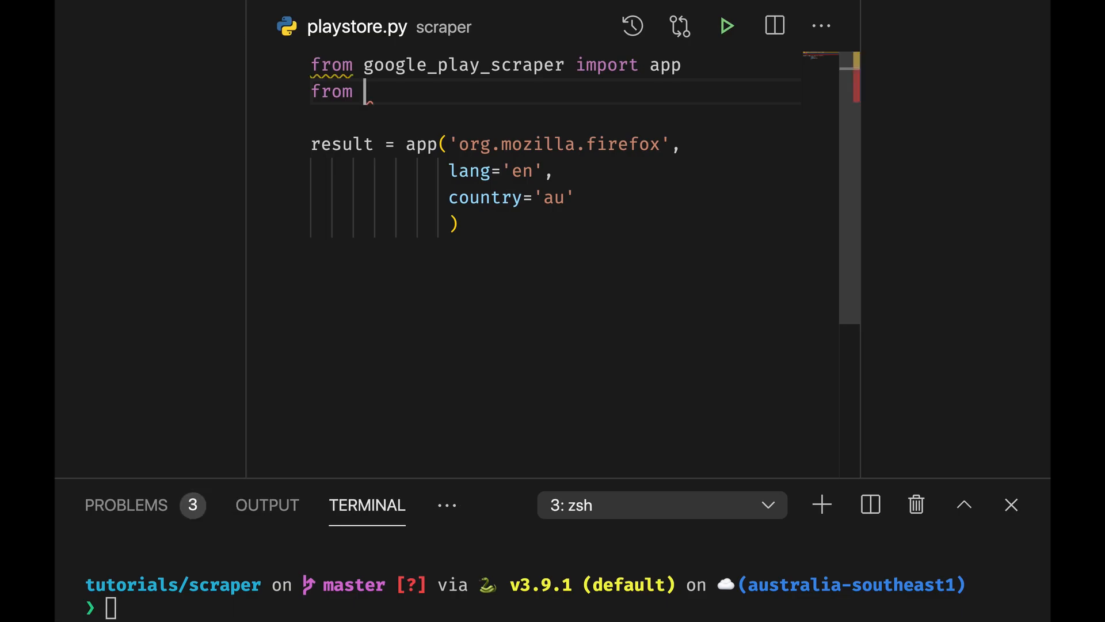
pyautogui.write('docx')
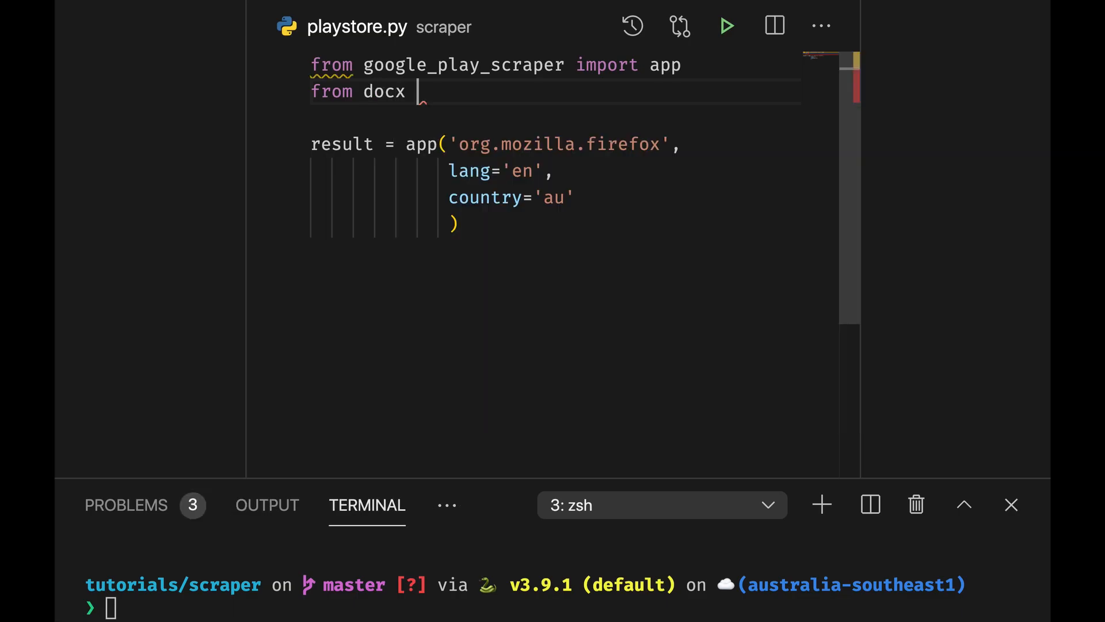
pyautogui.write('imp')
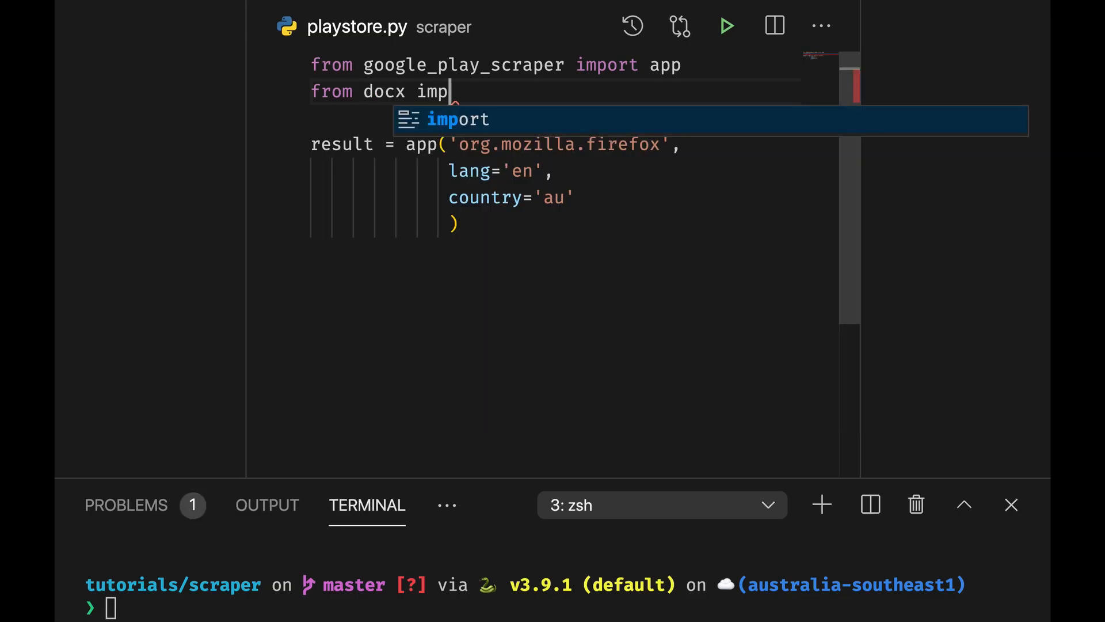
pyautogui.write('ort Document')
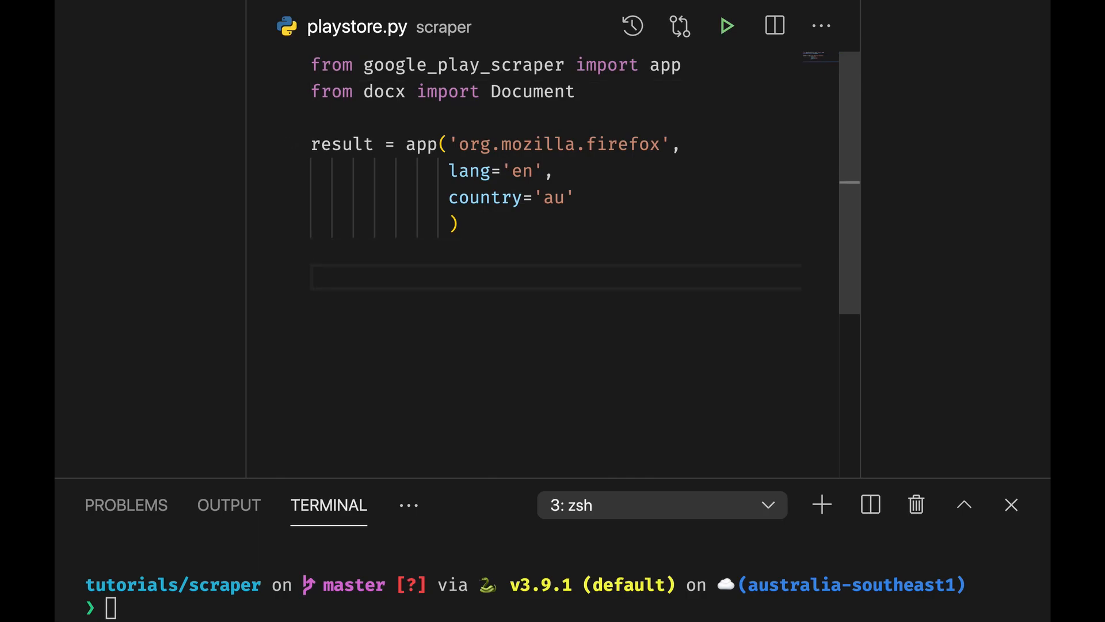
pyautogui.write('do')
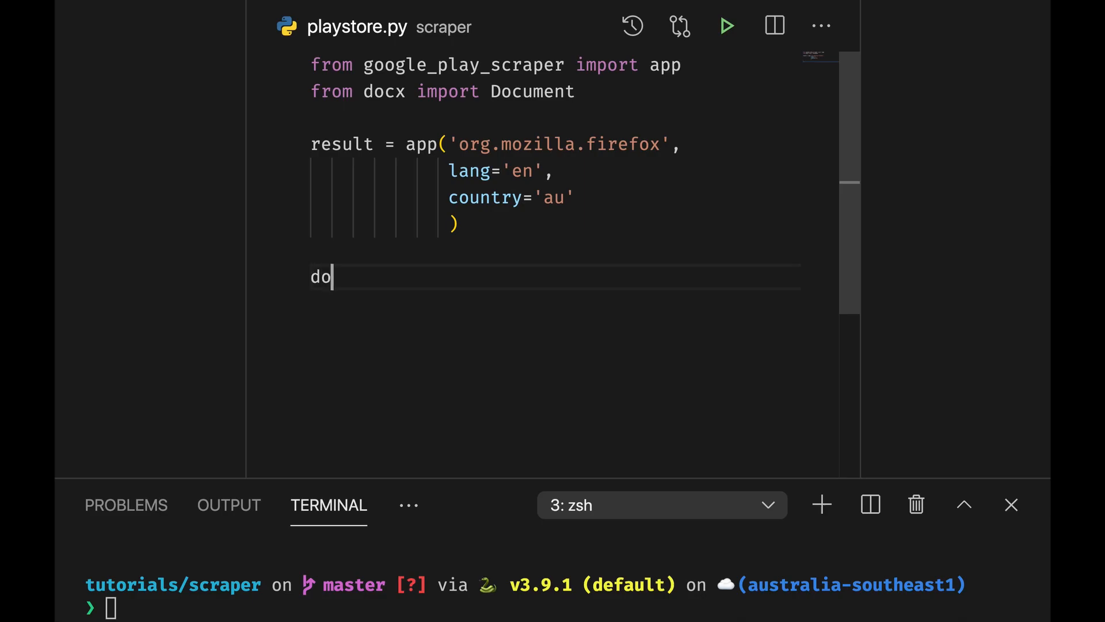
pyautogui.write('cument')
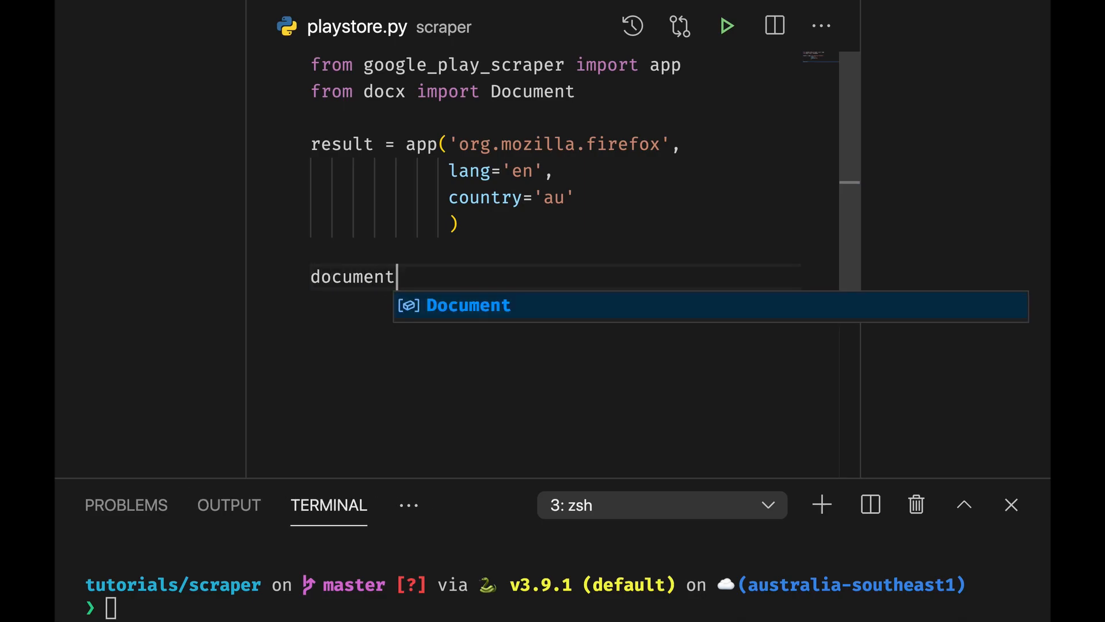
pyautogui.write('= Docum')
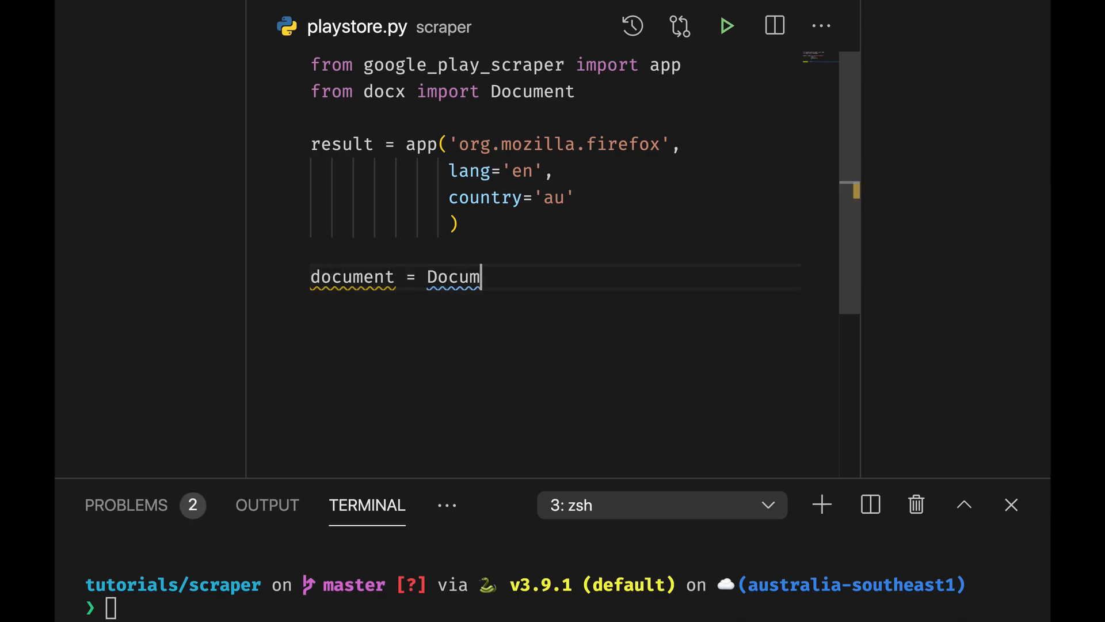
pyautogui.write('ent()')
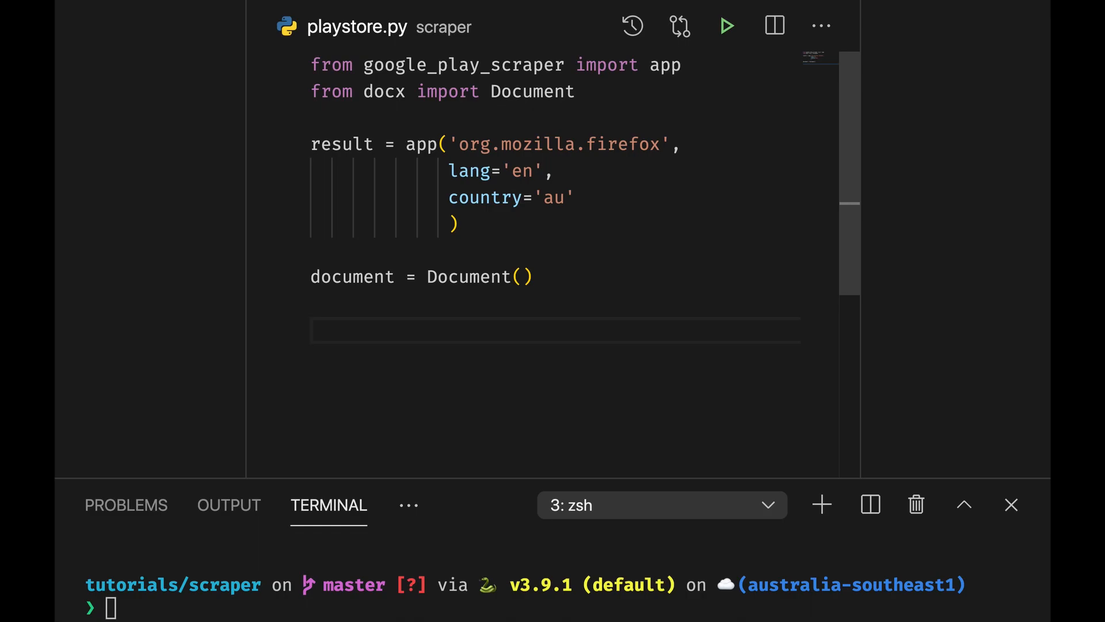
# Add result title as a heading and result description as a paragraph.
pyautogui.write('docume')
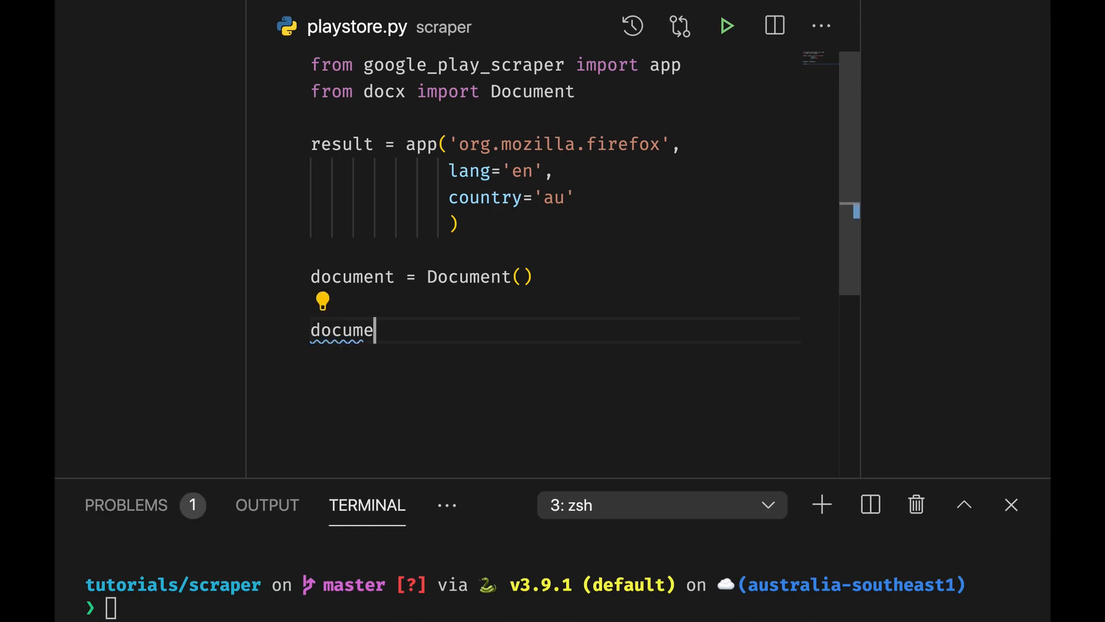
pyautogui.write('nt.ad')
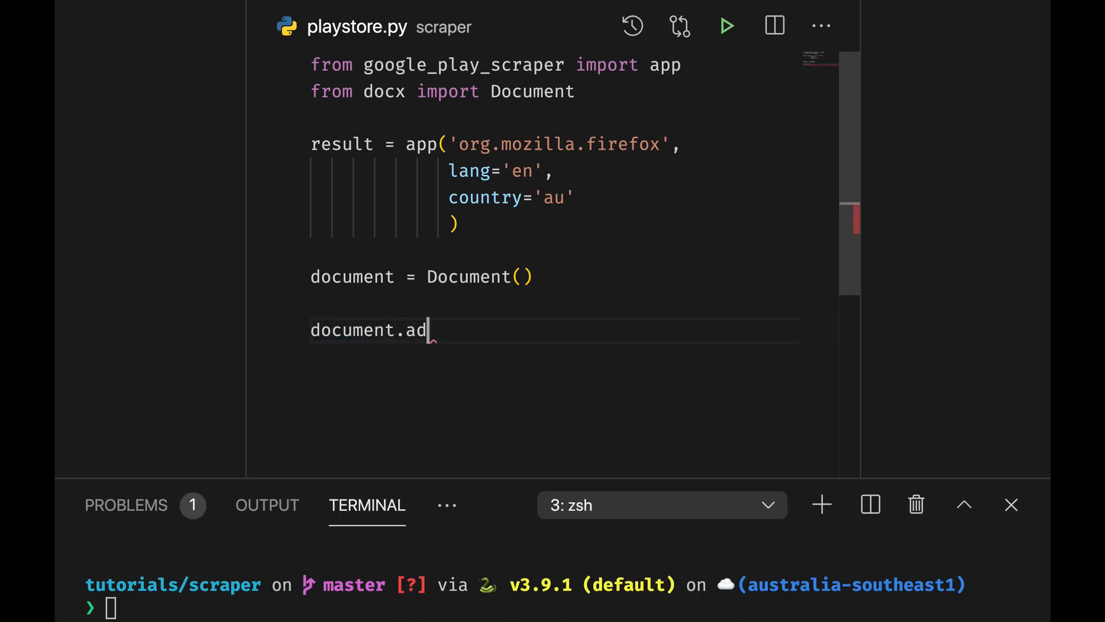
pyautogui.write('d_headeing(')
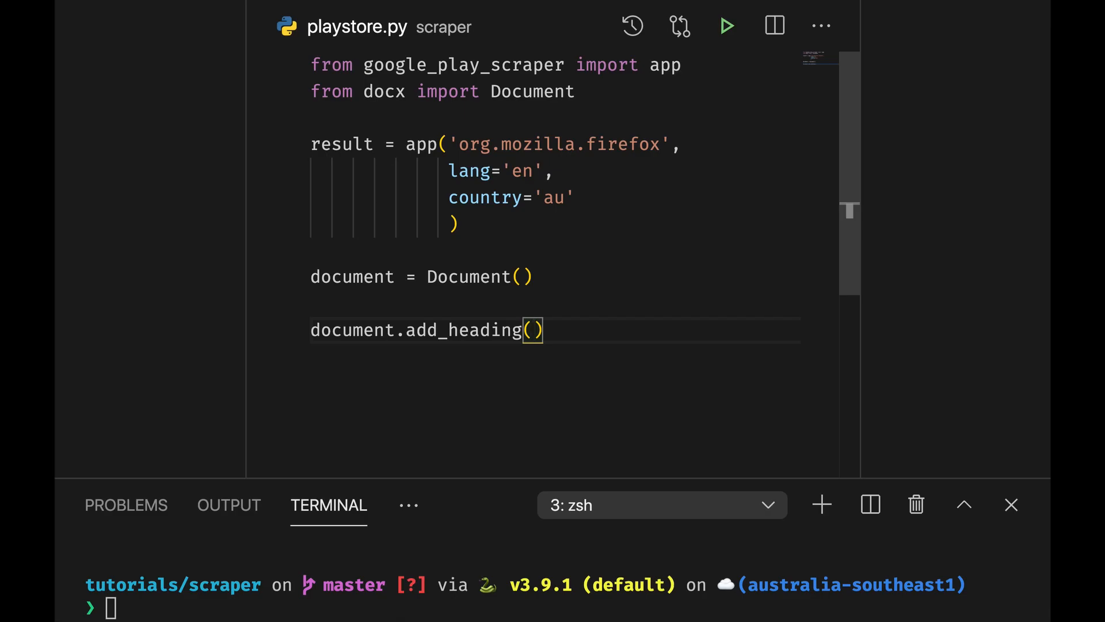
pyautogui.write("resurt.get('")
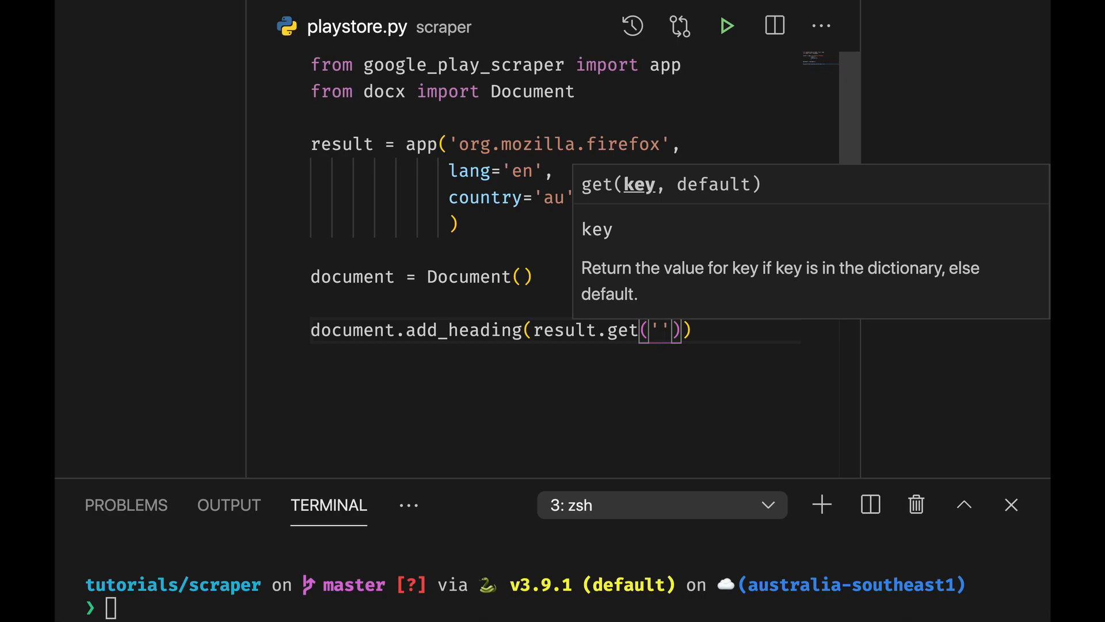
pyautogui.write('title')
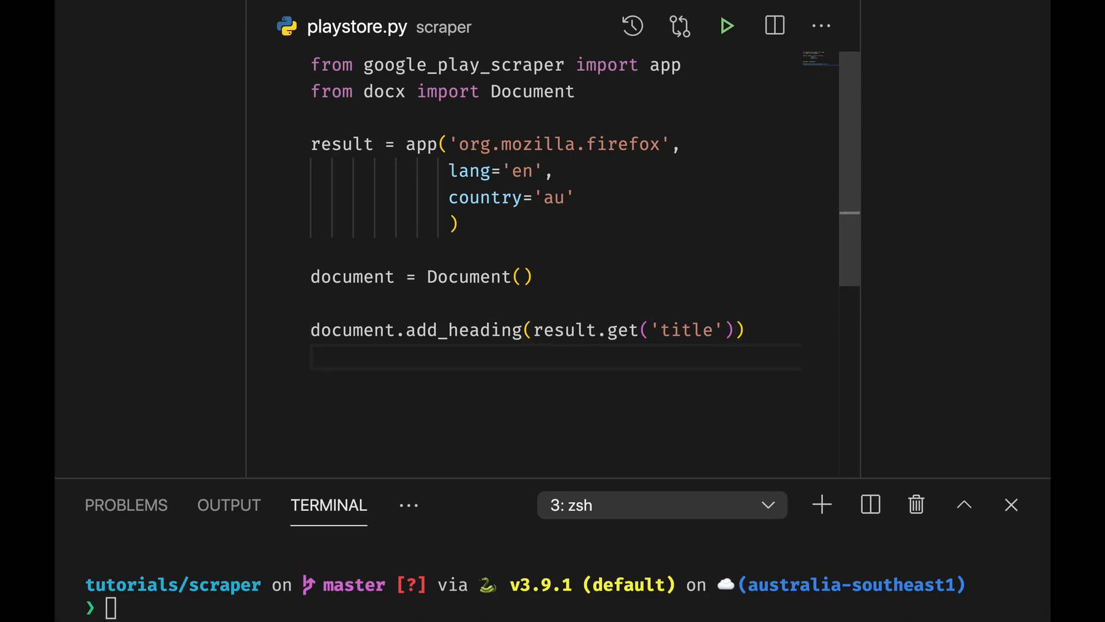
pyautogui.write('document.')
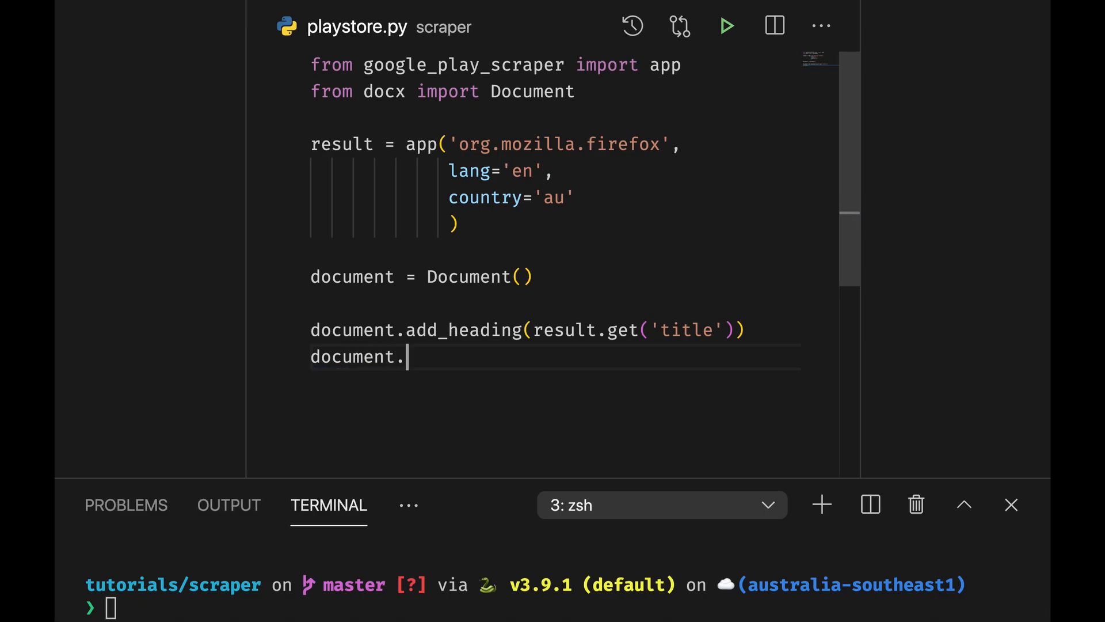
pyautogui.write('add_')
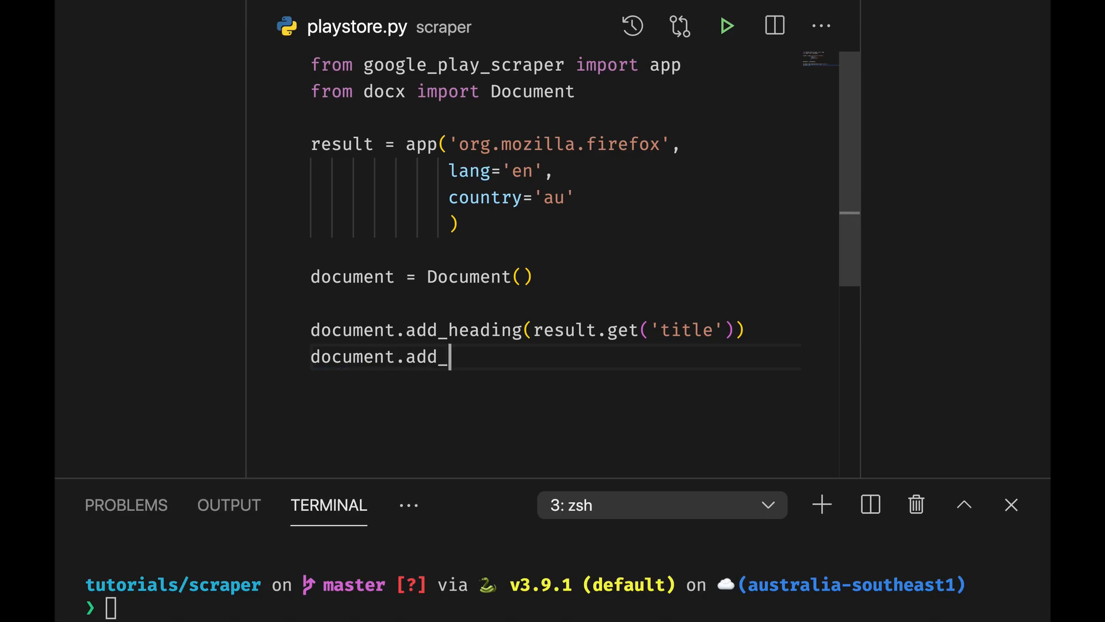
pyautogui.write('paragraph()')
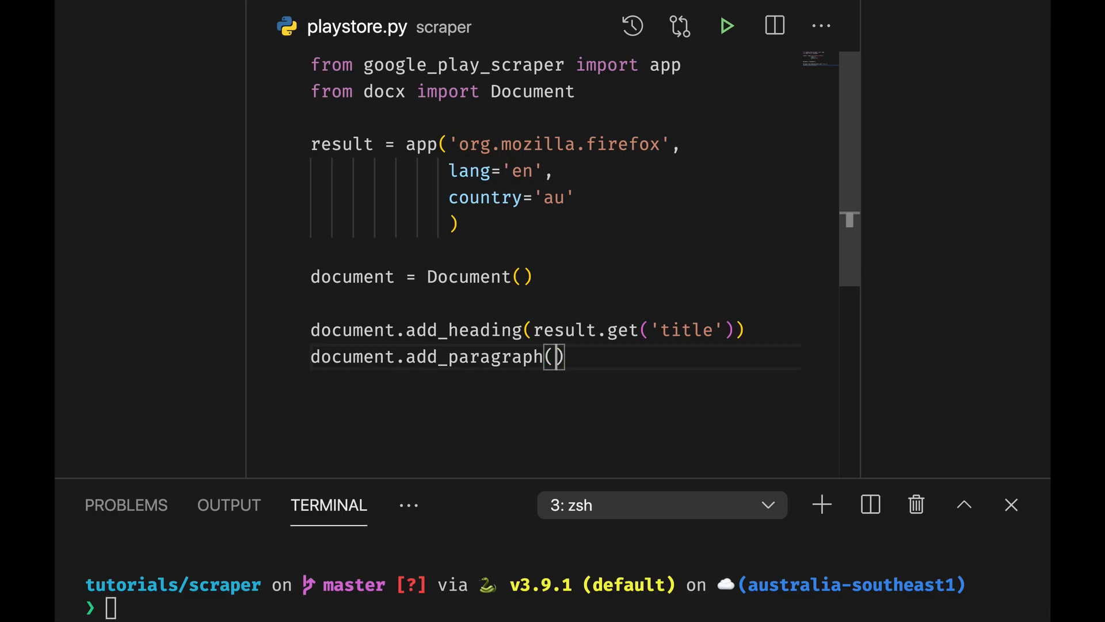
pyautogui.write("result.get('")
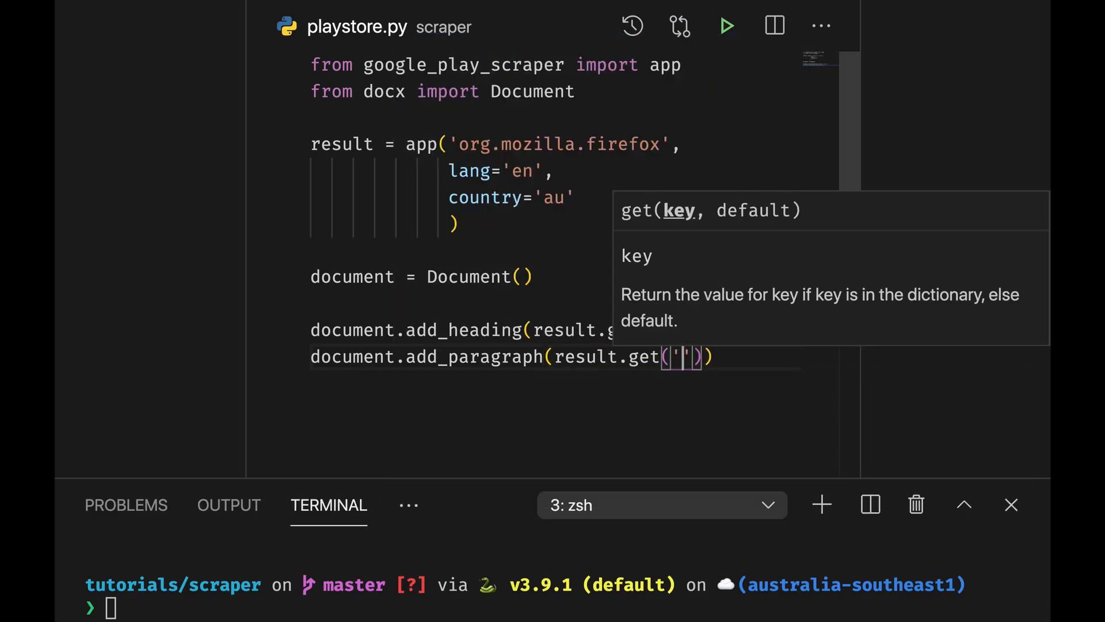
pyautogui.write('descrip')
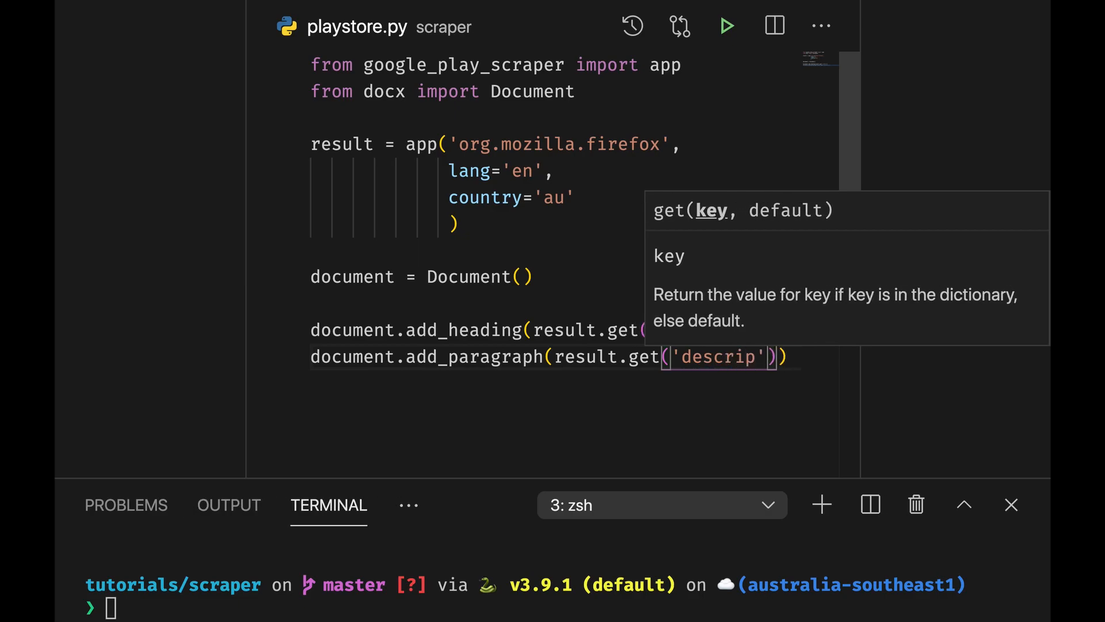
pyautogui.write('tion')
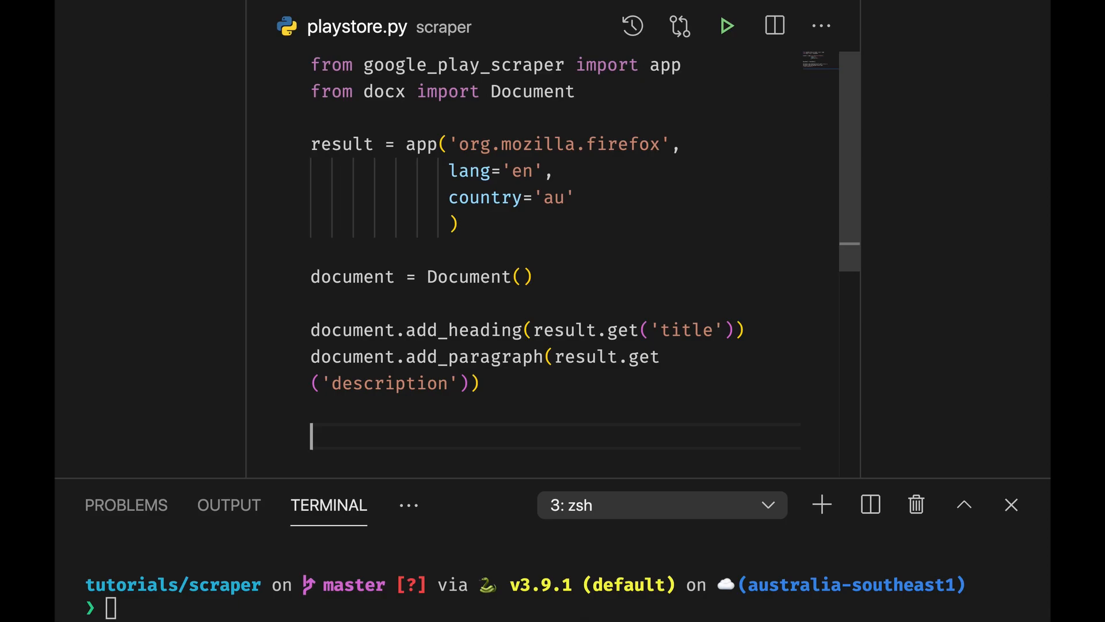
# Run python playstore.py and open the generated output.docx.
pyautogui.write('python playstore.py')
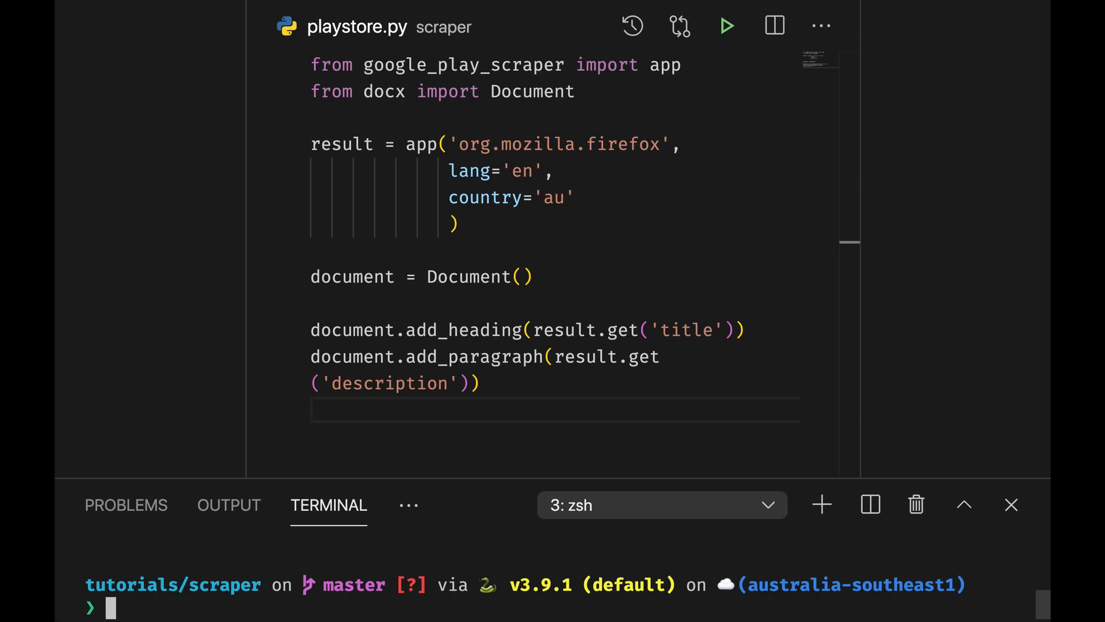
pyautogui.write('open .')
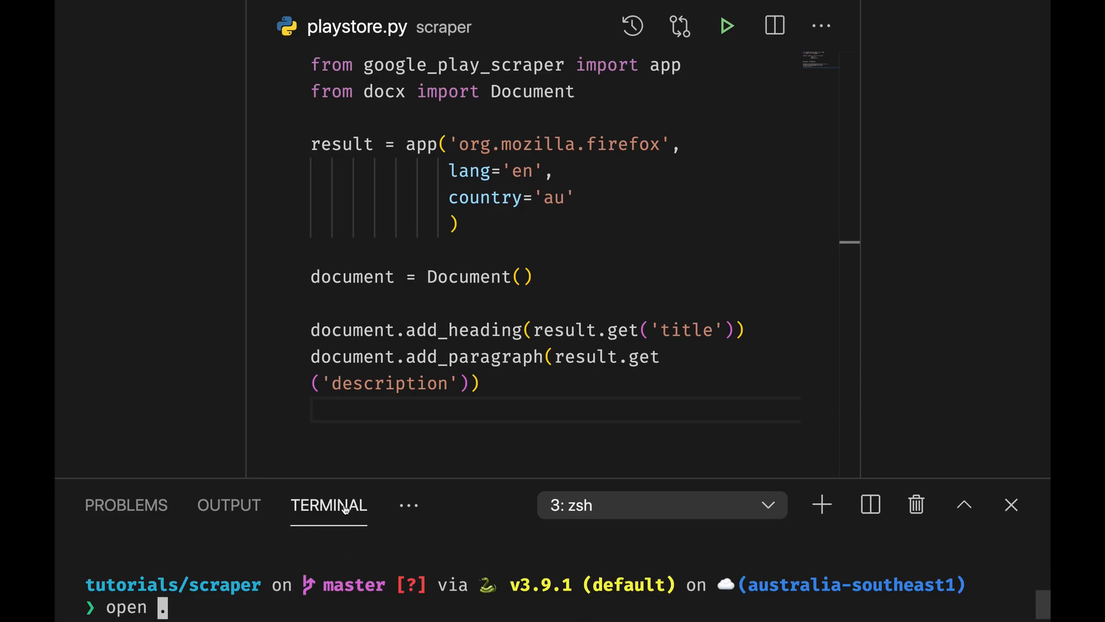
pyautogui.write("document.save('output.")
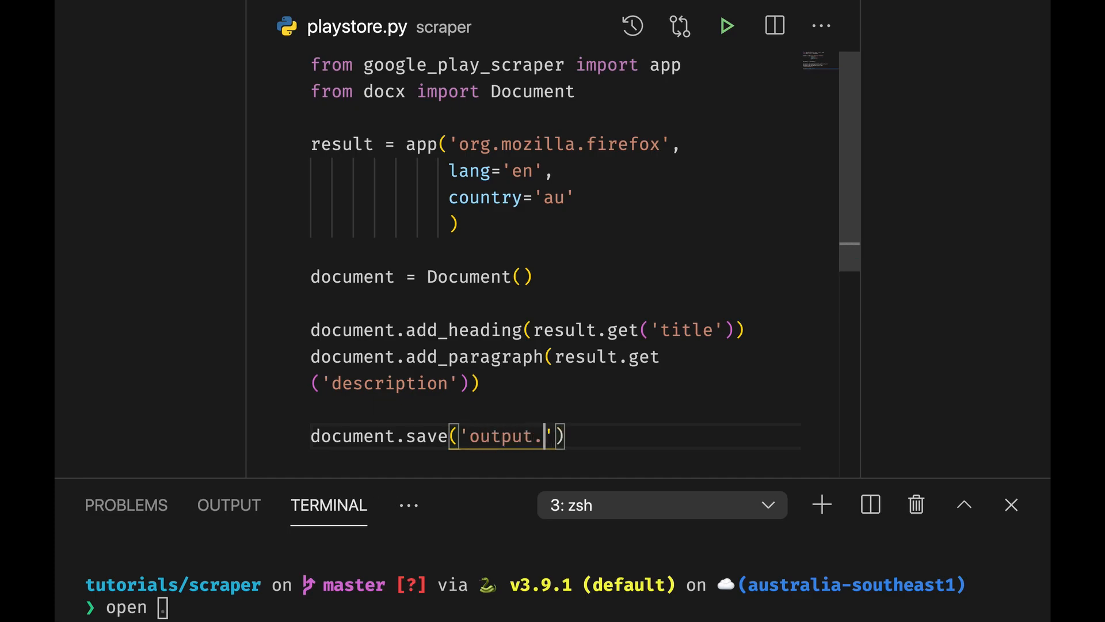
pyautogui.write('docx')
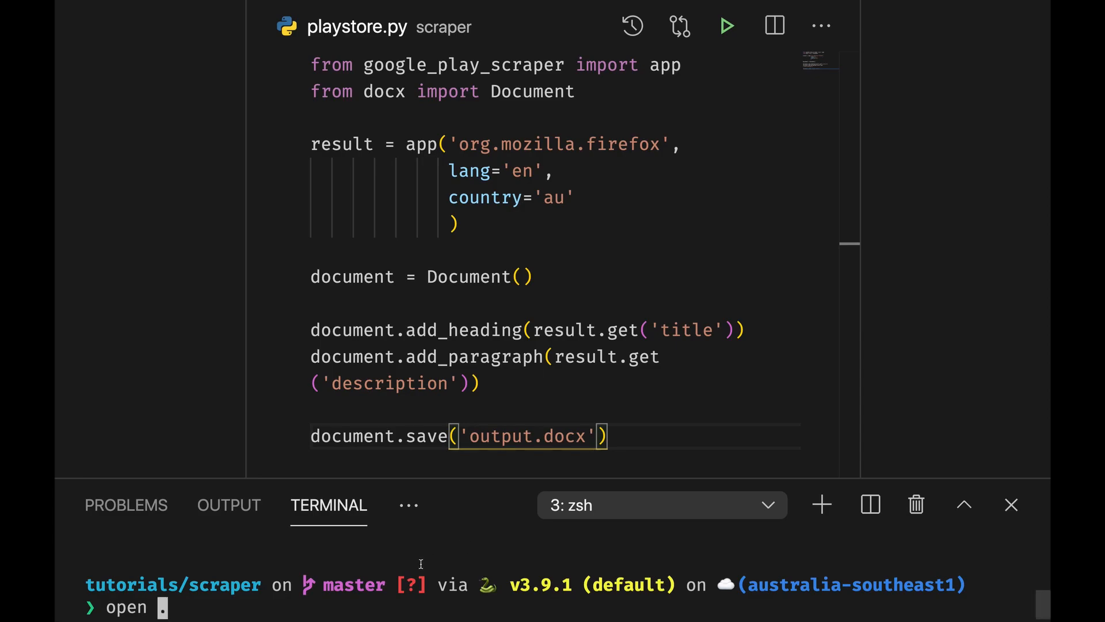
pyautogui.write('python playstore.py')
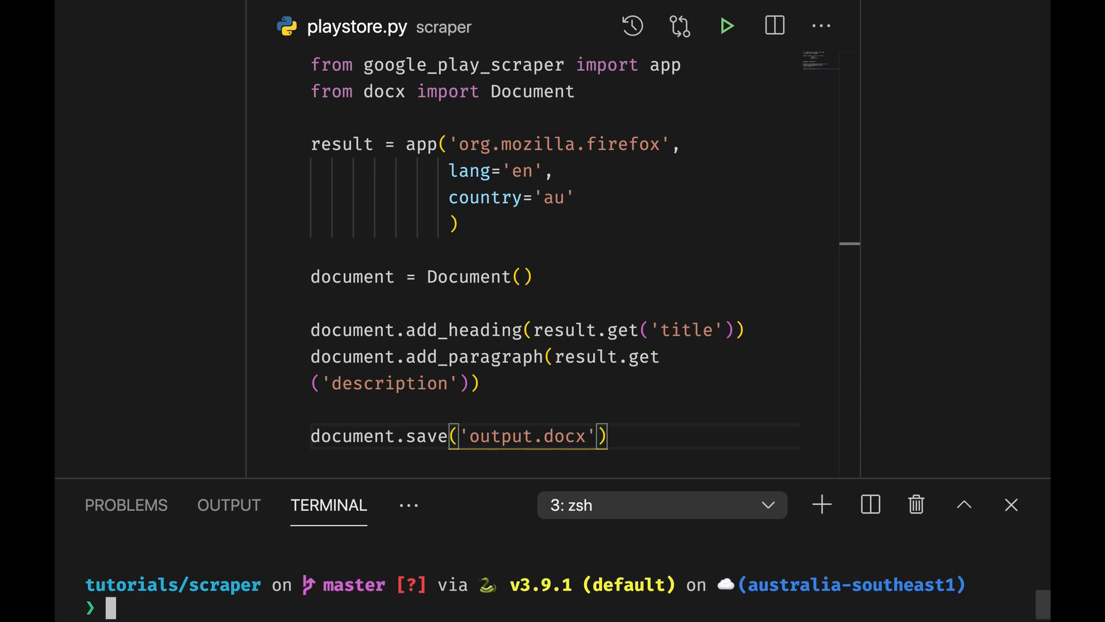
pyautogui.write('ope')
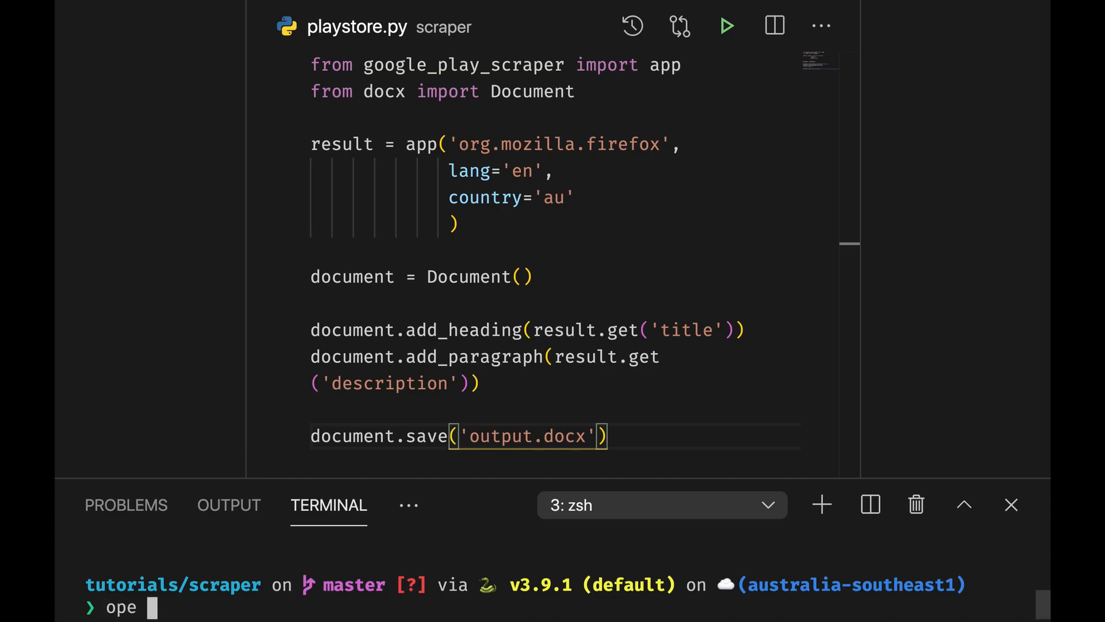
pyautogui.press('Backspace')
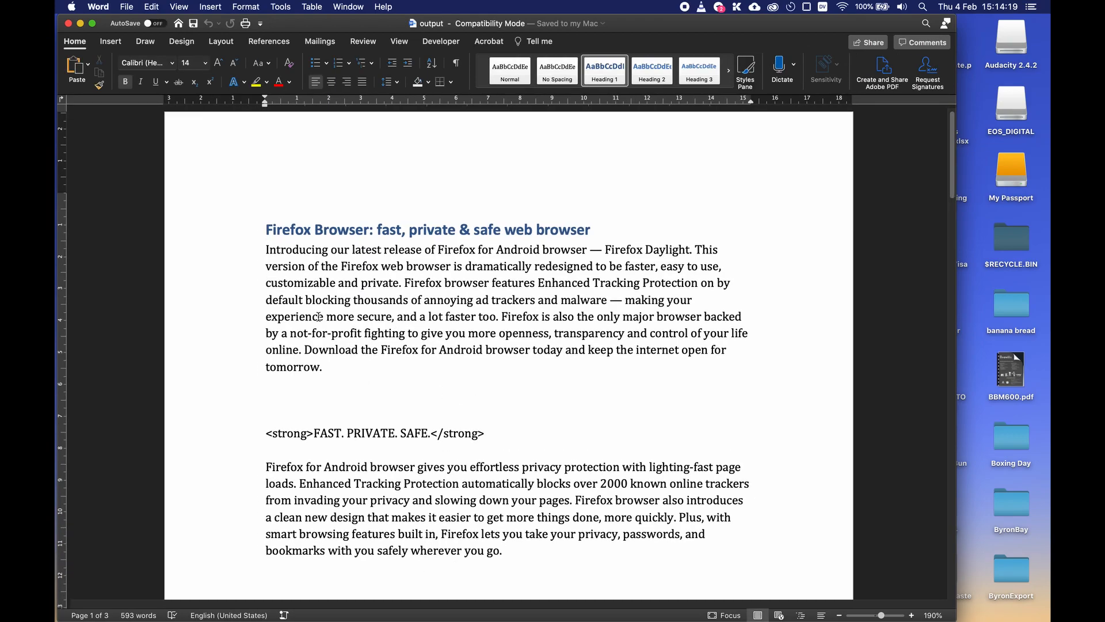
# Scroll through output.docx to review the Firefox Browser heading and description.
pyautogui.scroll(-3)
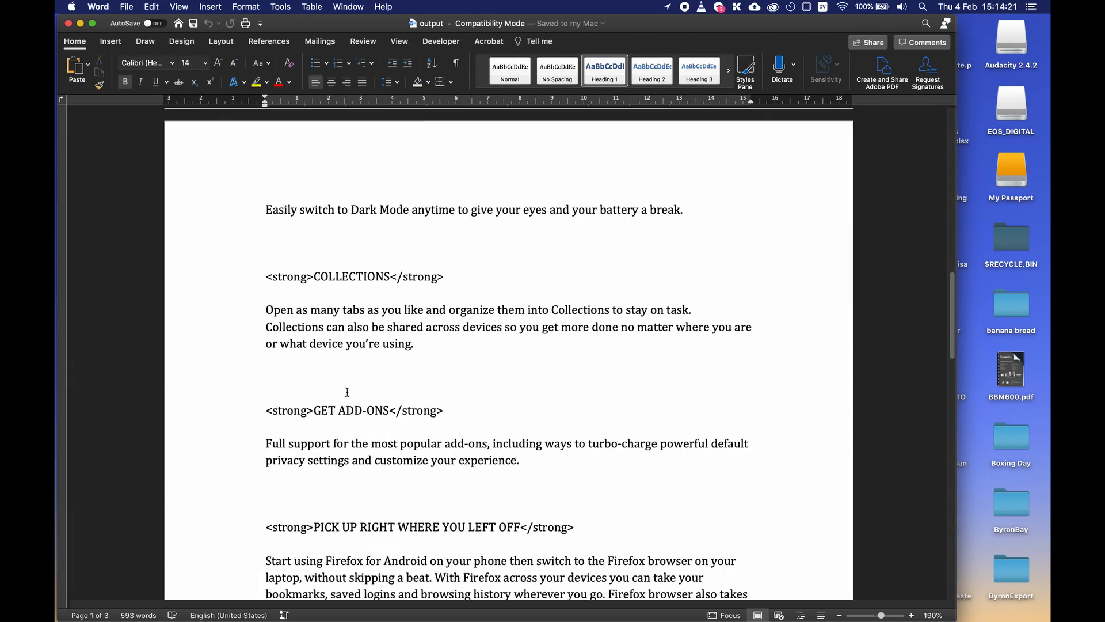
pyautogui.scroll(-3)
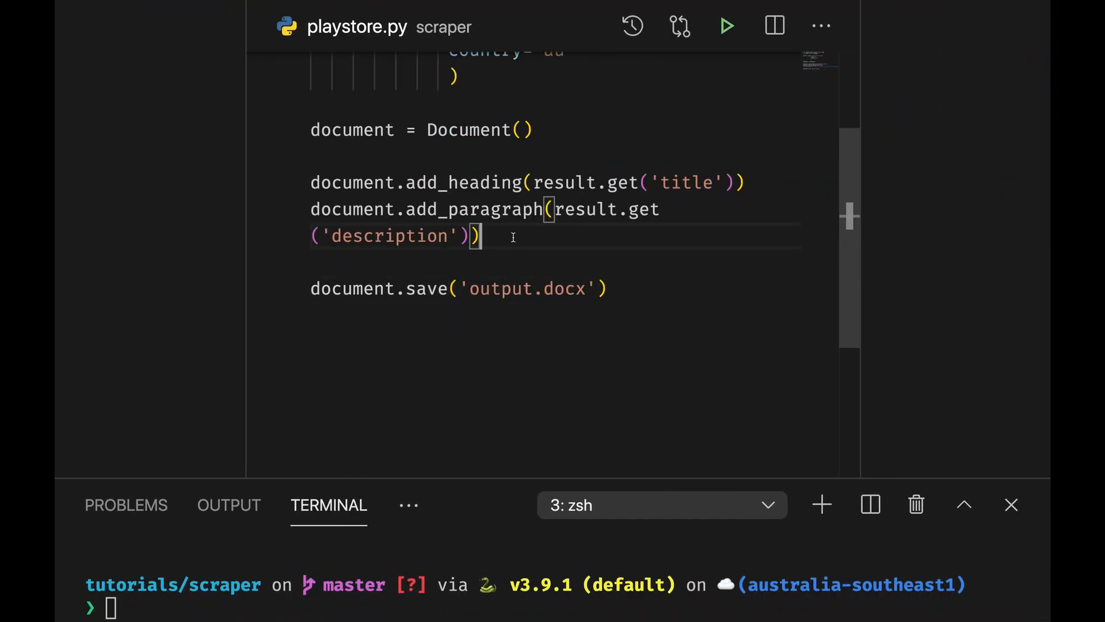
# Add the import line 'from pathlib import Path' to playstore.py.
pyautogui.press('enter')
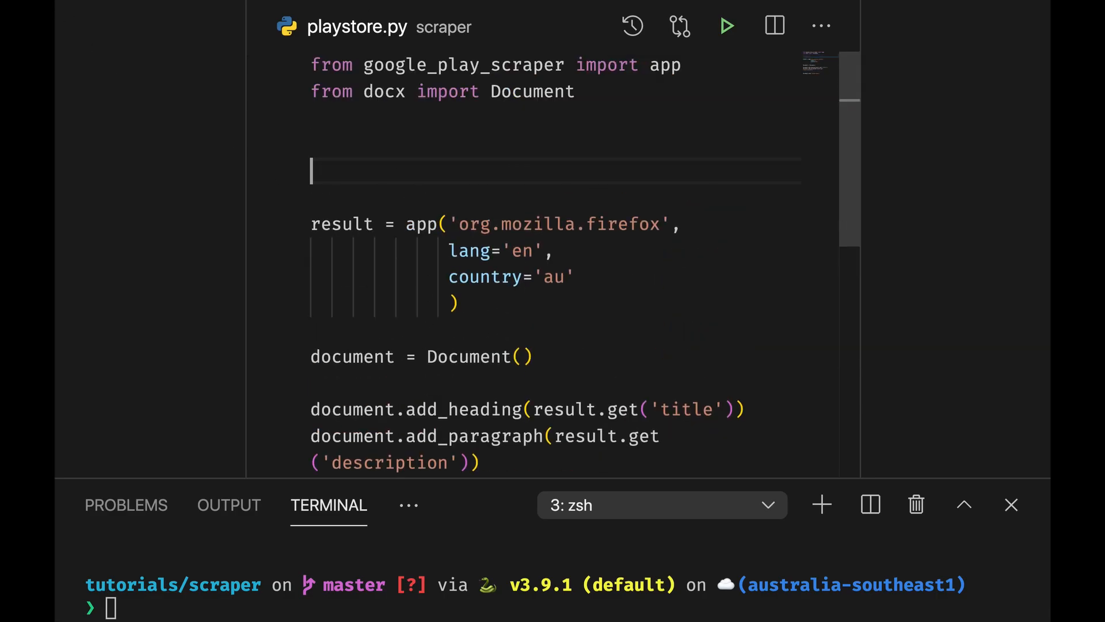
pyautogui.write('Path')
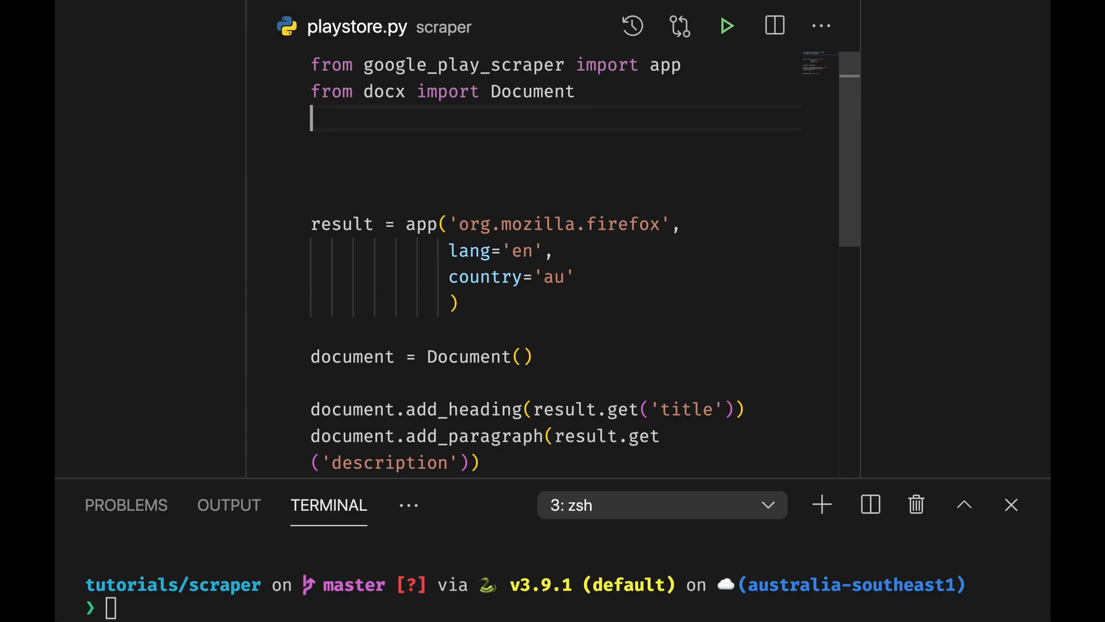
pyautogui.write('from path')
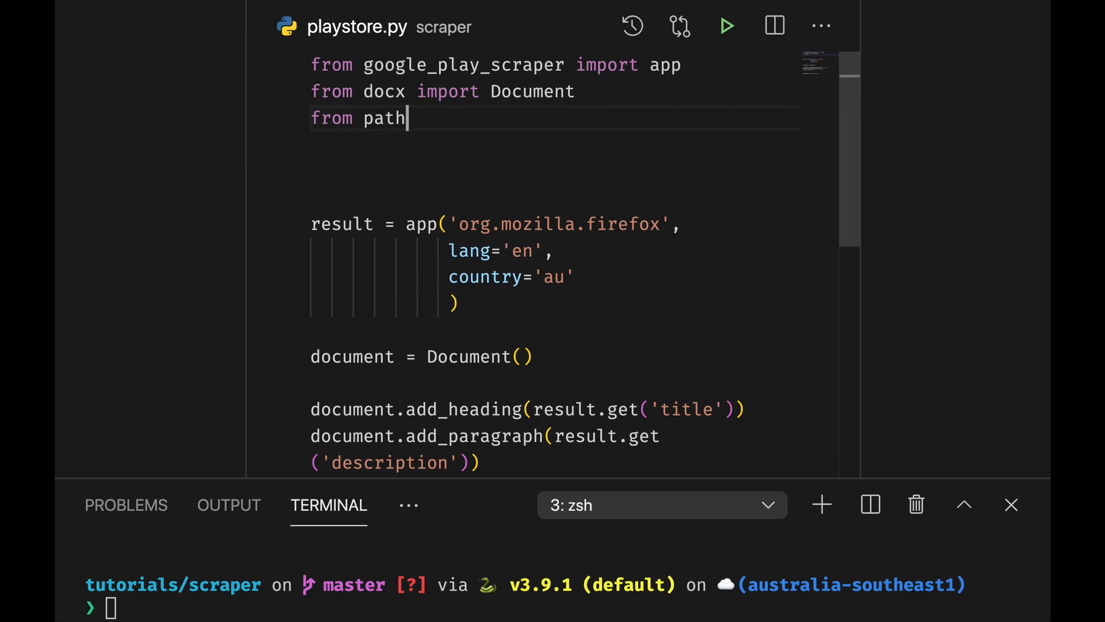
pyautogui.write('lib import')
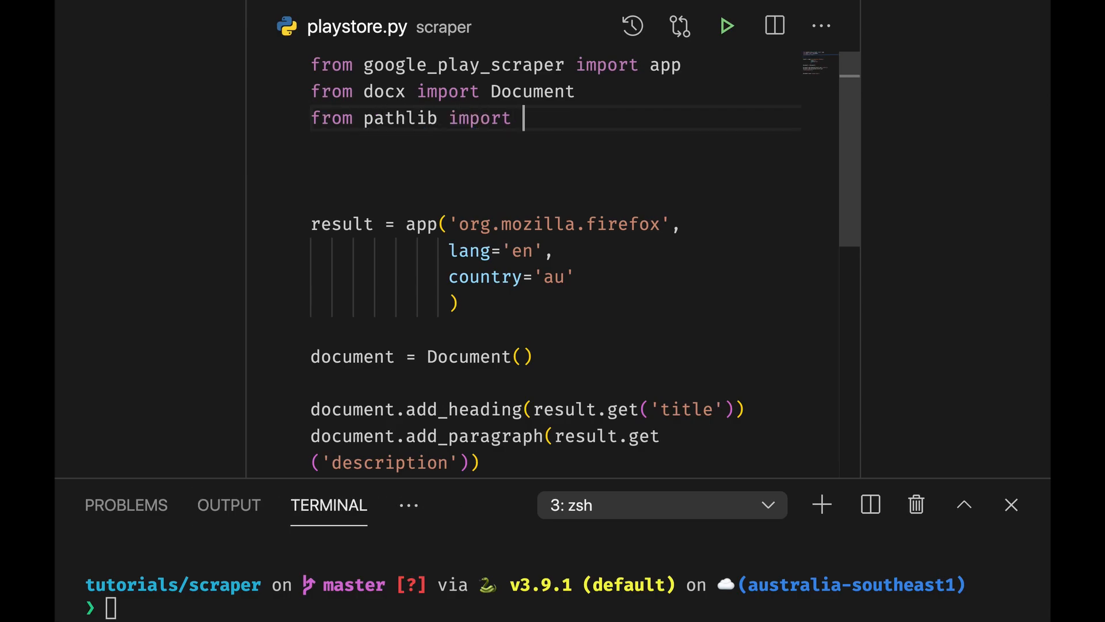
pyautogui.write('Path')
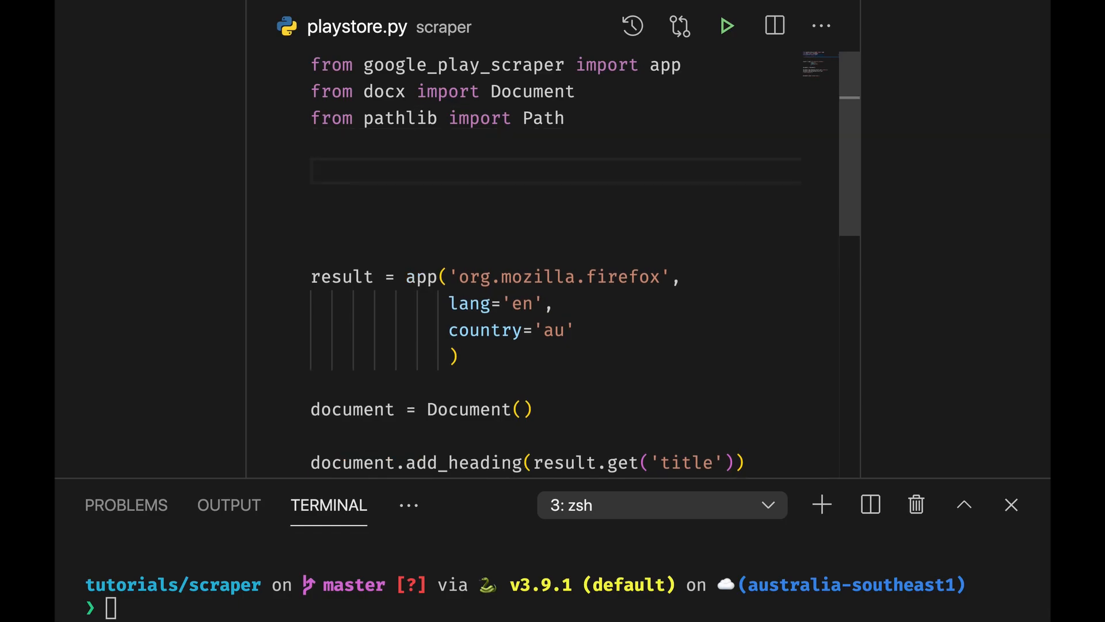
# Add Path('screenshots/').mkdir(parents=True, exist_ok=True) to create the screenshots folder.
pyautogui.write('Path()')
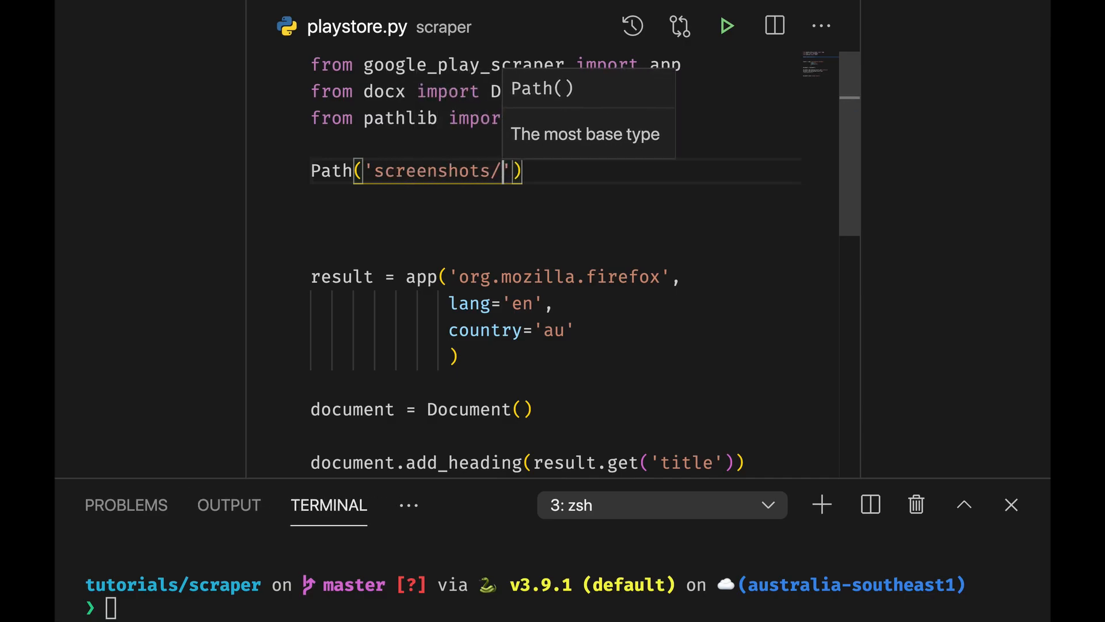
pyautogui.write('.')
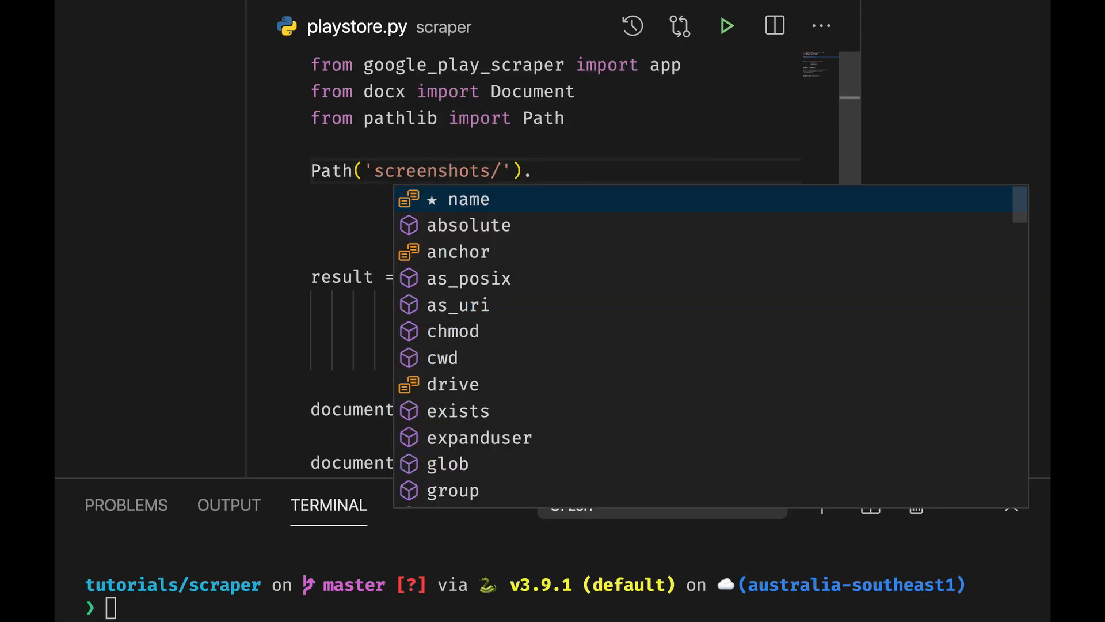
pyautogui.write('mkdir(')
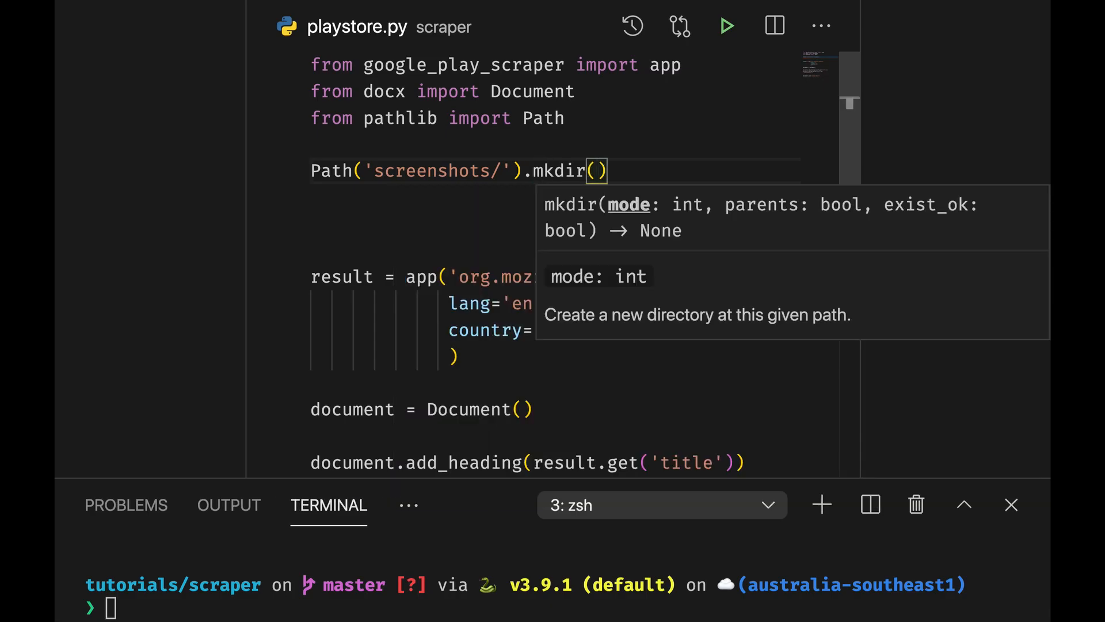
pyautogui.write('parents=')
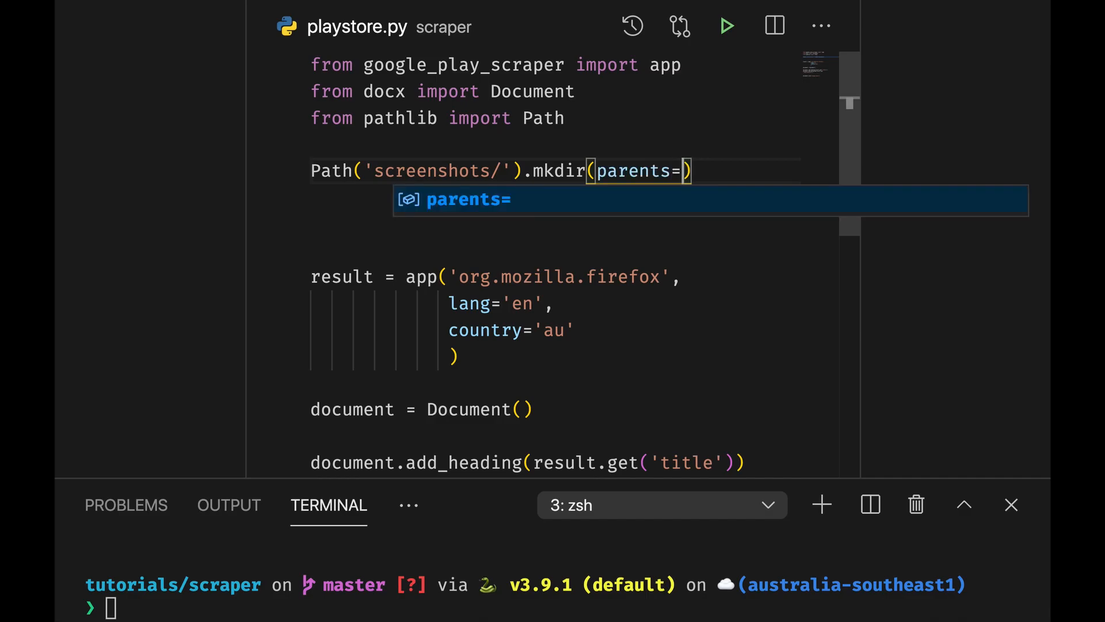
pyautogui.write('True,')
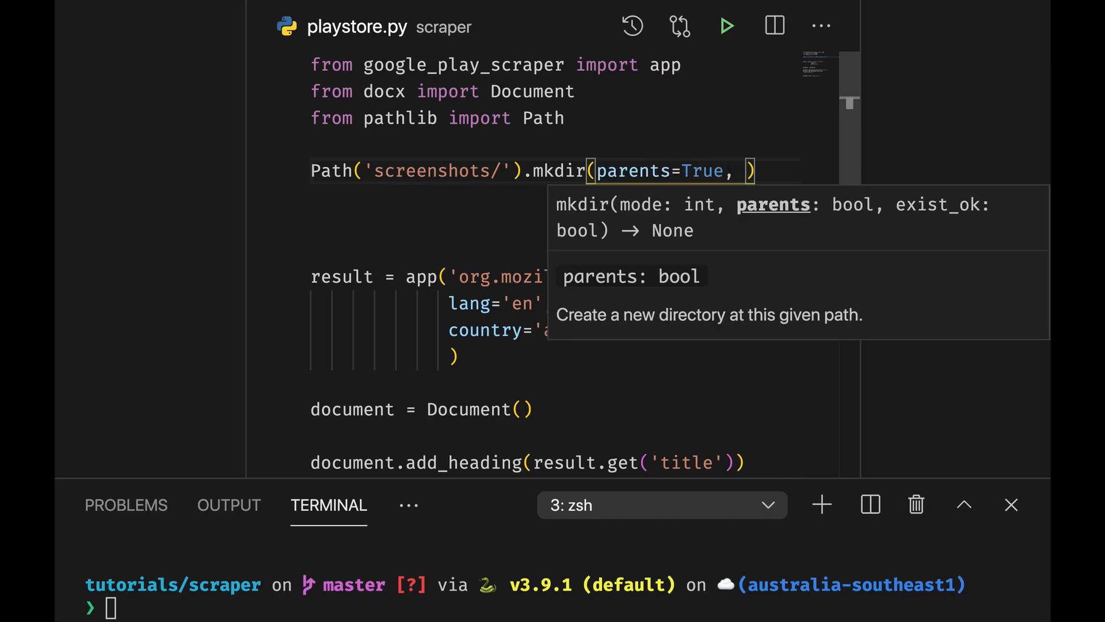
pyautogui.write('exist')
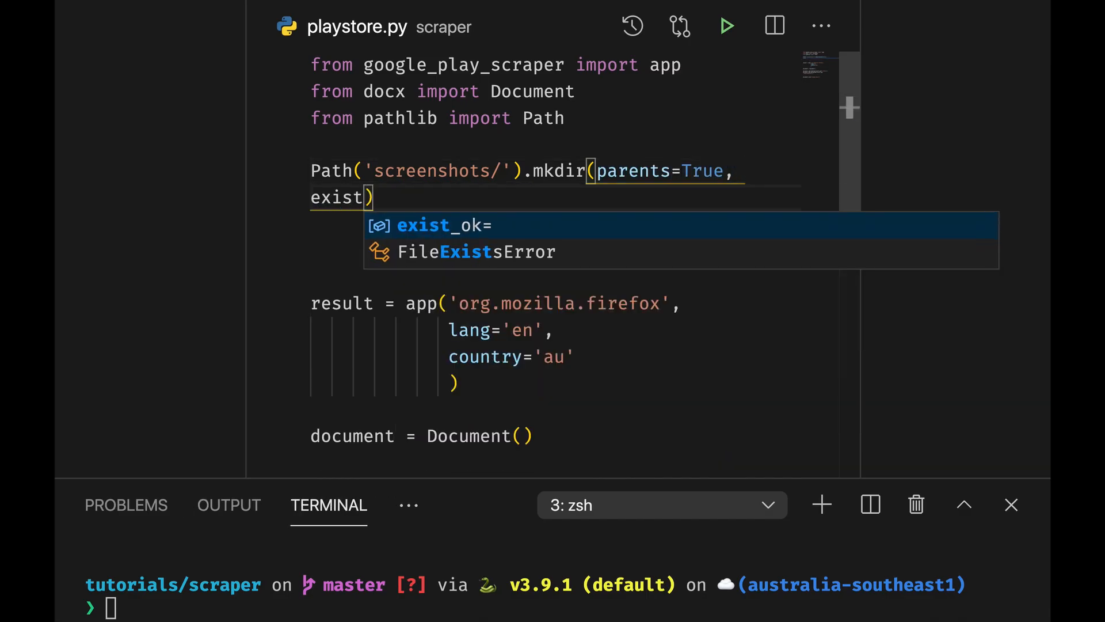
pyautogui.write('_ok=Tu')
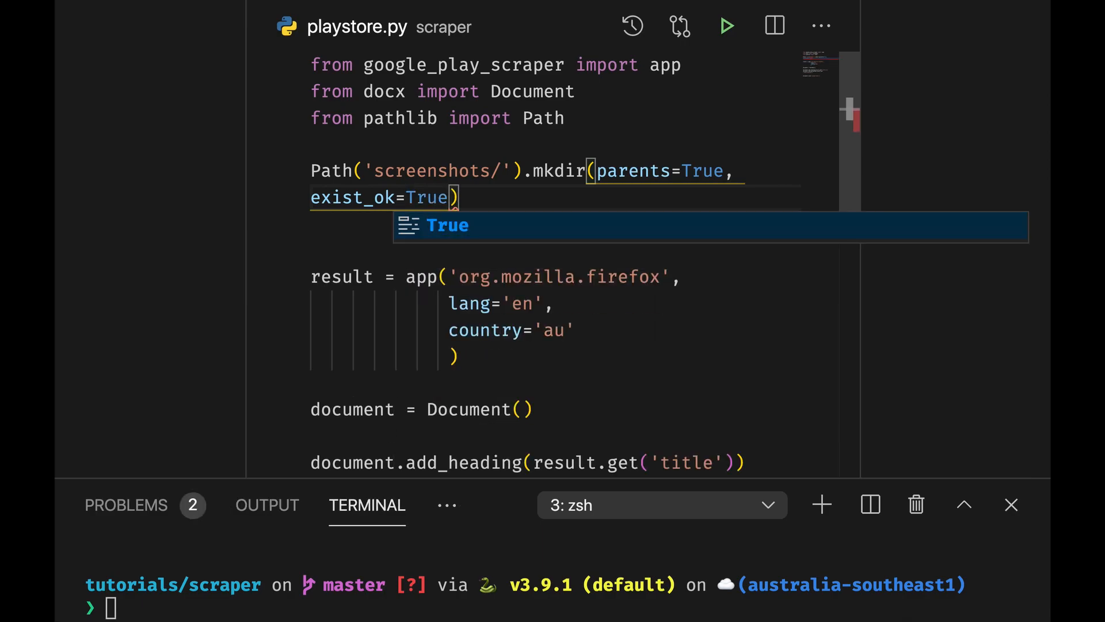
pyautogui.press('Escape')
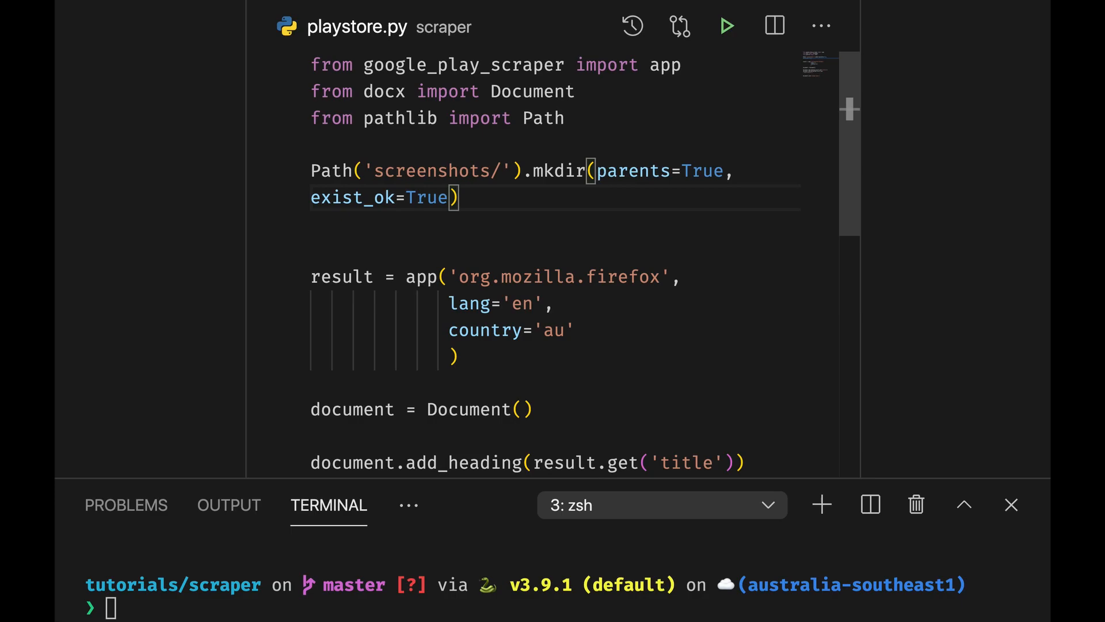
# Select the mkdir line and add blank lines below the description paragraph.
pyautogui.moveTo(344, 198); pyautogui.dragTo(456, 198)
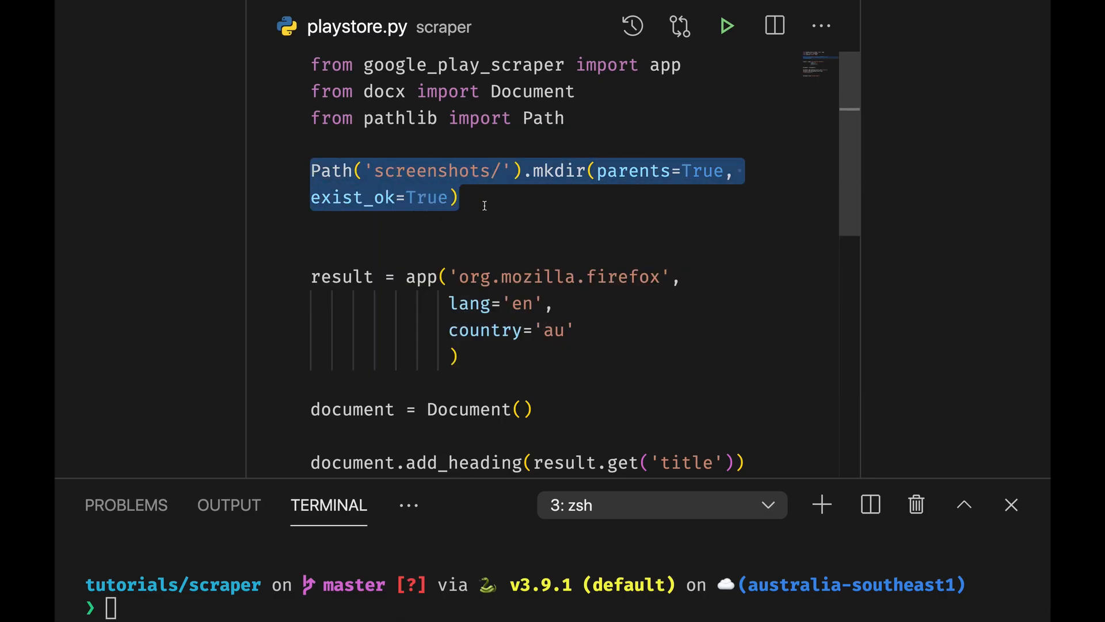
pyautogui.scroll(-3)
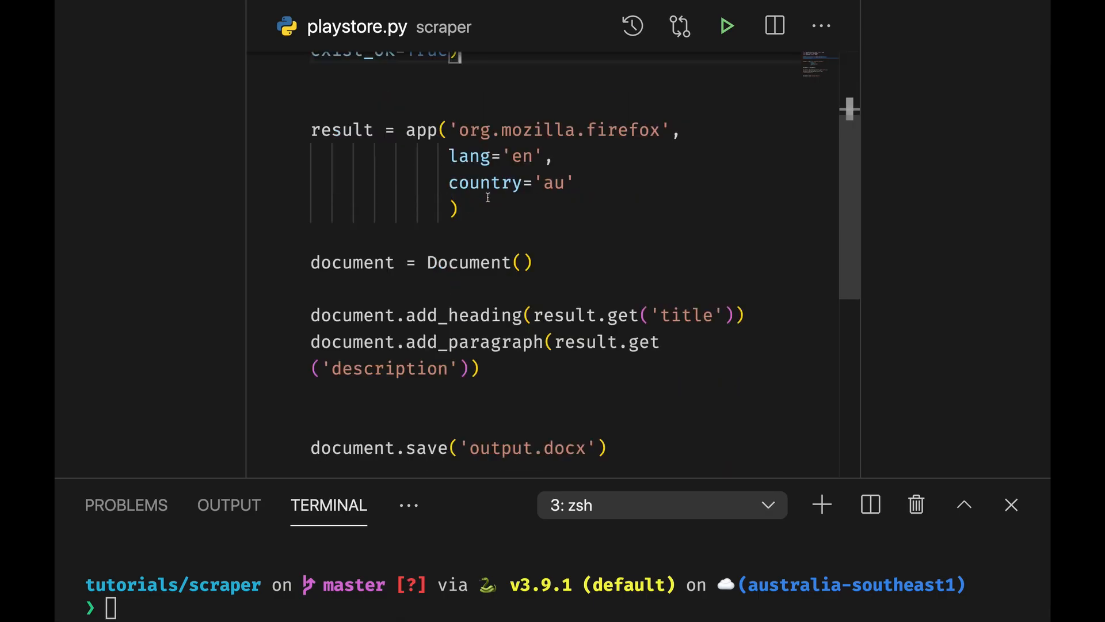
pyautogui.scroll(-3)
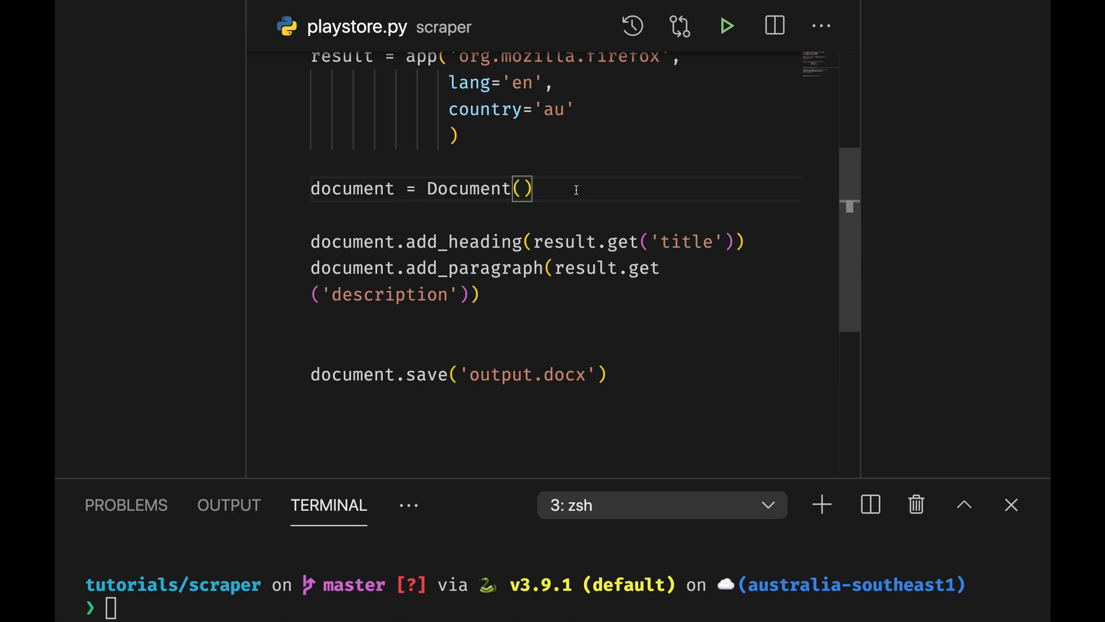
pyautogui.press('enter')
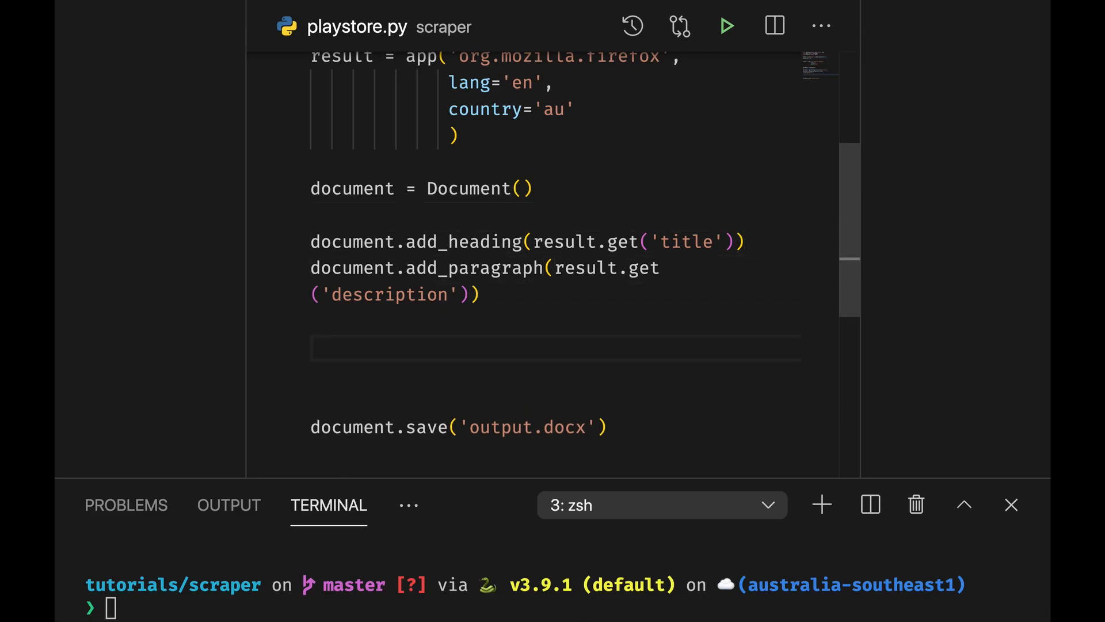
# Write a for loop over the screenshot URLs that fetches each img_url into img_data.
pyautogui.write('for')
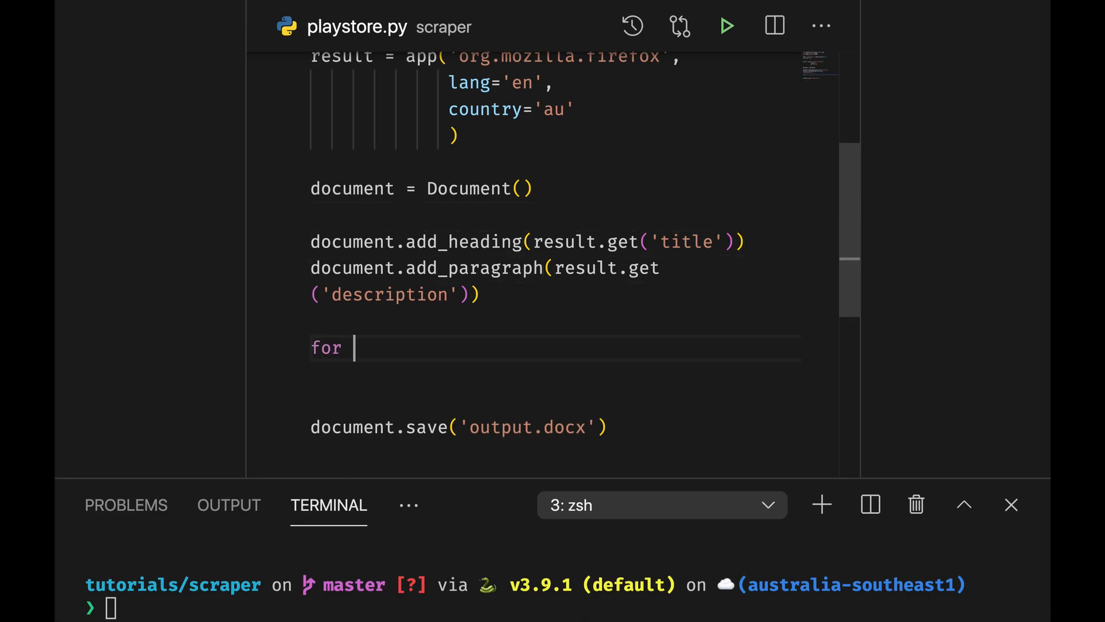
pyautogui.write('img_u')
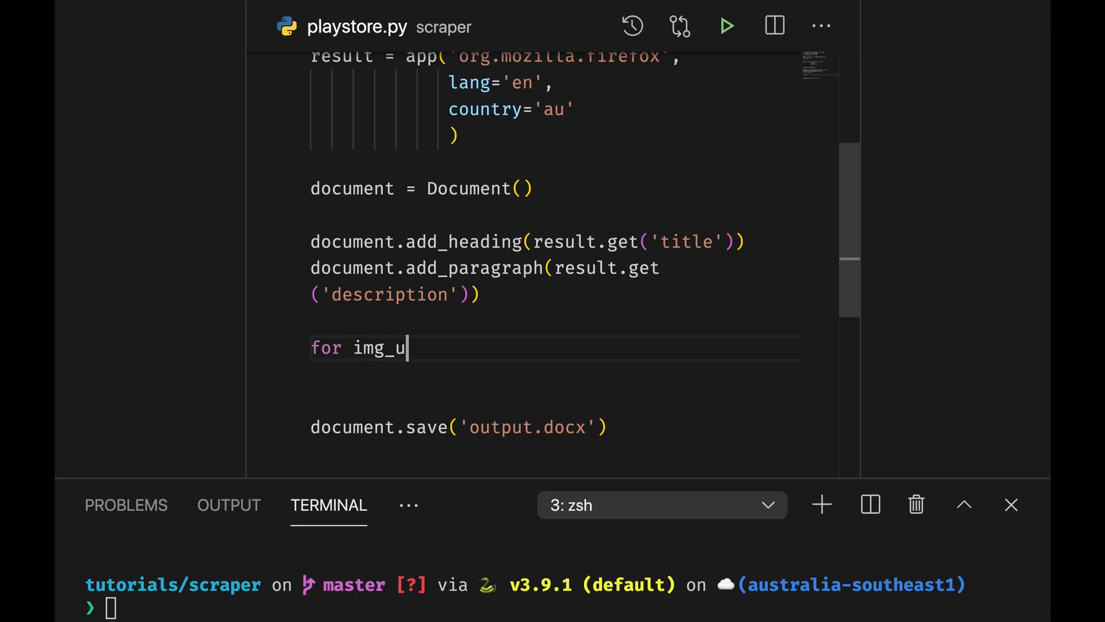
pyautogui.write("rl in result.get('")
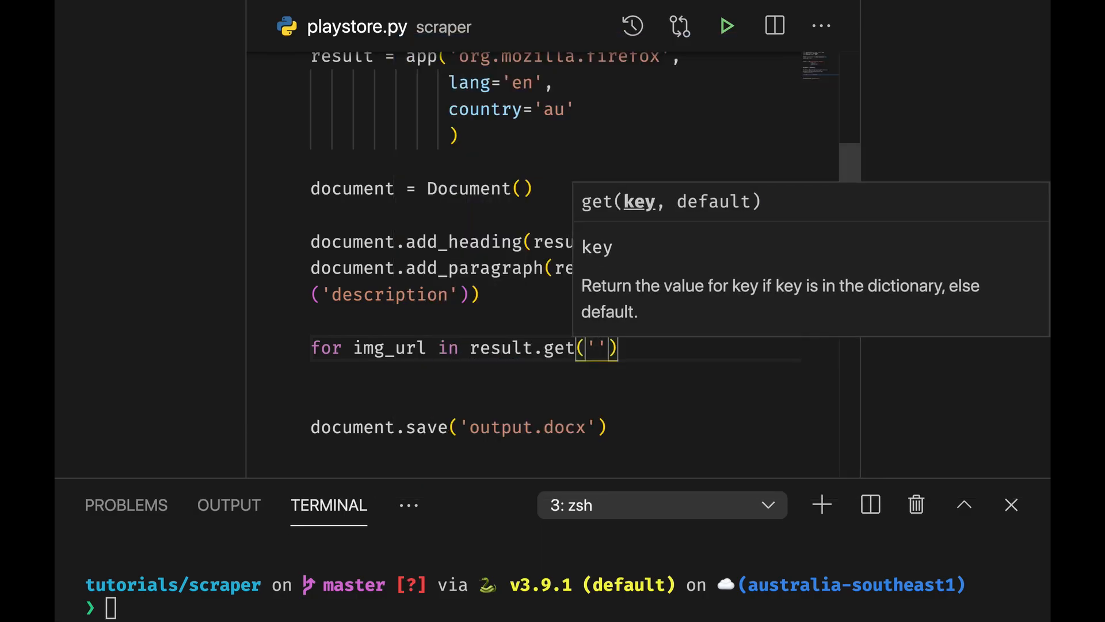
pyautogui.write('screenshot')
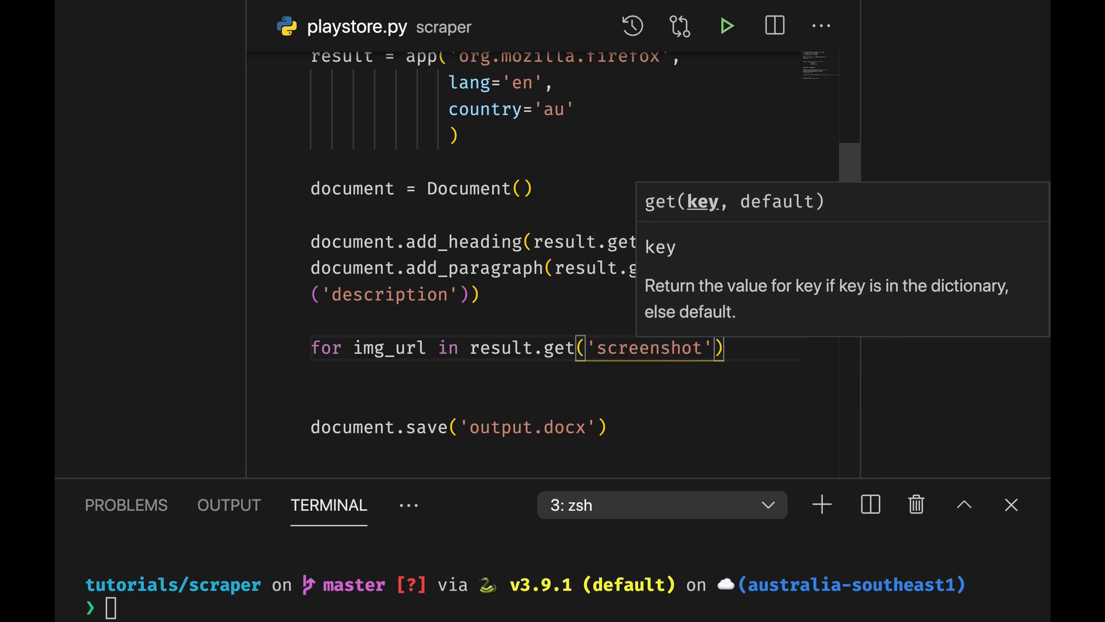
pyautogui.write('s')
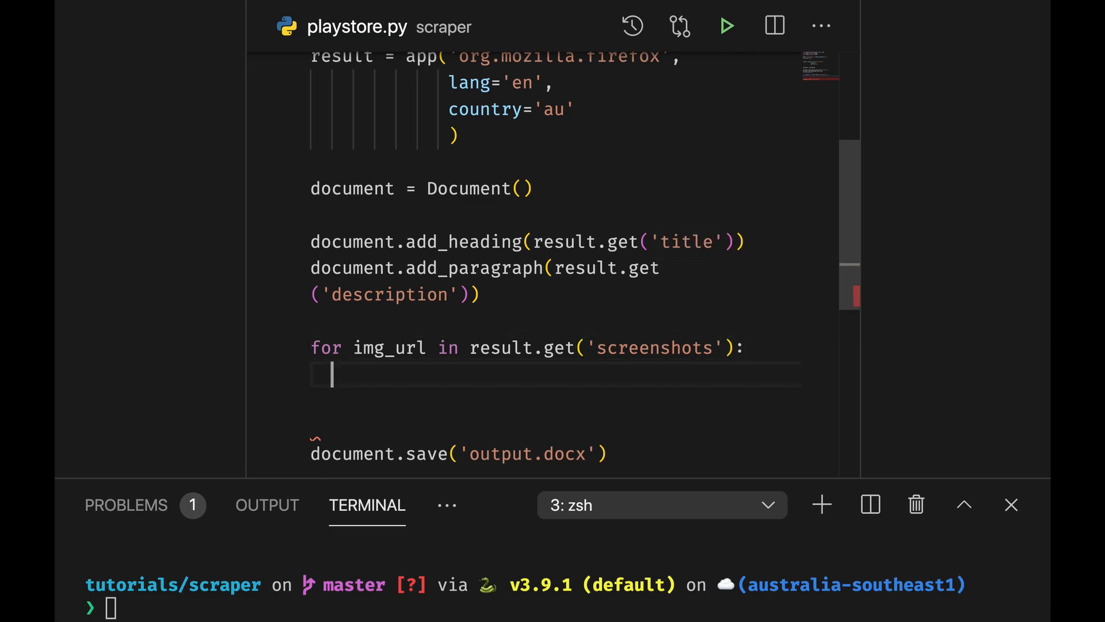
pyautogui.write('img_data = request.get(i')
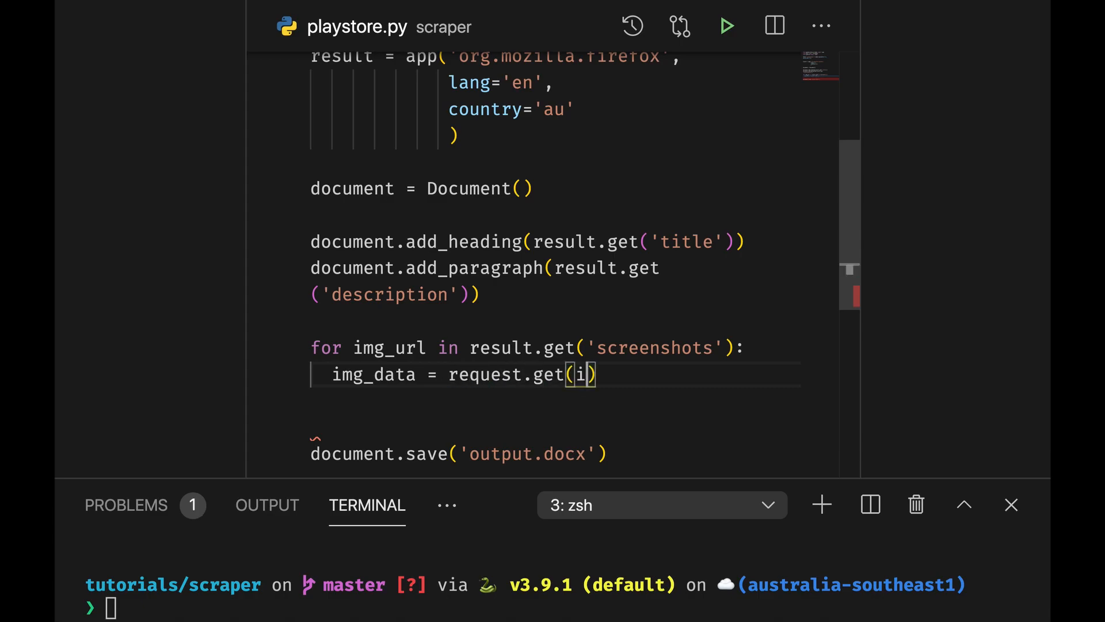
pyautogui.write('mg_ur')
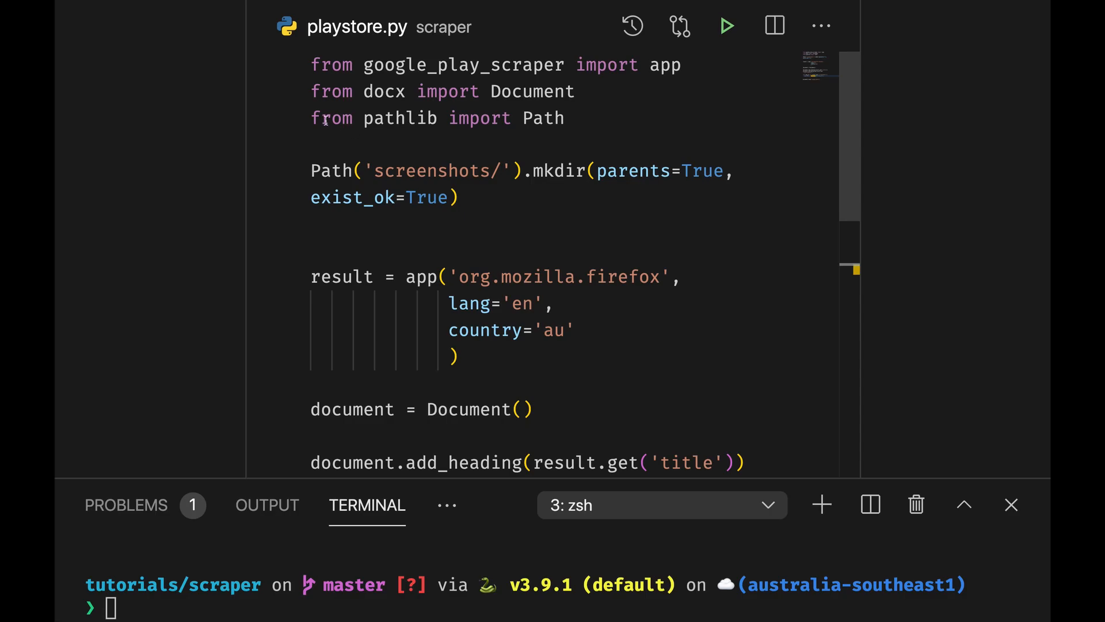
pyautogui.write('import requests')
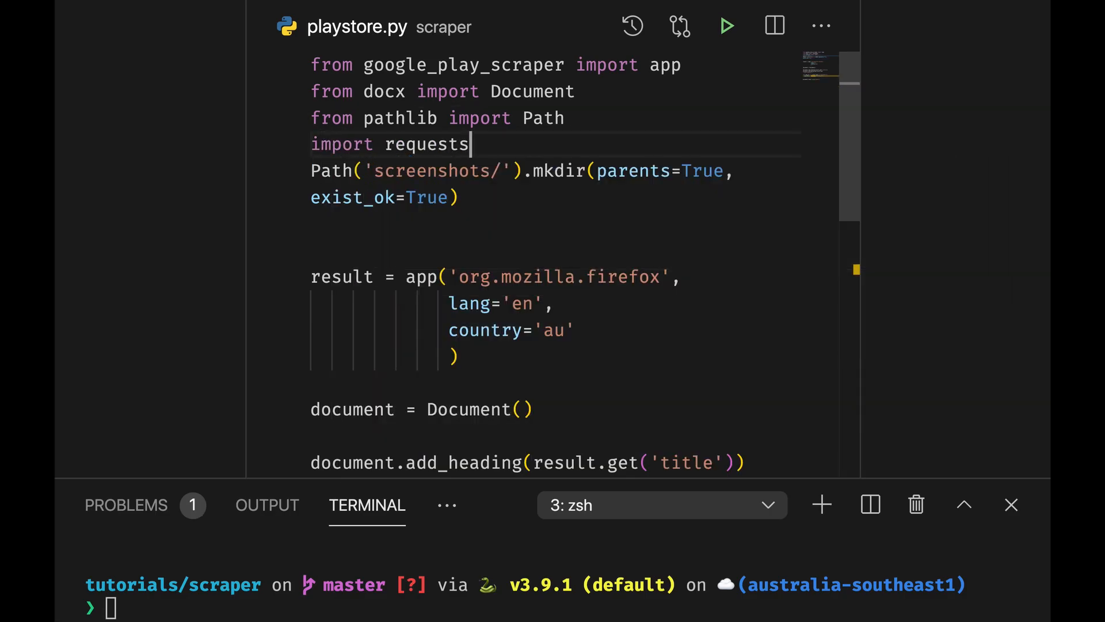
pyautogui.scroll(-3)
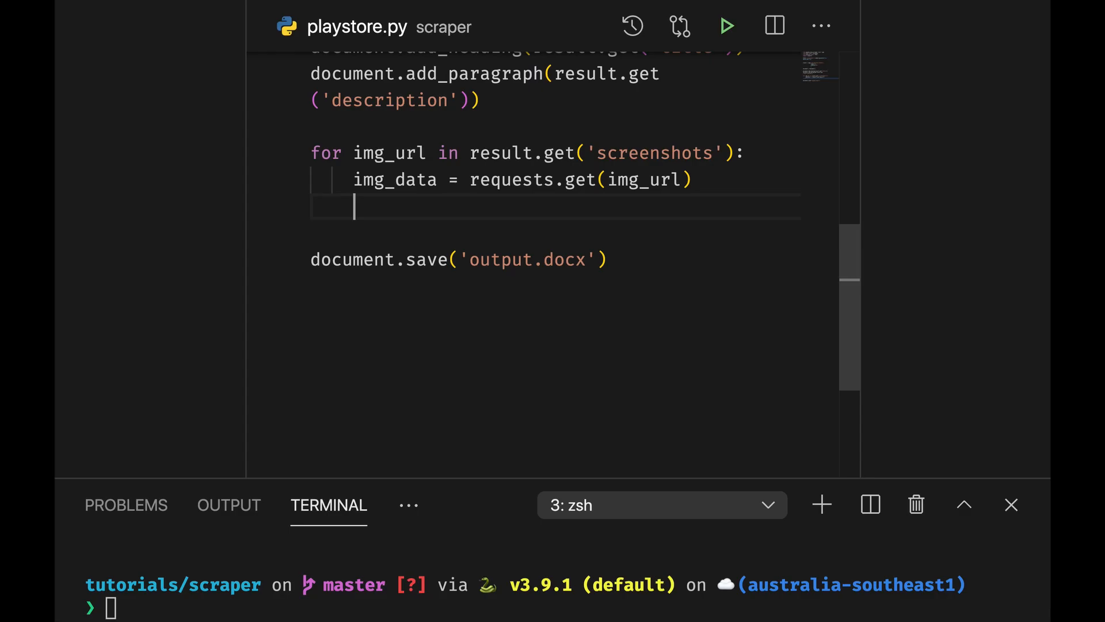
# Build img_file_name = 'screenshots/' + img_url + '.jpg' inside the loop.
pyautogui.write('img_f')
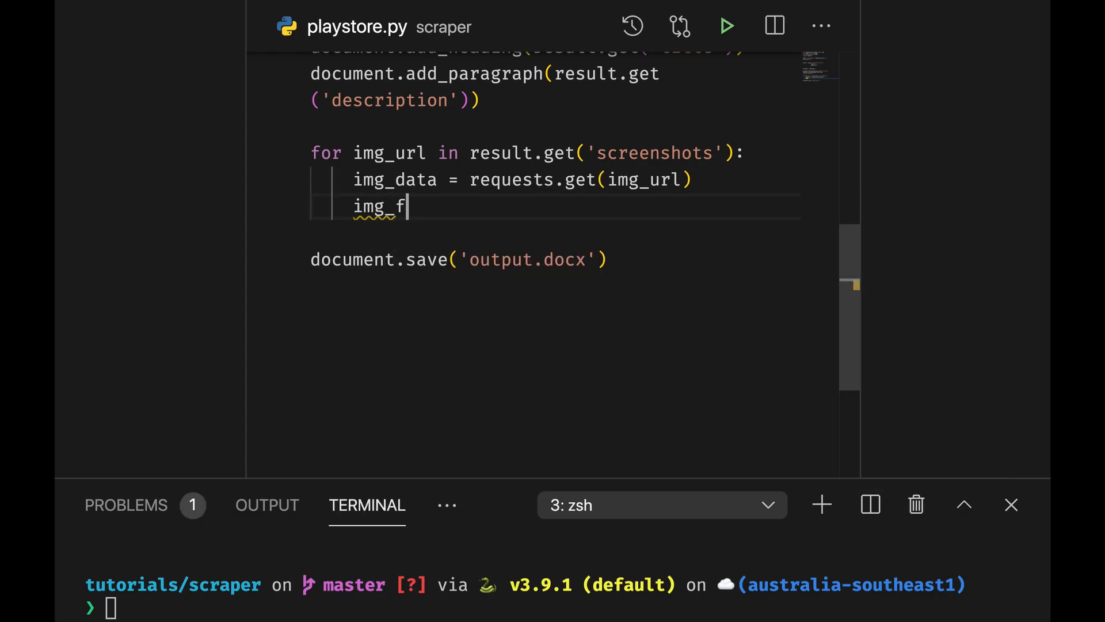
pyautogui.write('ile_ma')
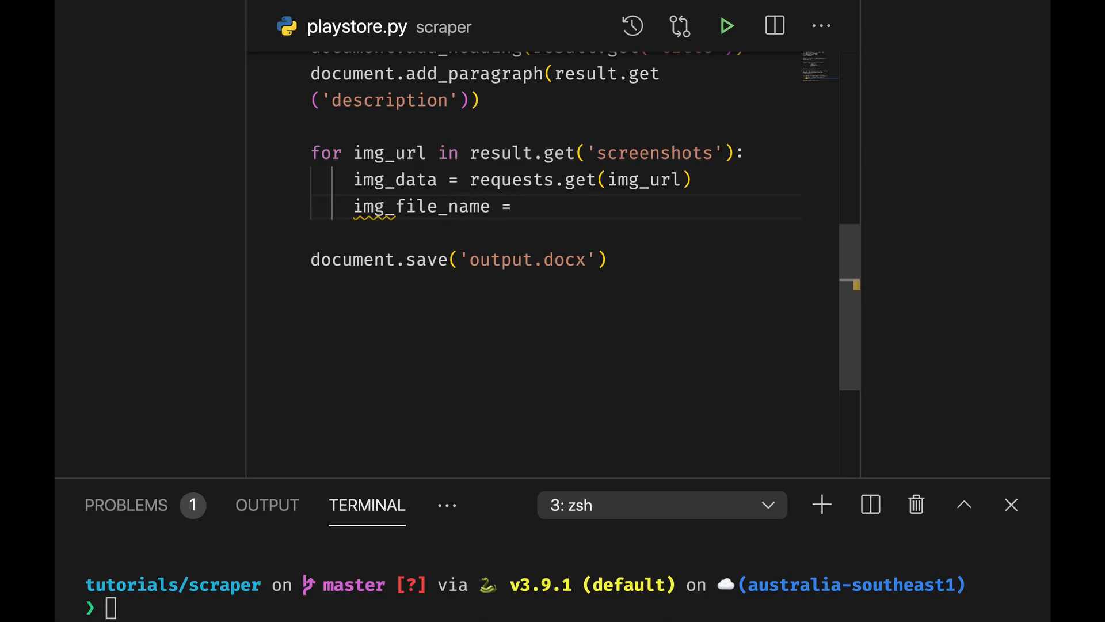
pyautogui.write("'")
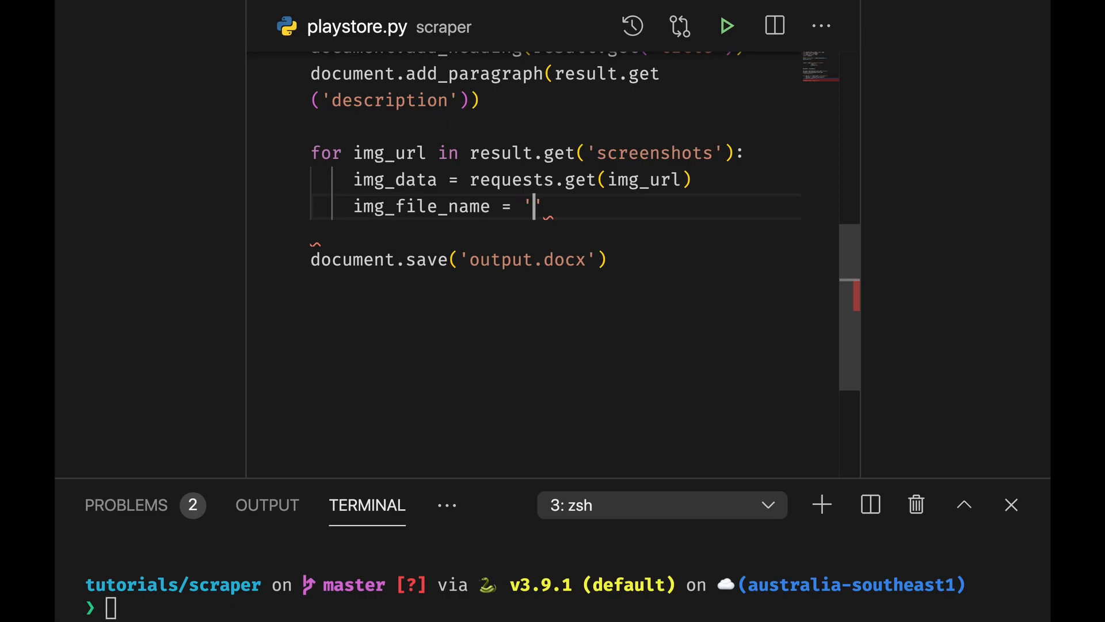
pyautogui.write('screens')
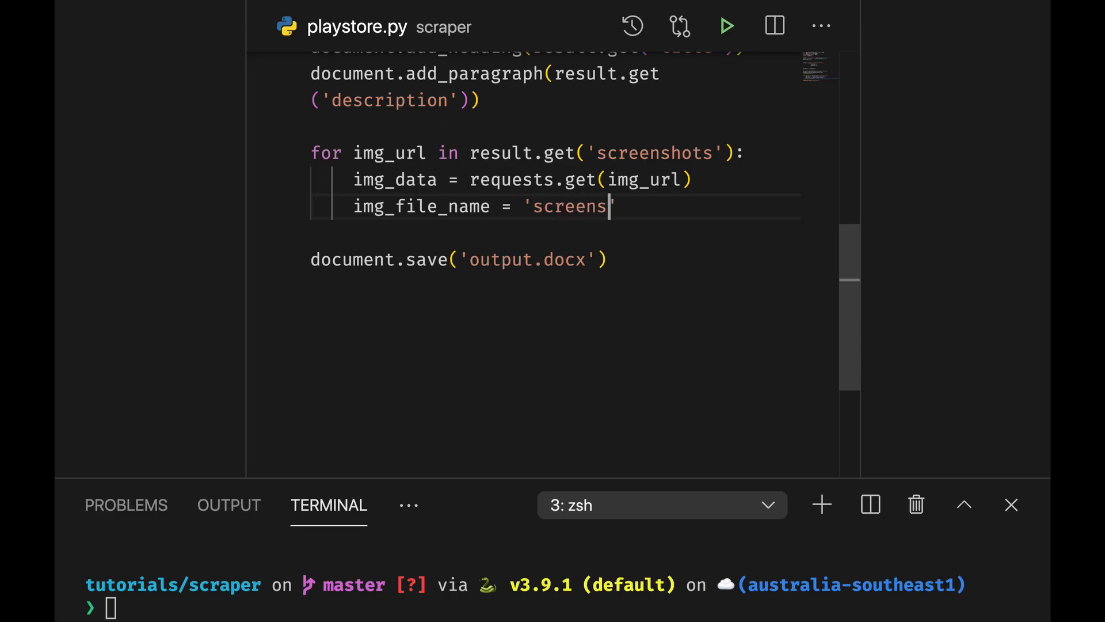
pyautogui.write('hots/')
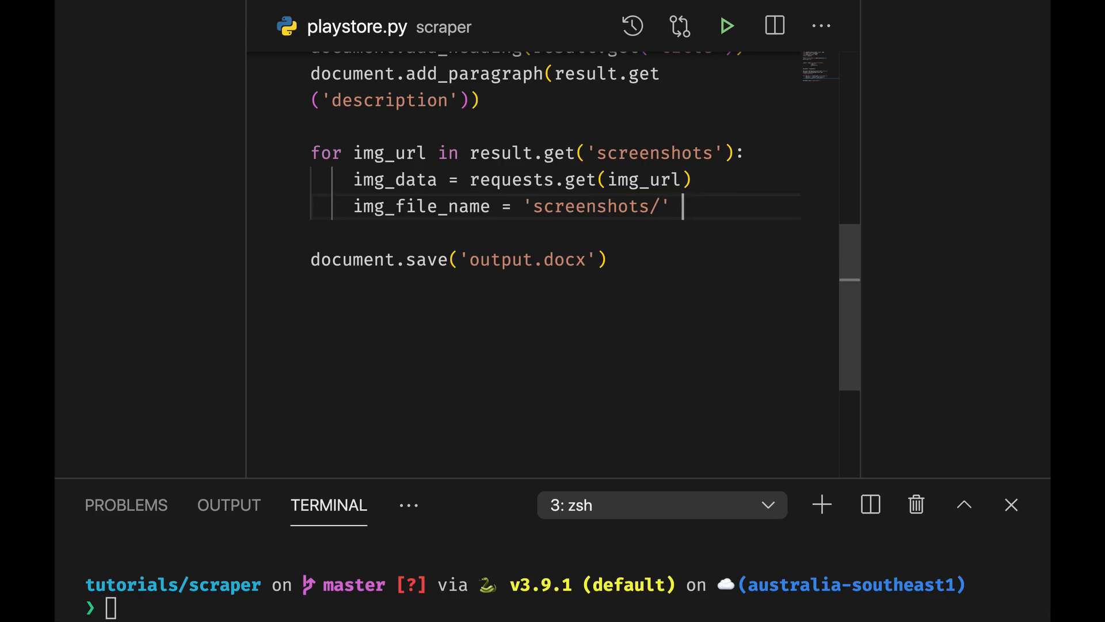
pyautogui.write('+')
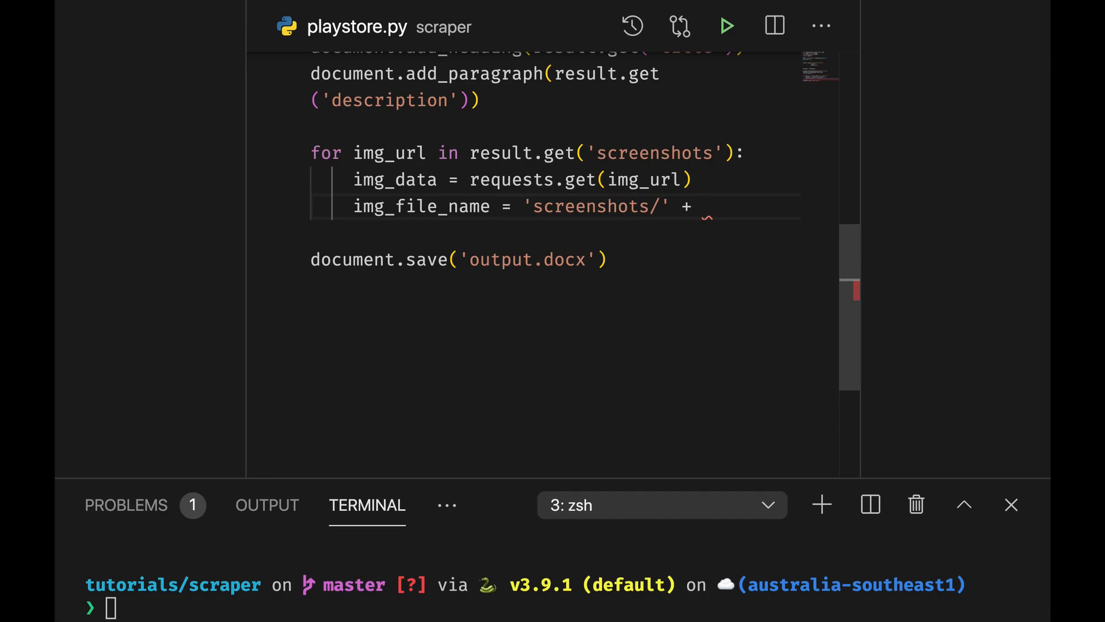
pyautogui.write("''")
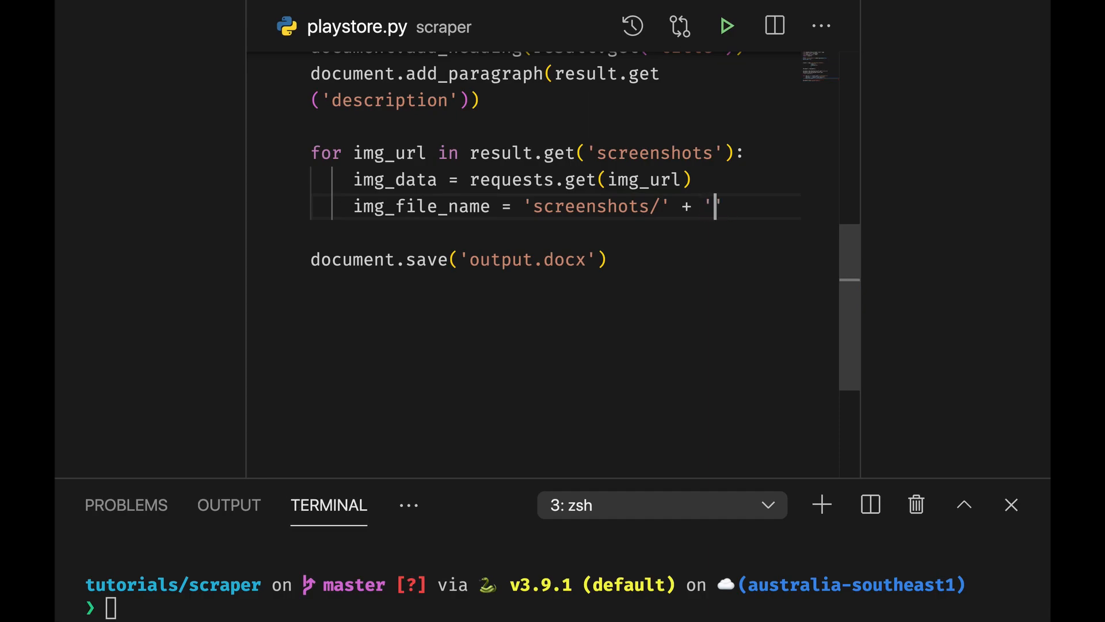
pyautogui.press('Backspace')
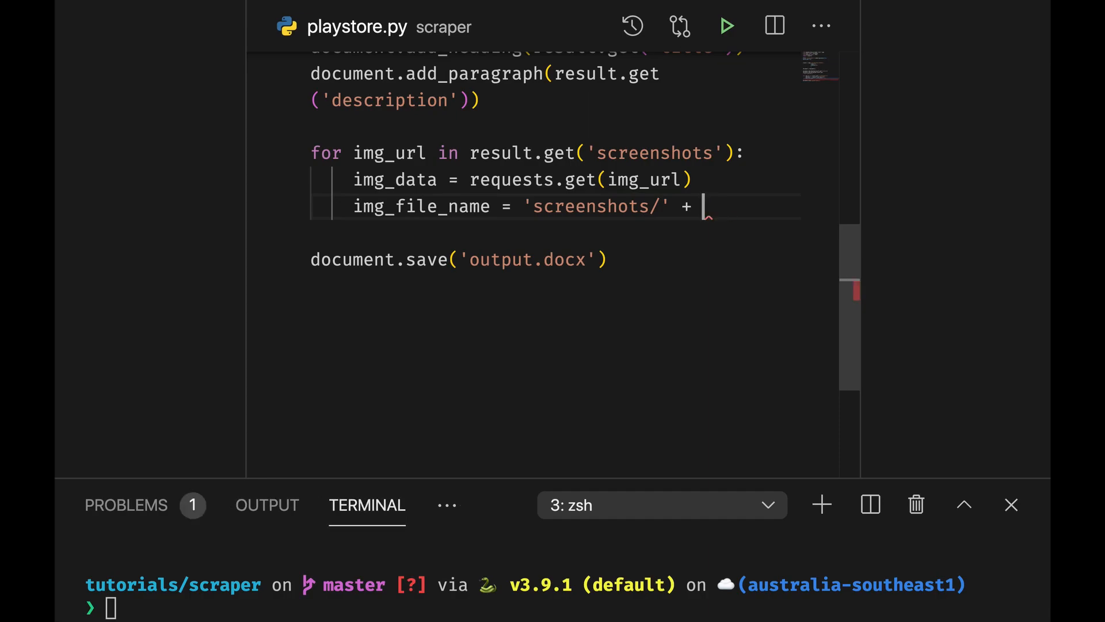
pyautogui.write('i')
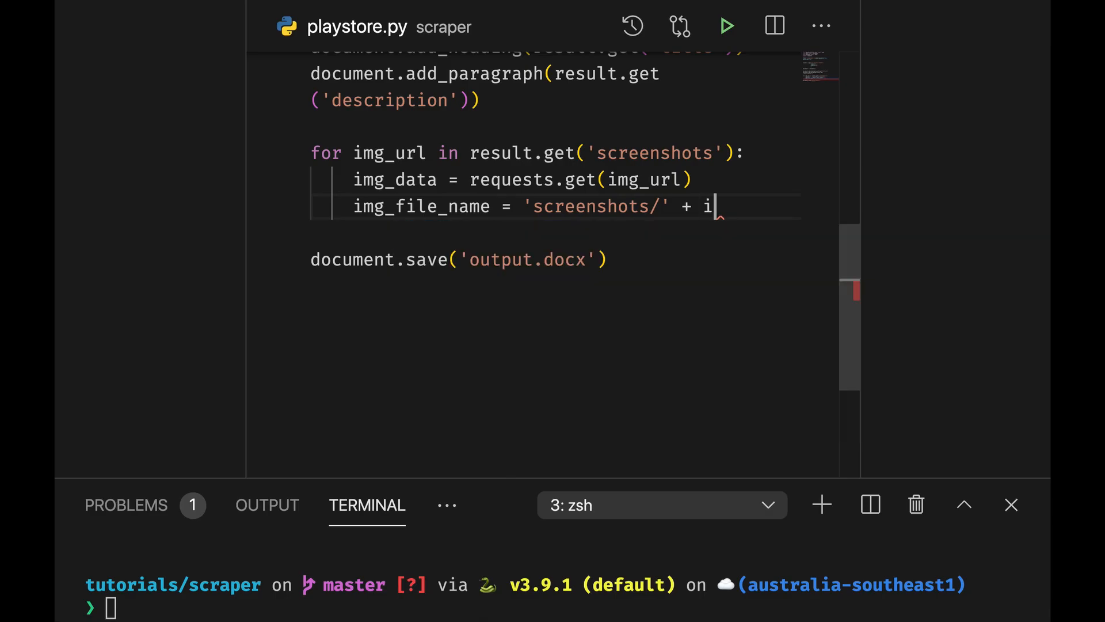
pyautogui.write('mg_url')
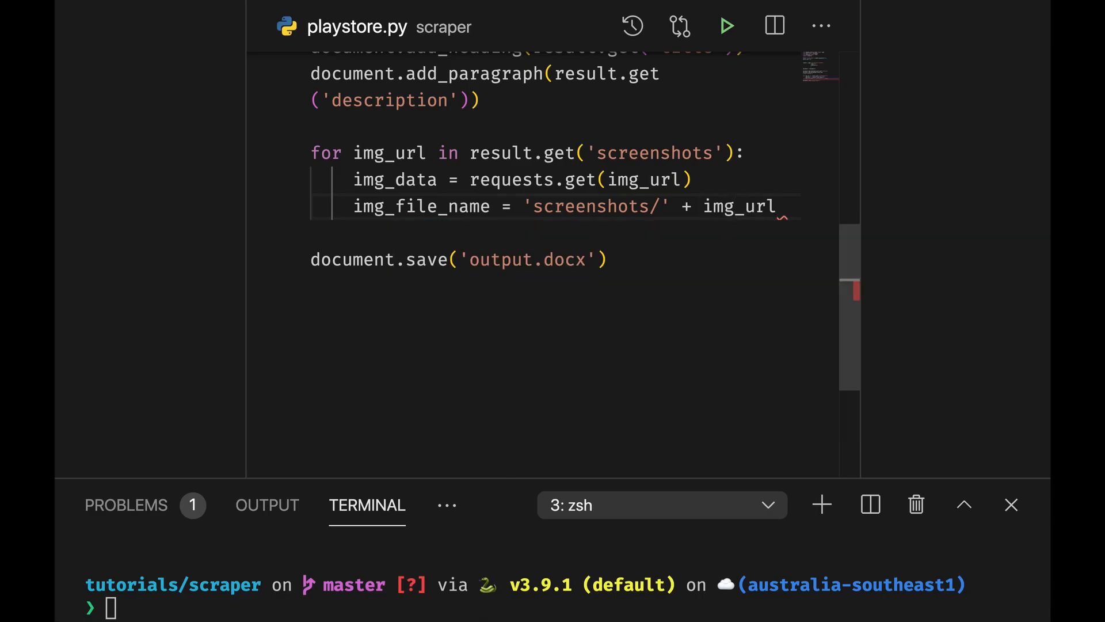
pyautogui.write("+ 'j'")
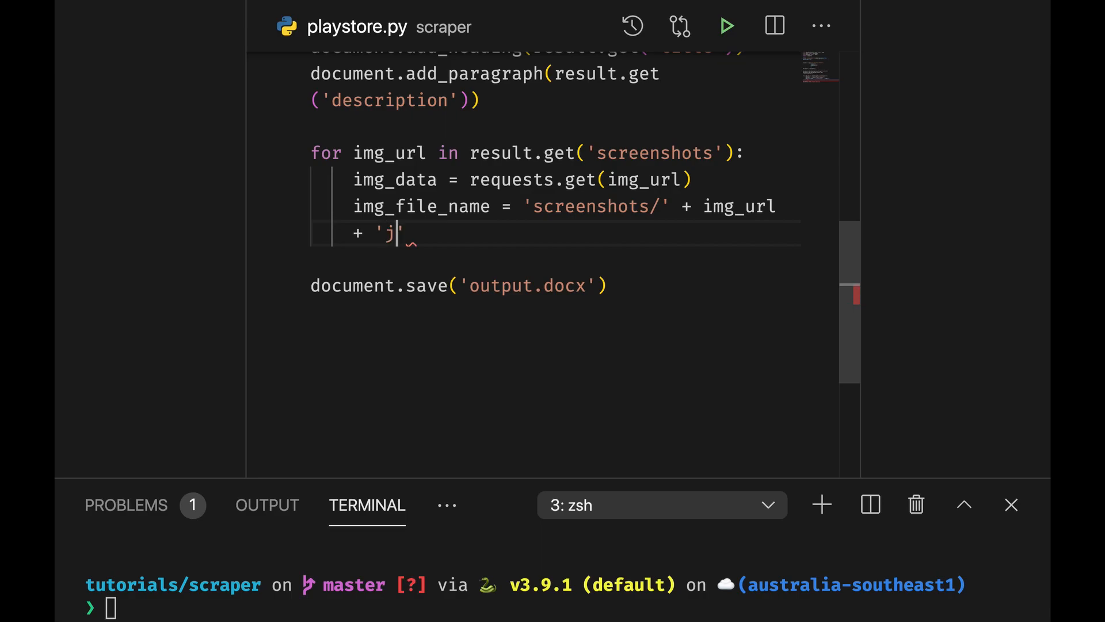
pyautogui.write('.jpg')
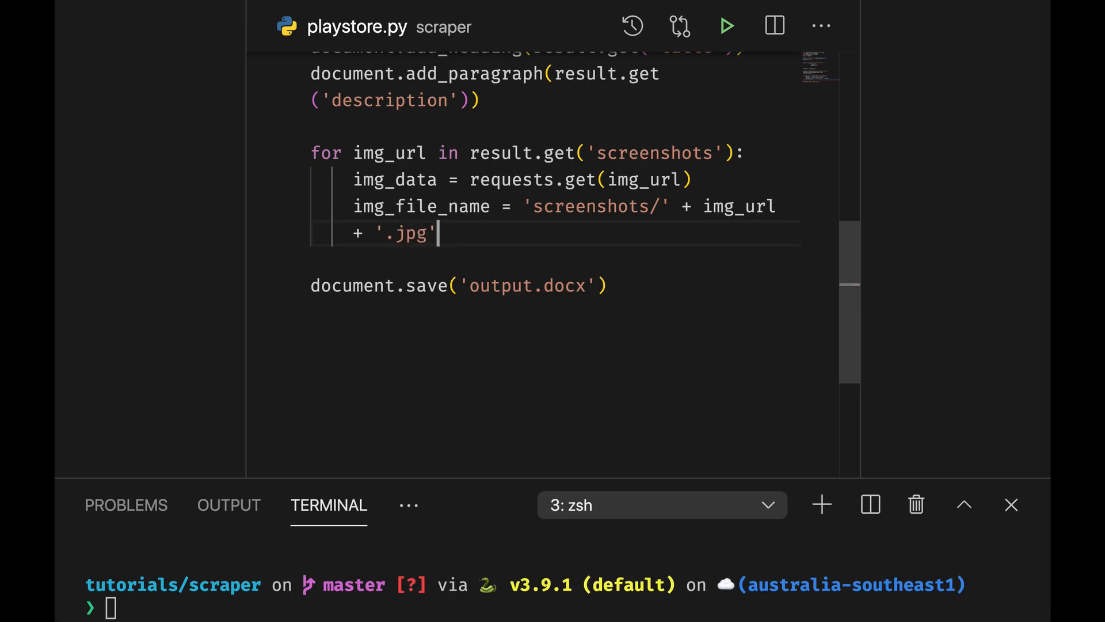
pyautogui.press('enter')
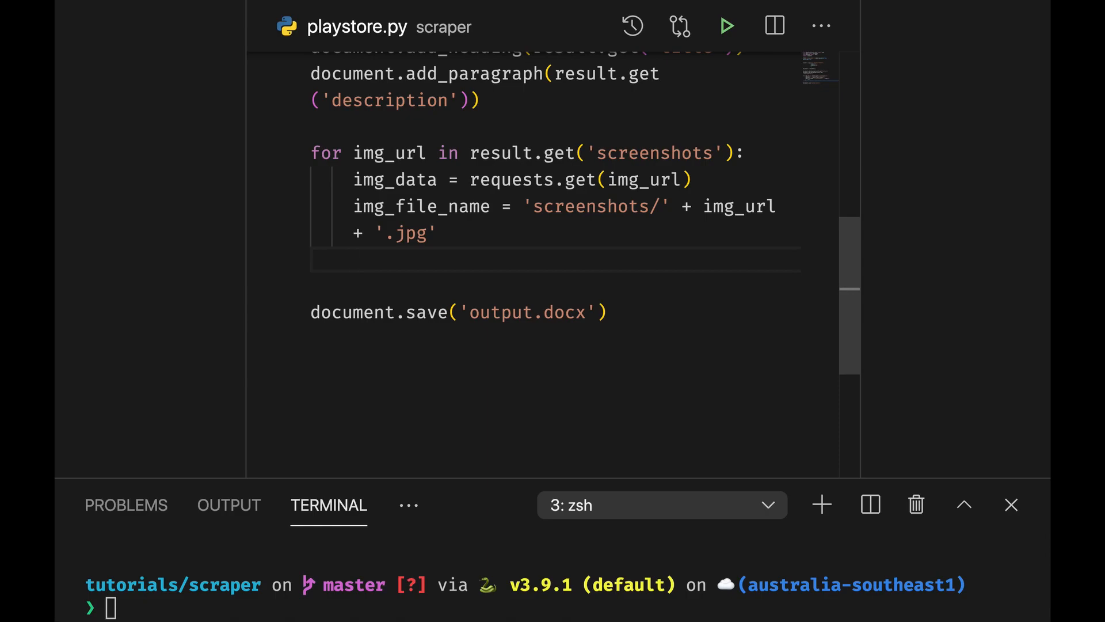
pyautogui.write('with ope')
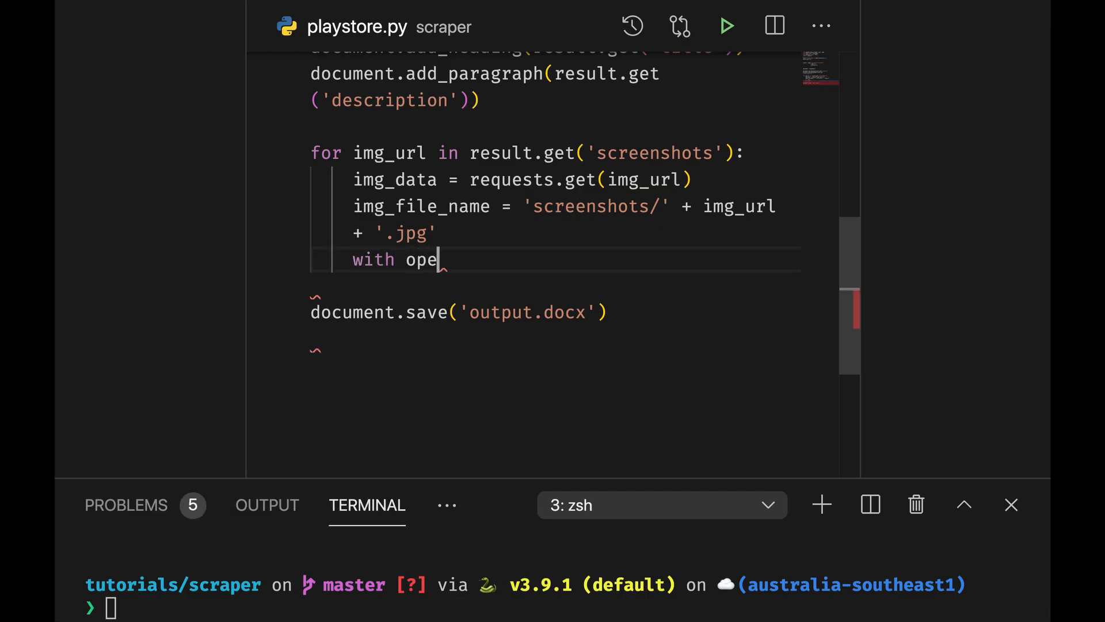
# Open img_file_name in 'wb' mode as h and write img_data into it.
pyautogui.write('n(i')
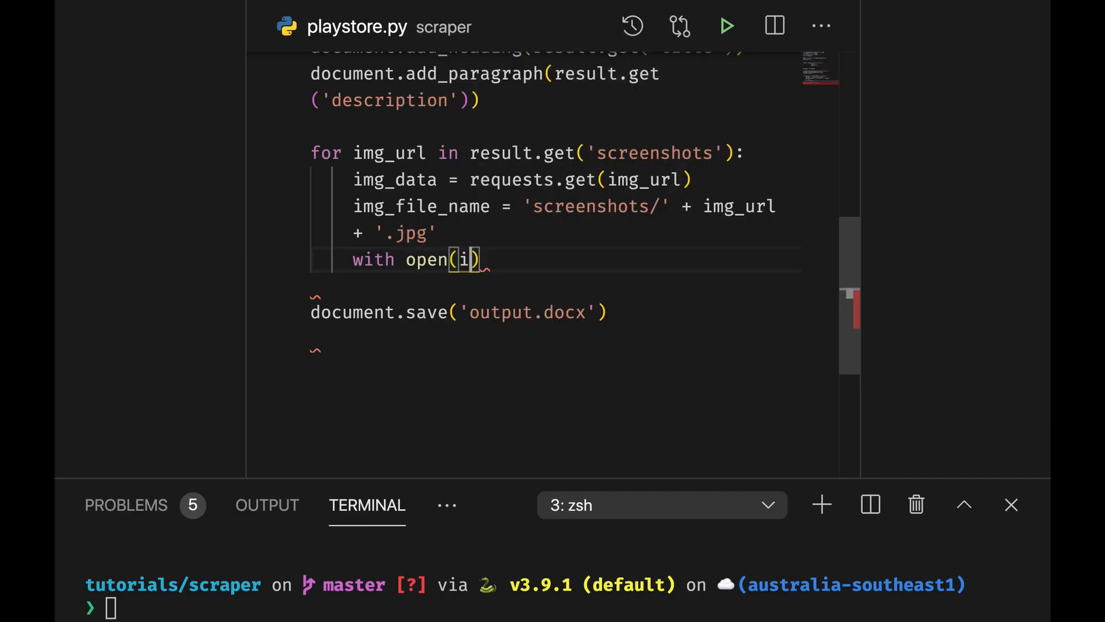
pyautogui.write("mg_file_name, 'w")
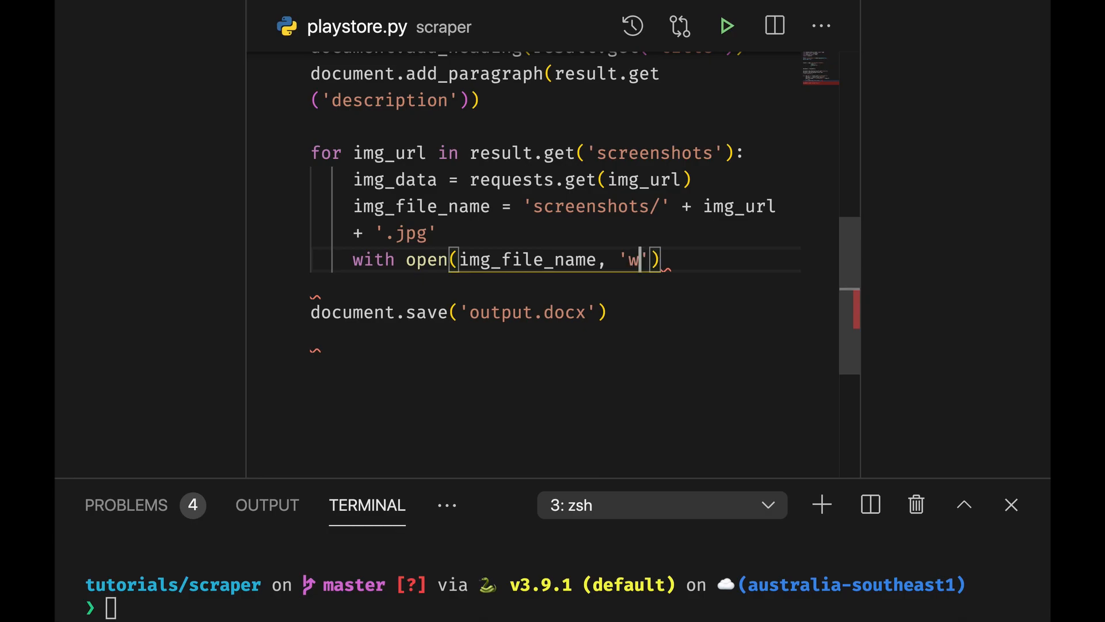
pyautogui.write("b') as fil")
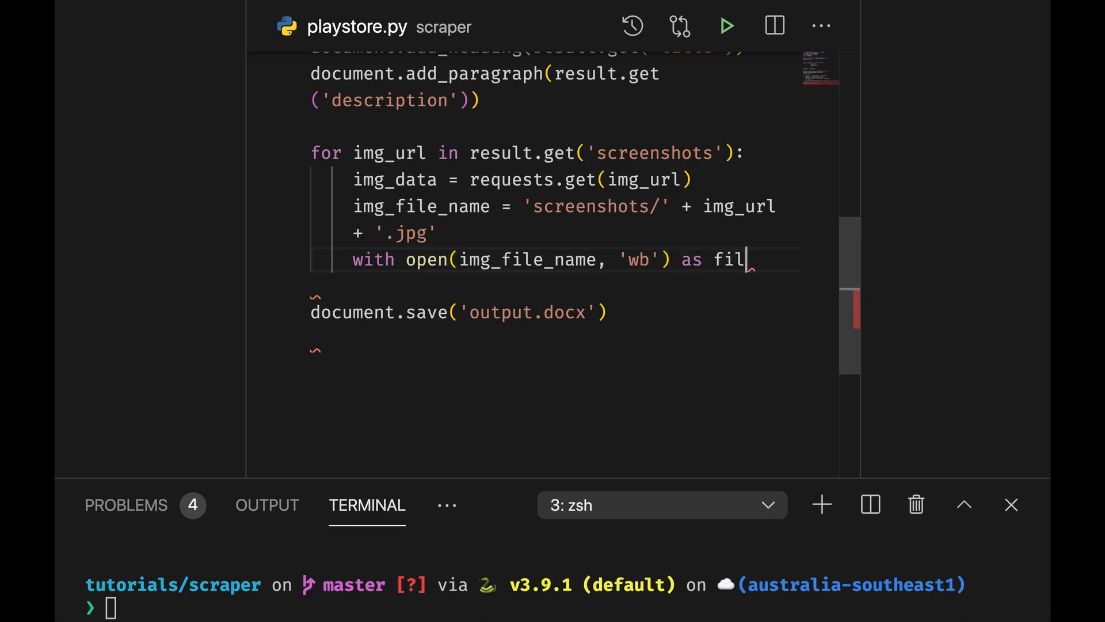
pyautogui.write('ename:')
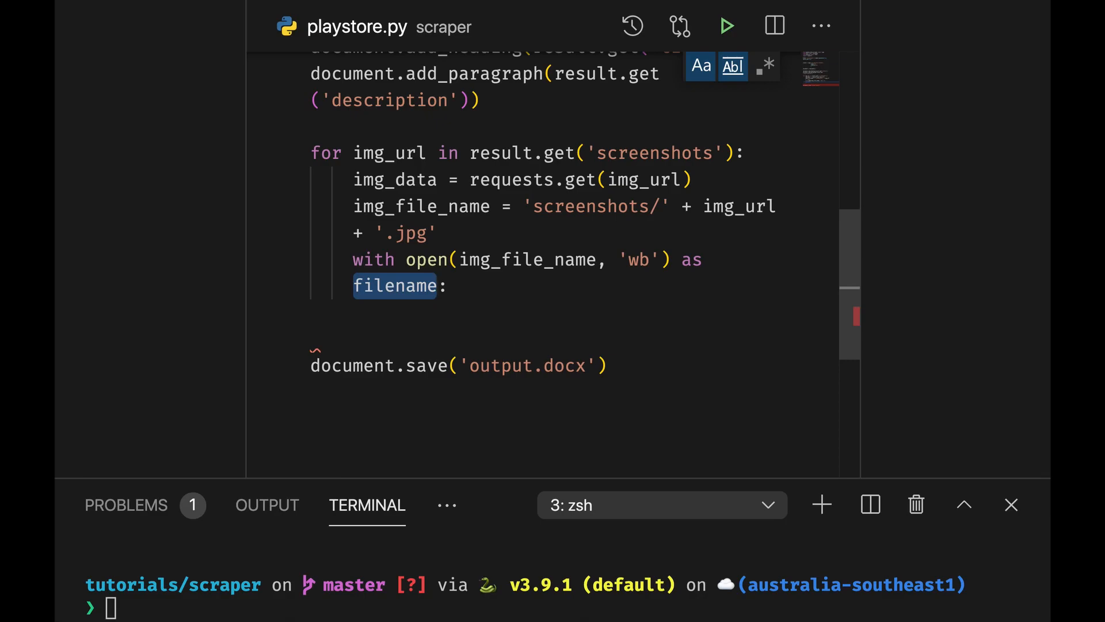
pyautogui.write('hand')
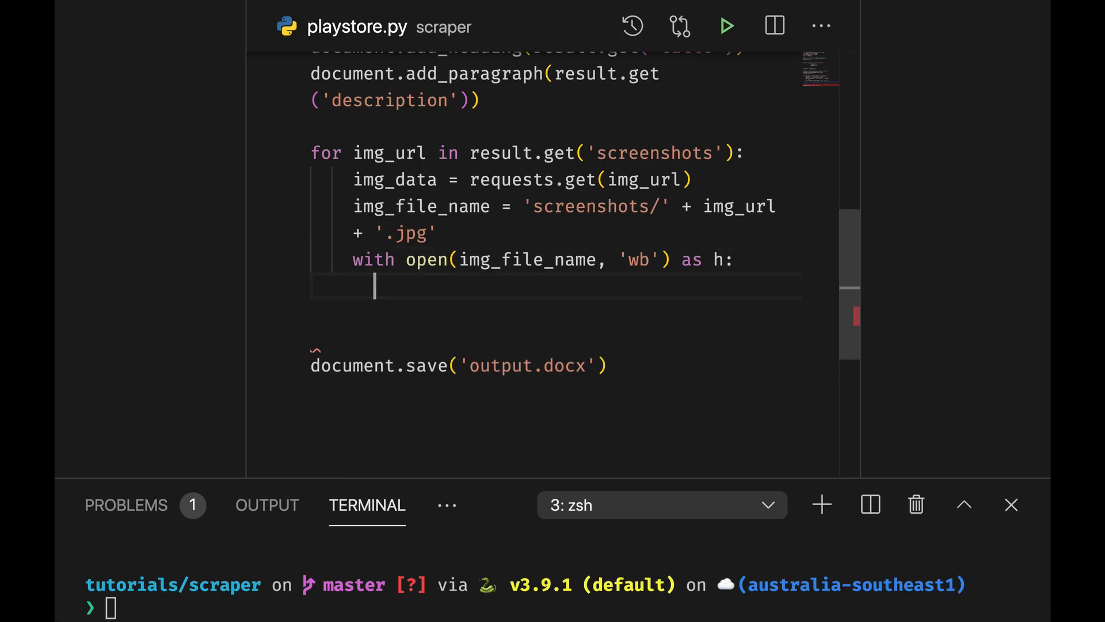
pyautogui.write('h.')
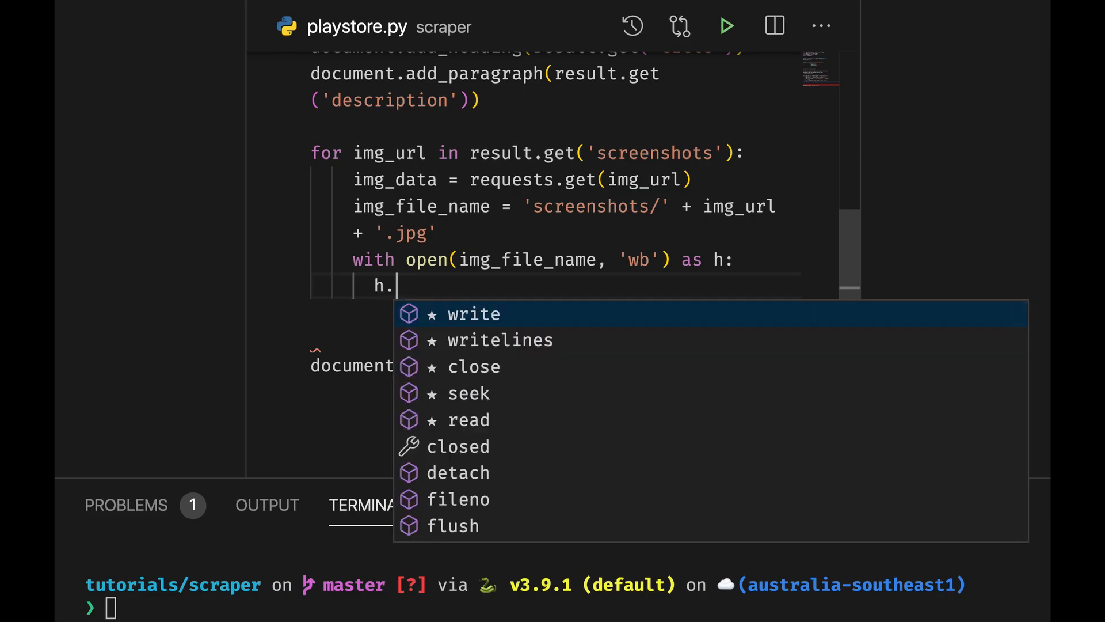
pyautogui.click(473, 313)
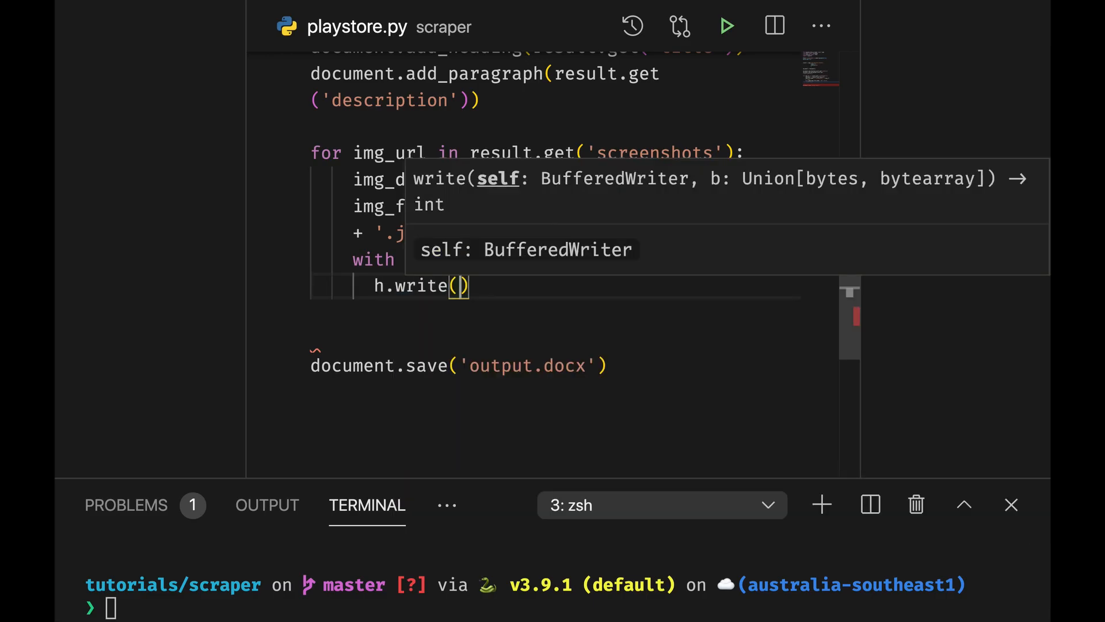
pyautogui.write('img_data')
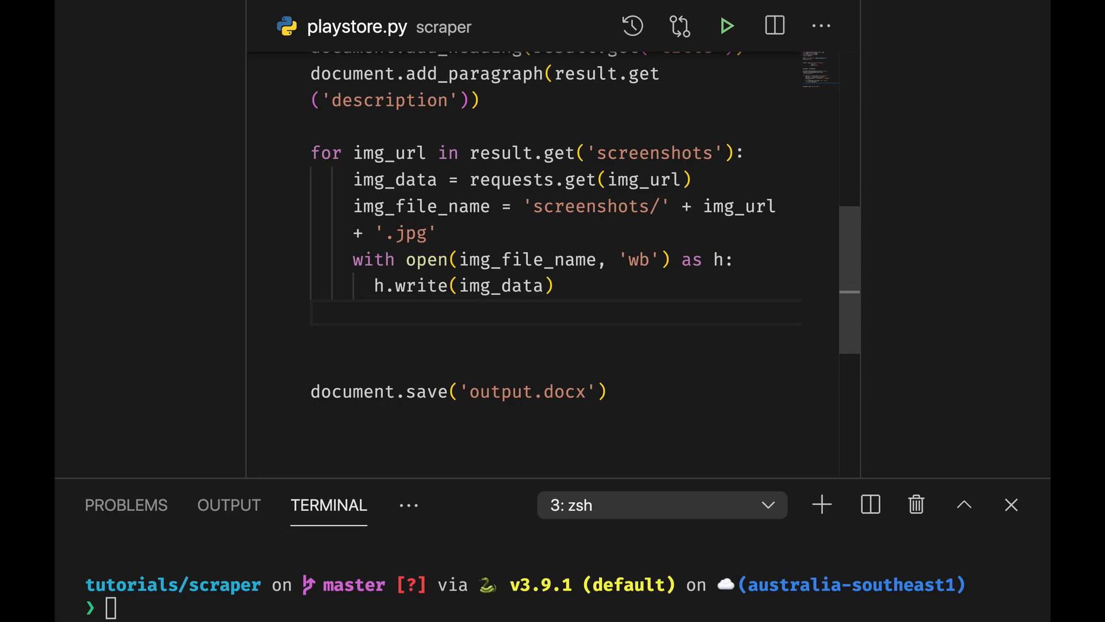
# Add the image to the document with document.add_picture(img_file_name), then open output.docx.
pyautogui.write('document.')
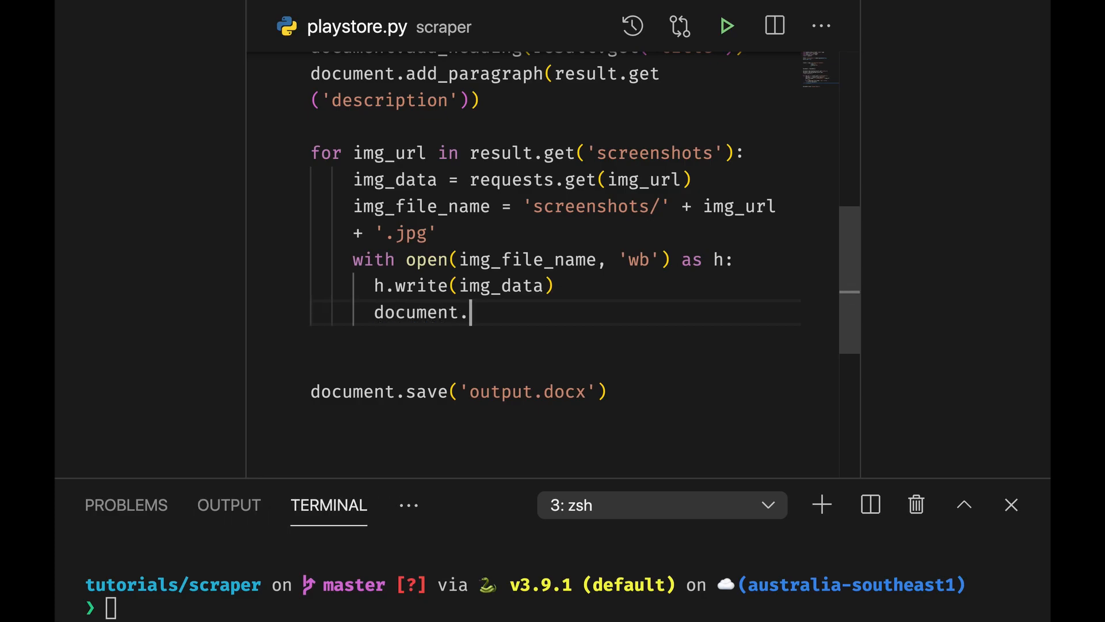
pyautogui.write('add_p')
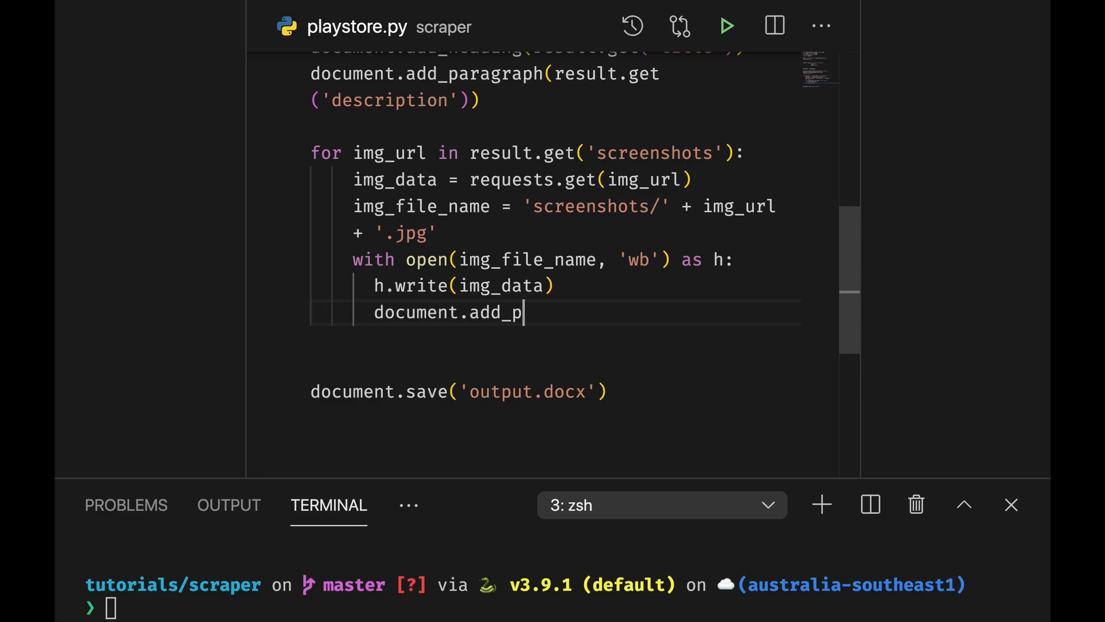
pyautogui.write('icture()')
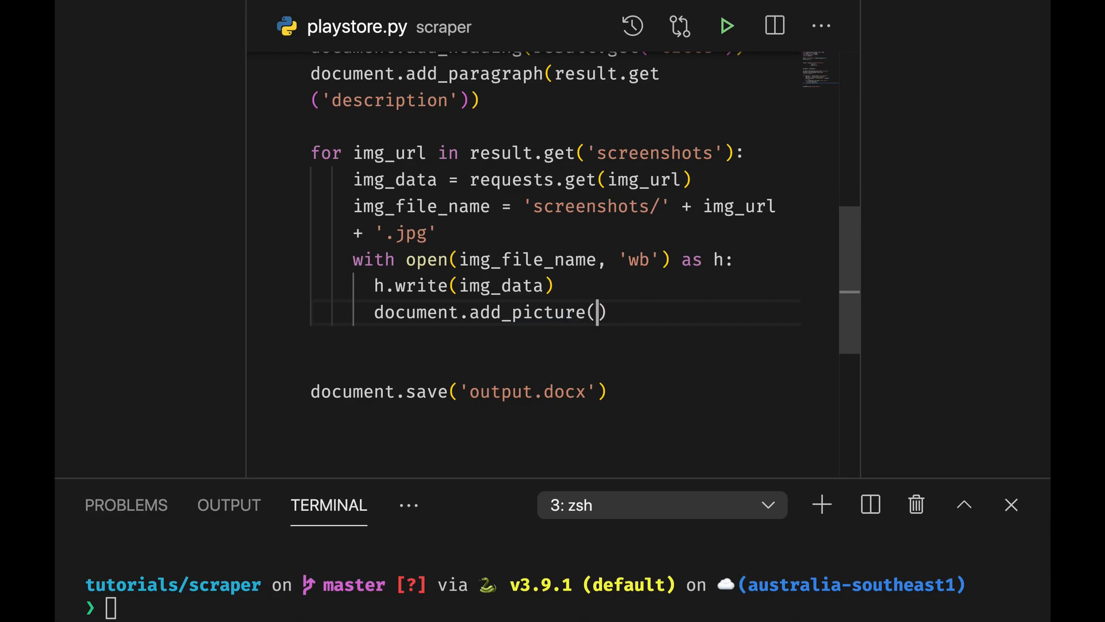
pyautogui.write('img_fil')
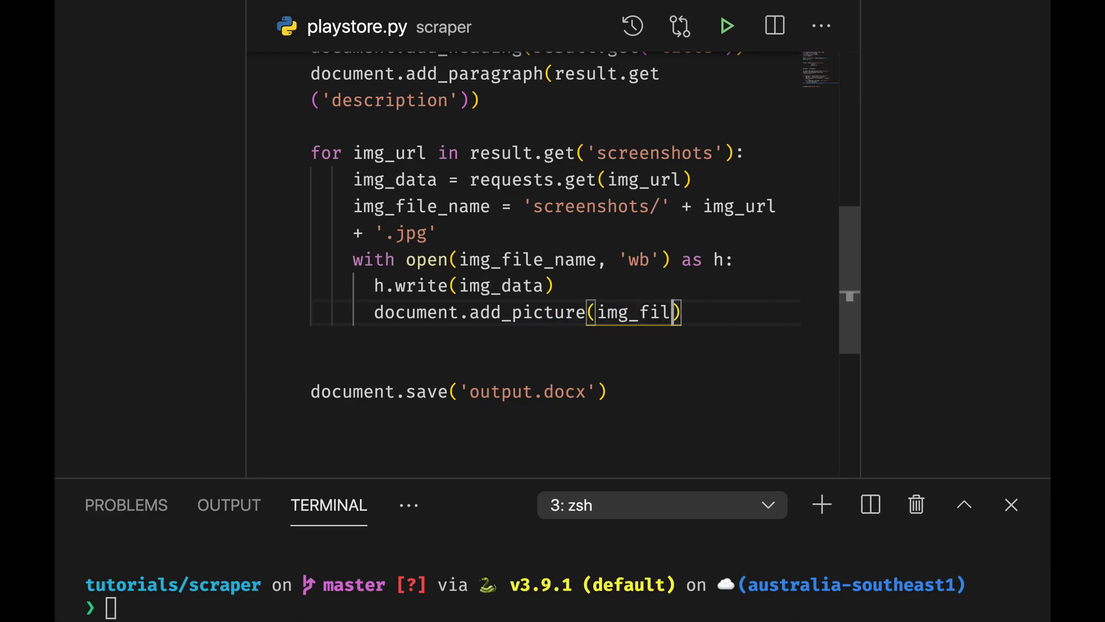
pyautogui.write('e_name')
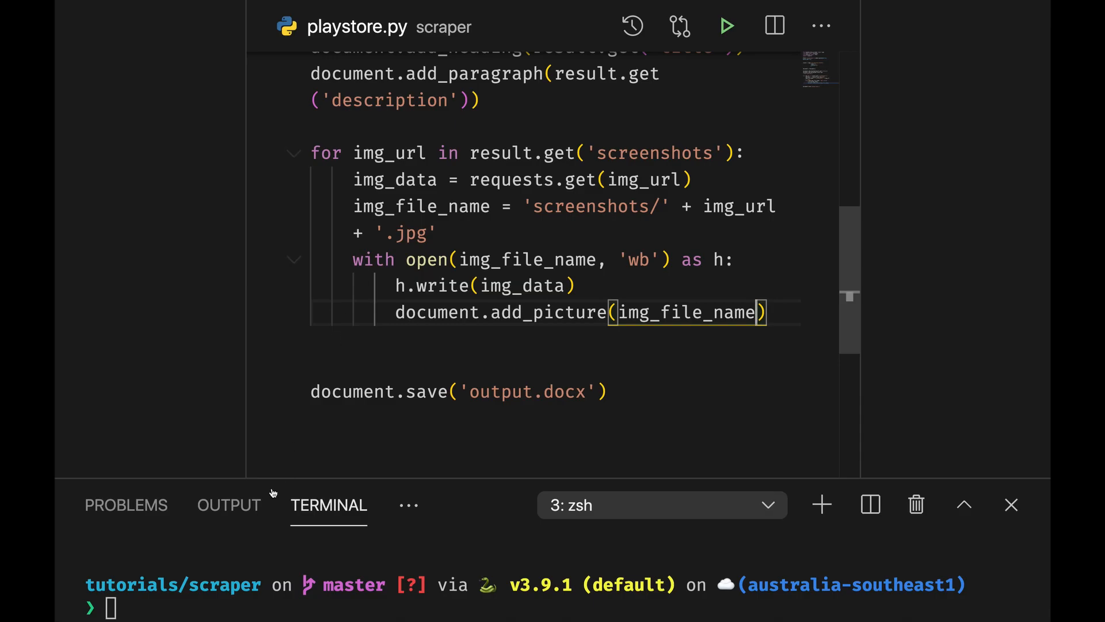
pyautogui.write('open output.docx')
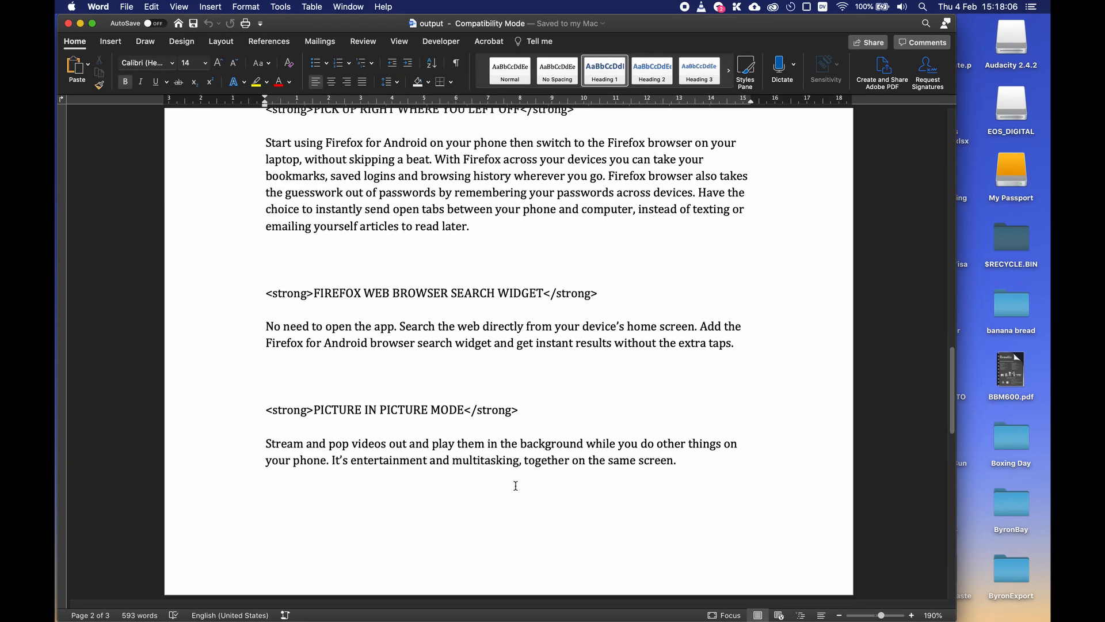
pyautogui.scroll(-3)
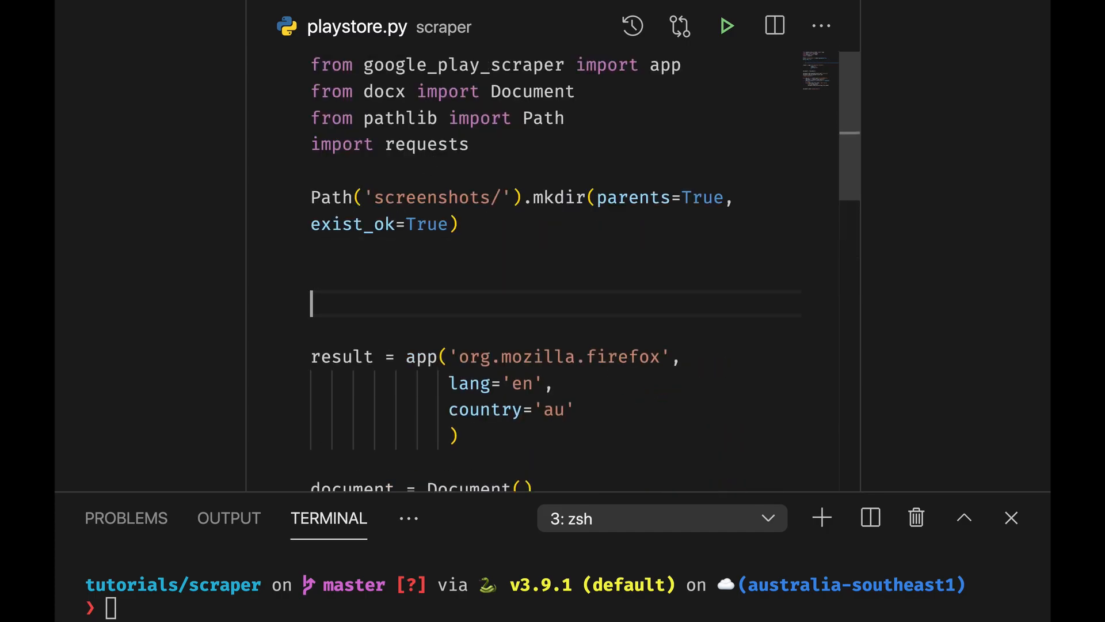
# Define get_random_string with its first line letters = string.ascii_lowercase.
pyautogui.write('def')
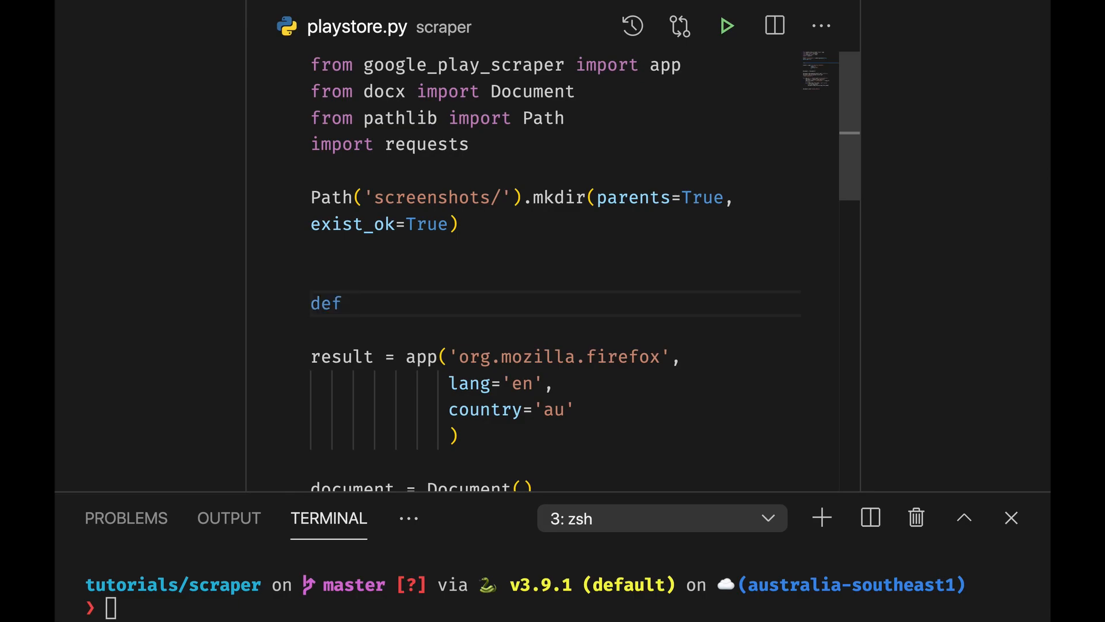
pyautogui.write('get_ran')
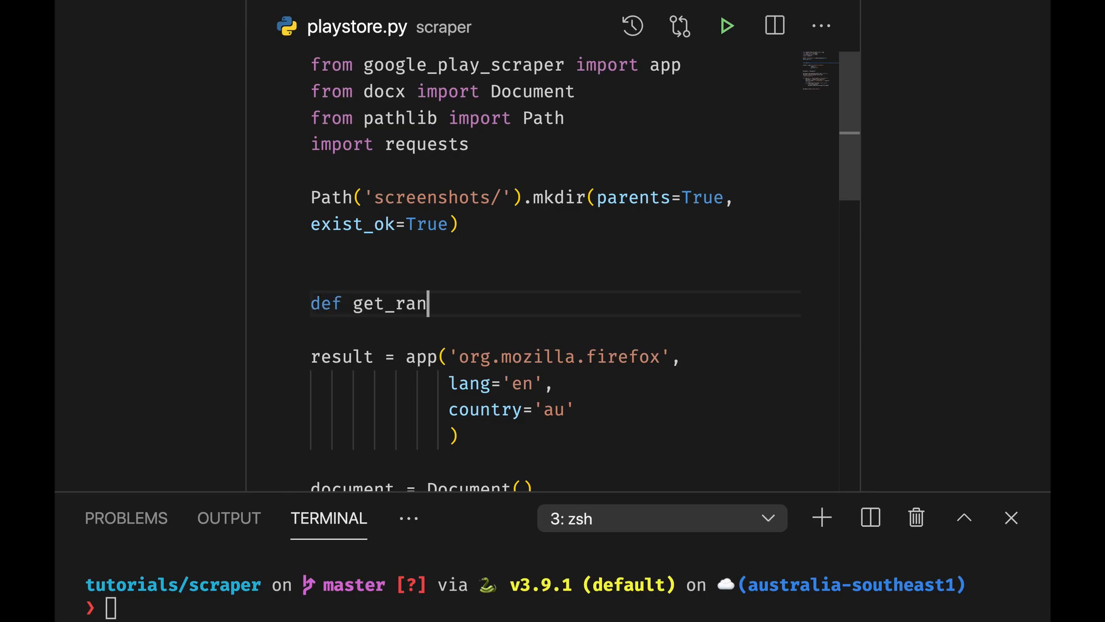
pyautogui.write('dom_string')
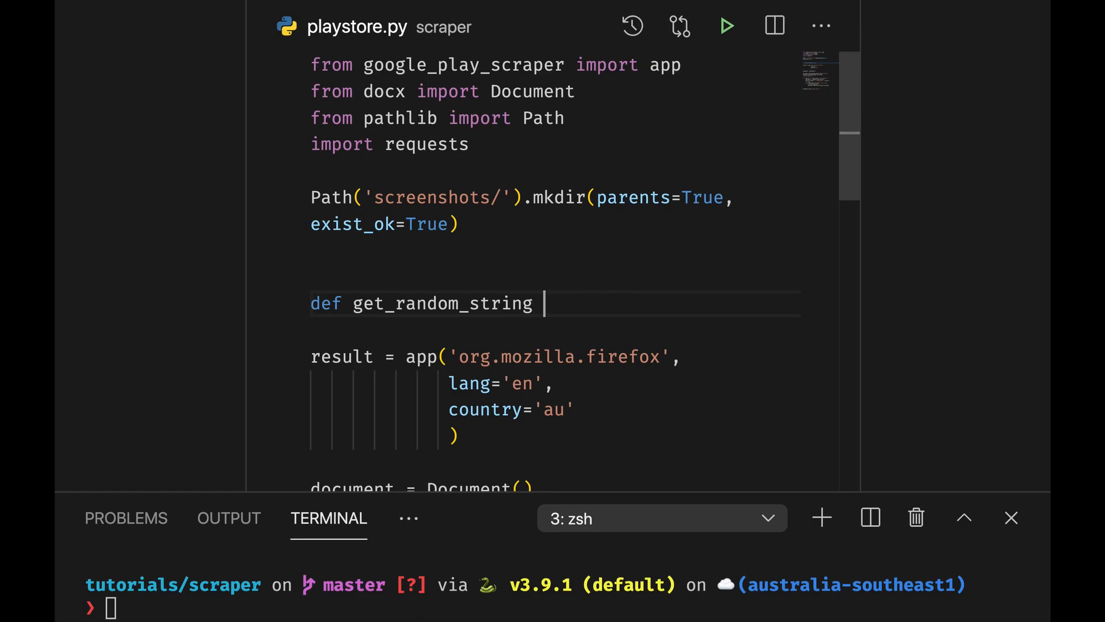
pyautogui.press('Backspace')
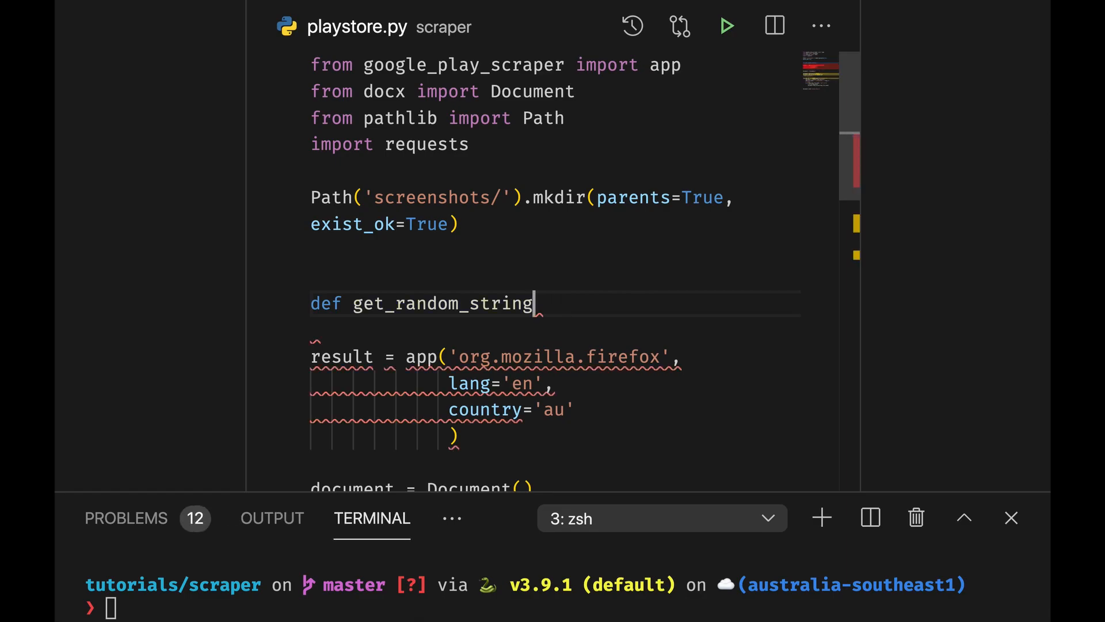
pyautogui.write(':')
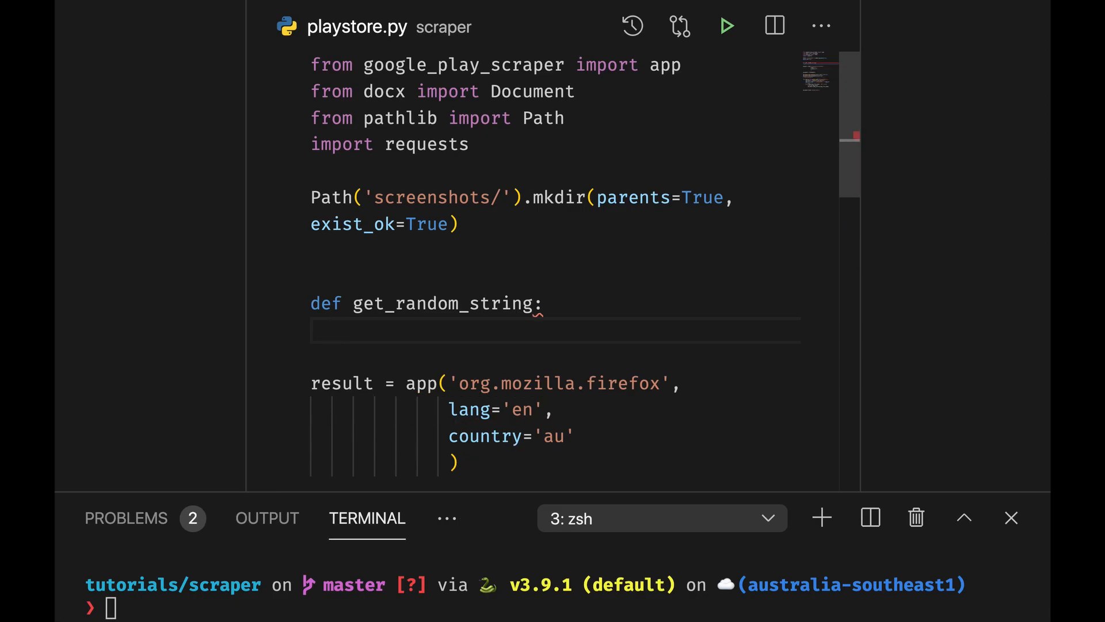
pyautogui.write('letters =')
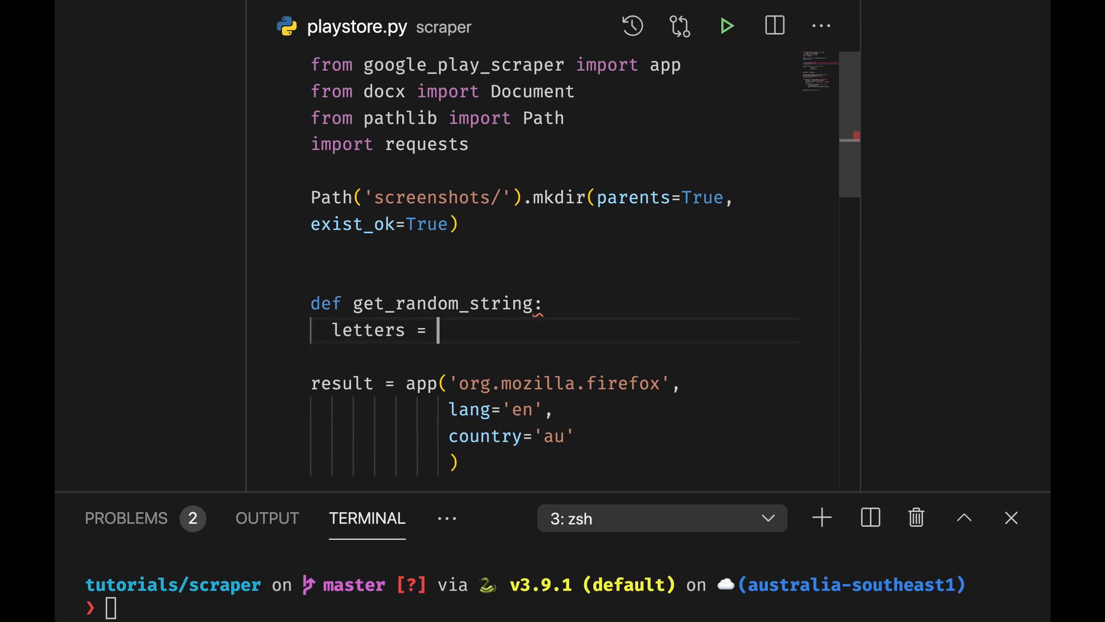
pyautogui.write('string.')
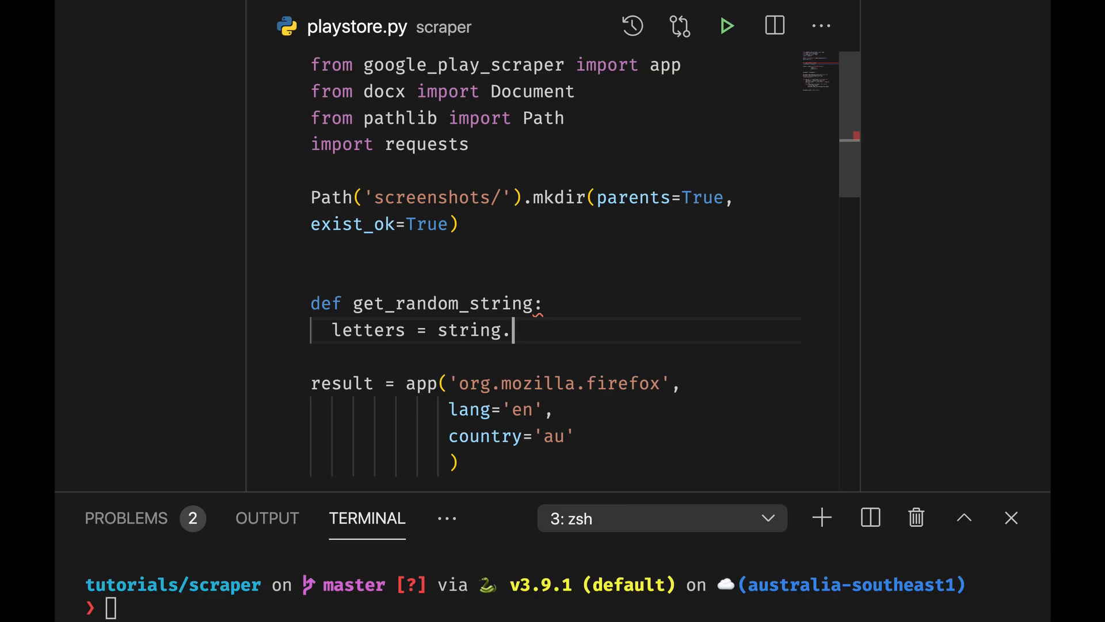
pyautogui.write('ascii_l')
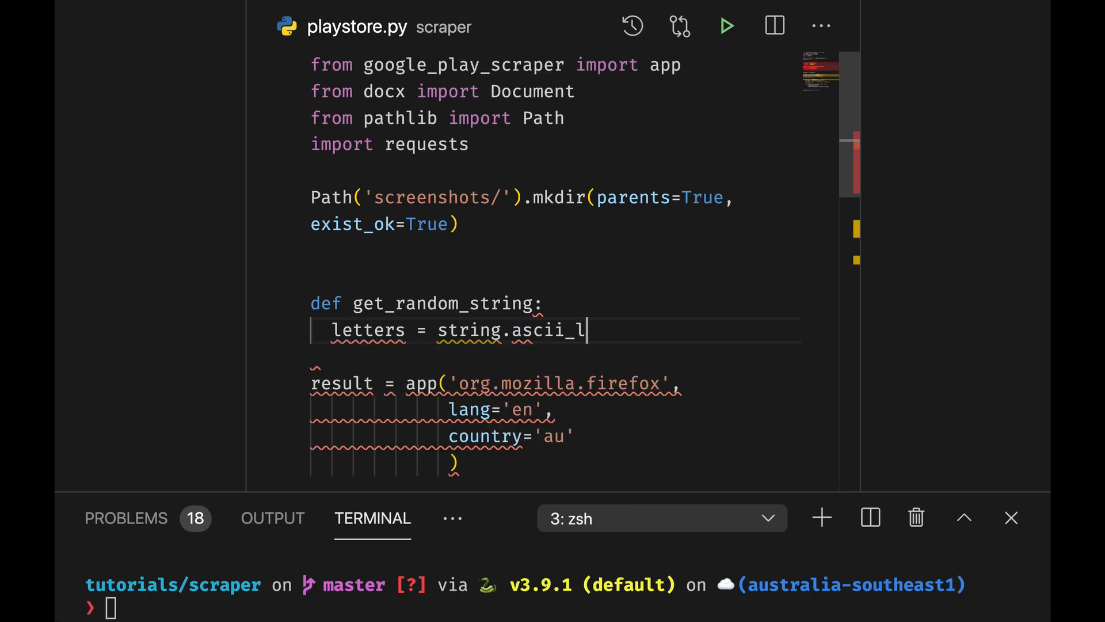
pyautogui.write('owercase')
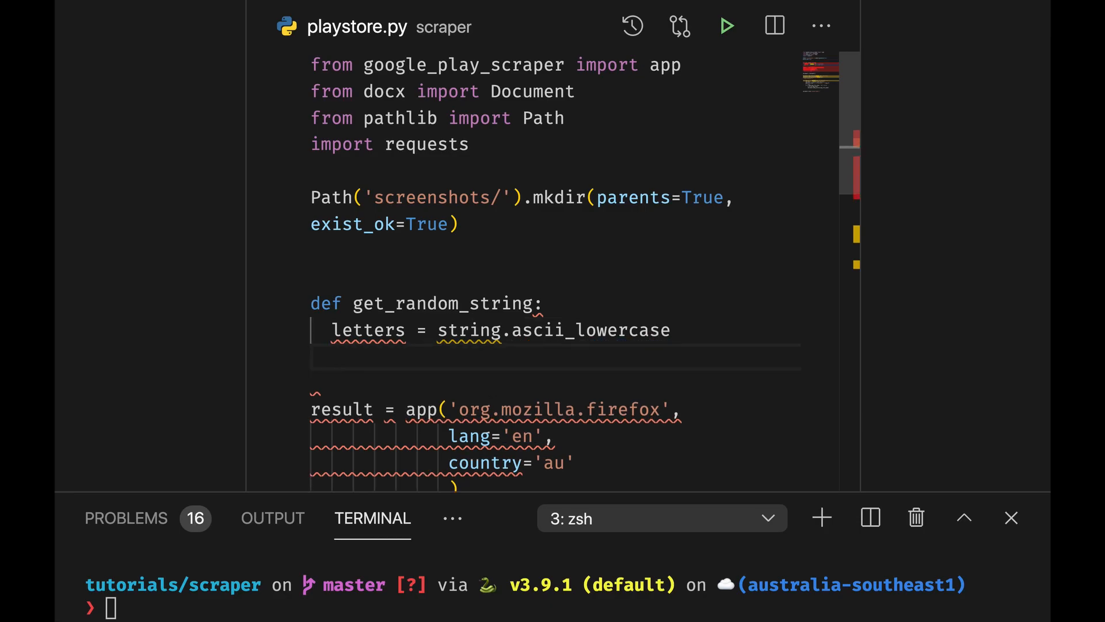
# Import string and random, and set result_str = ''.join(random.choice(letters) for i in range(10)).
pyautogui.write('i')
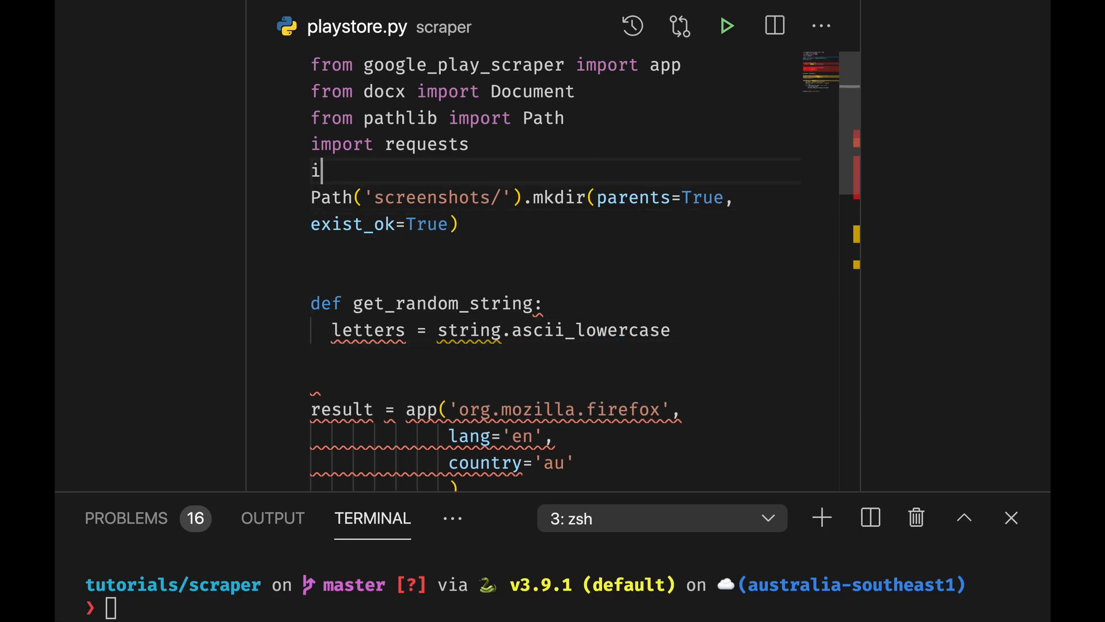
pyautogui.write('mport string')
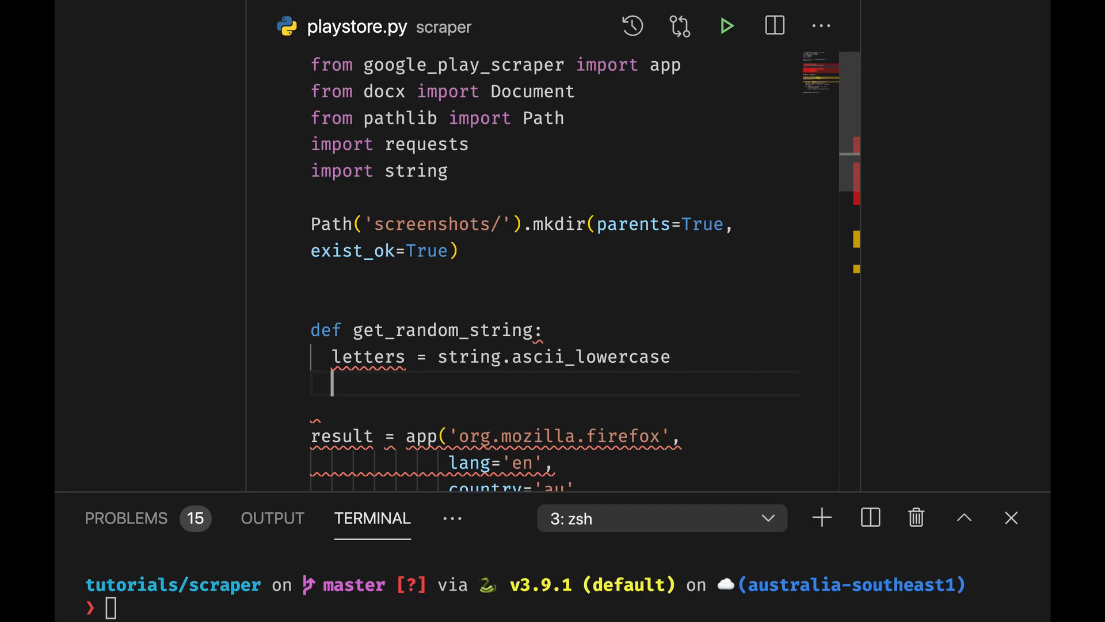
pyautogui.write('resuls')
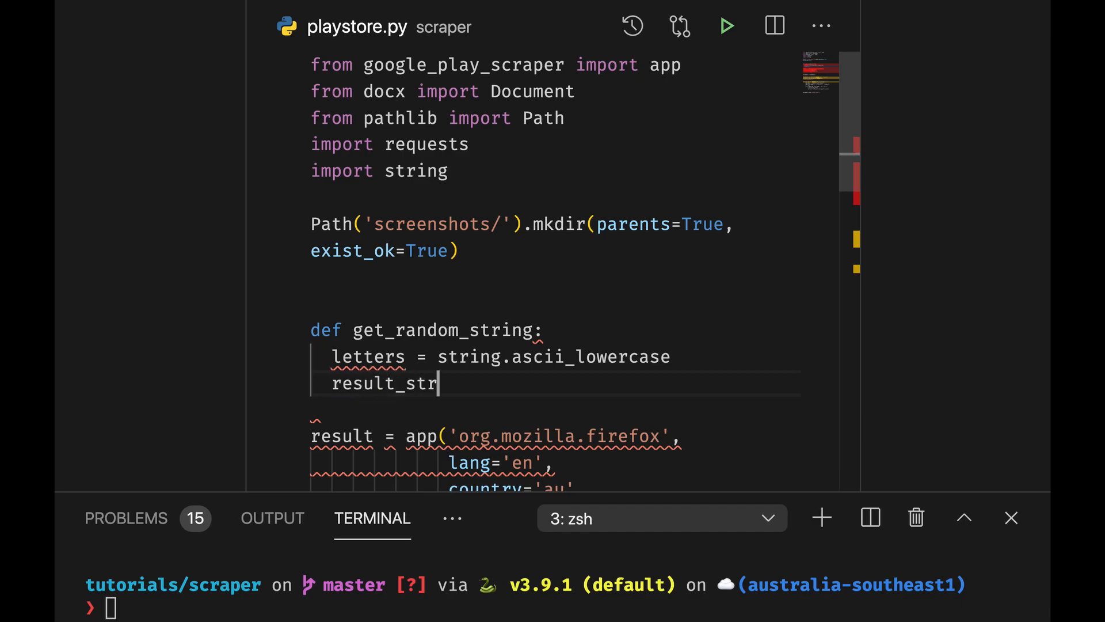
pyautogui.write("= '.'")
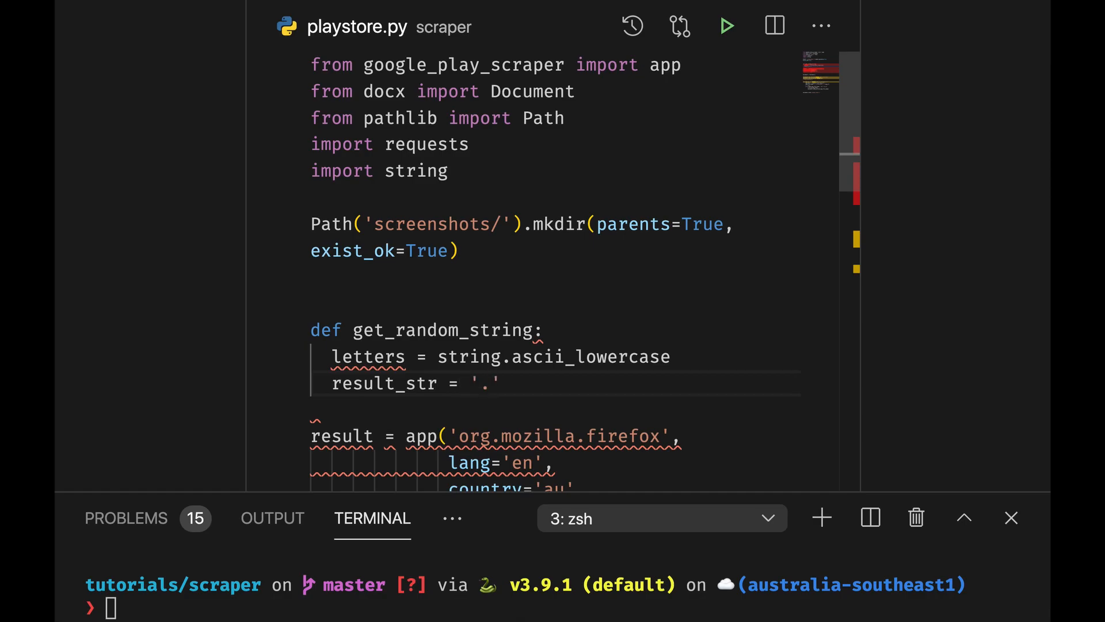
pyautogui.write('.')
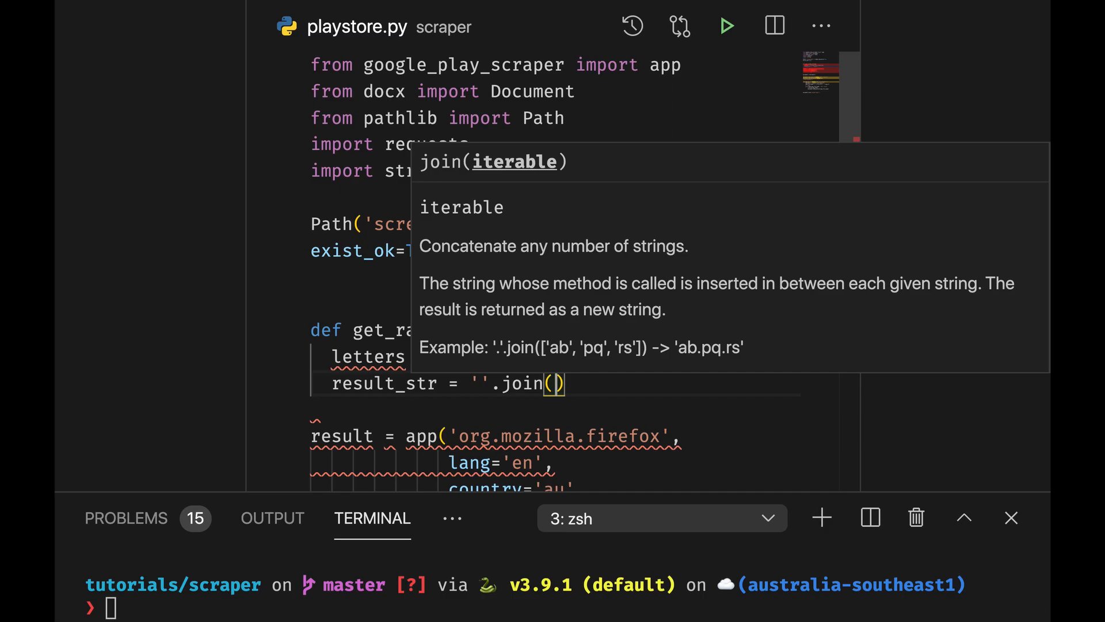
pyautogui.write('random')
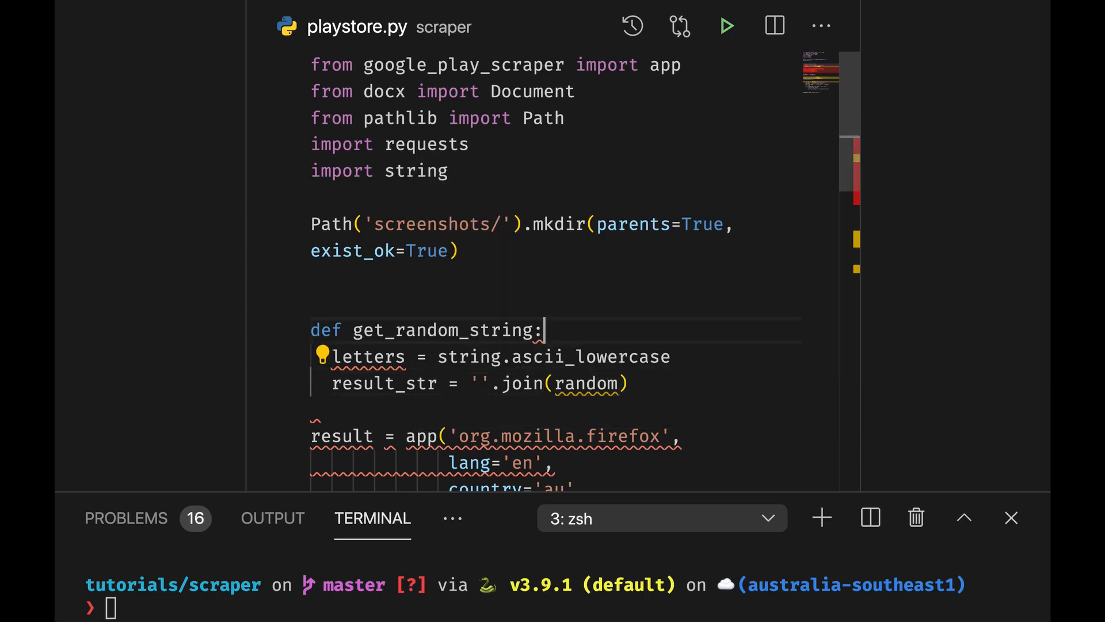
pyautogui.write('import random')
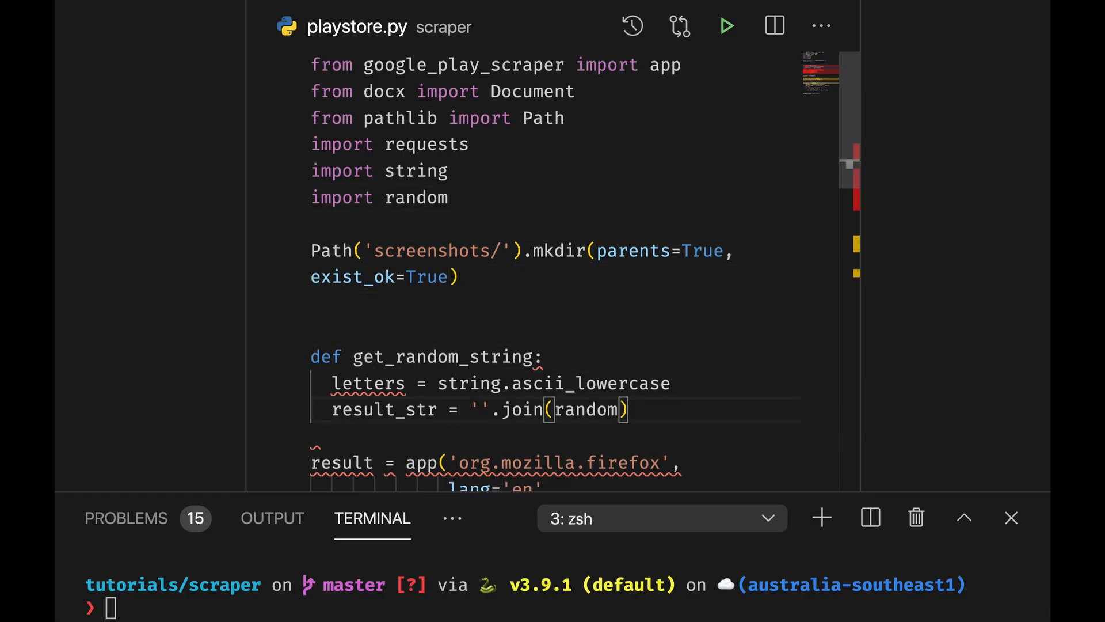
pyautogui.write('.choice(letters')
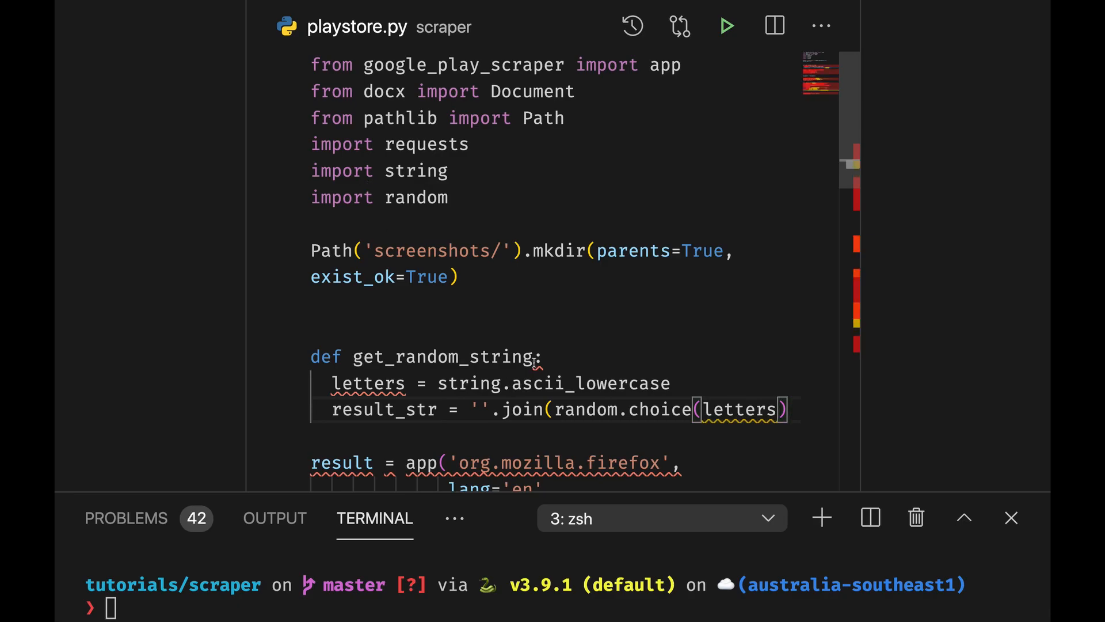
pyautogui.write('()')
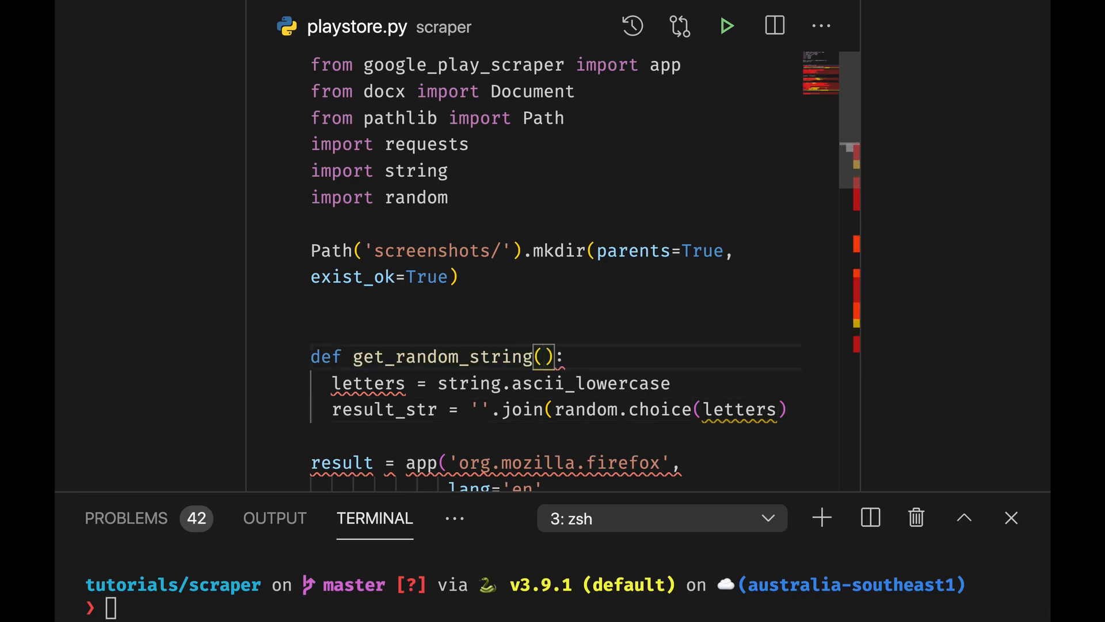
pyautogui.doubleClick(591, 382)
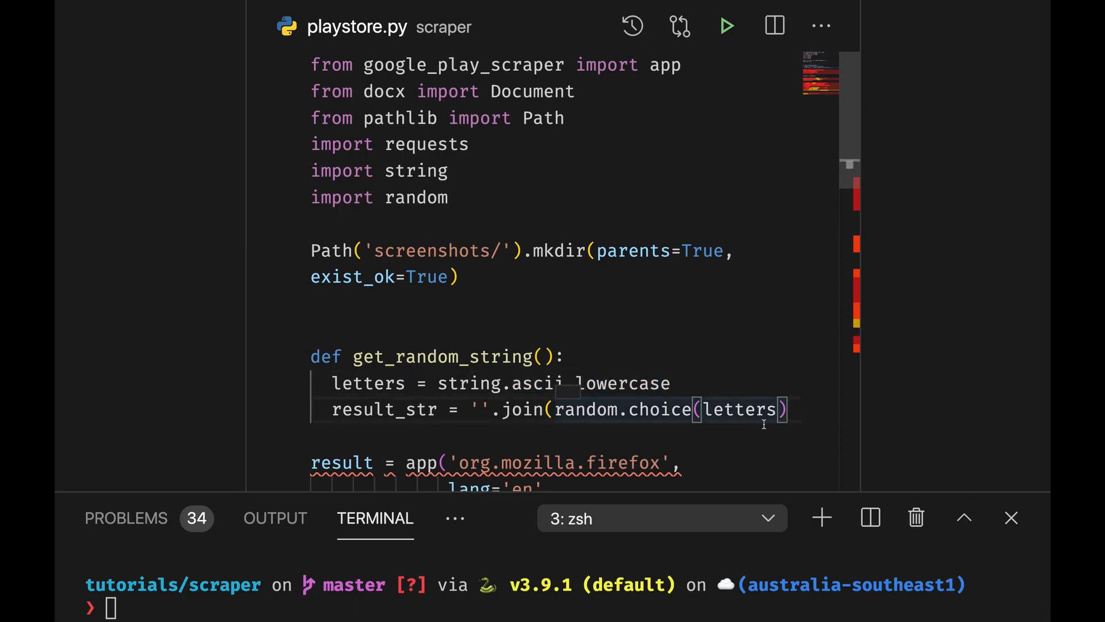
pyautogui.write('for i in')
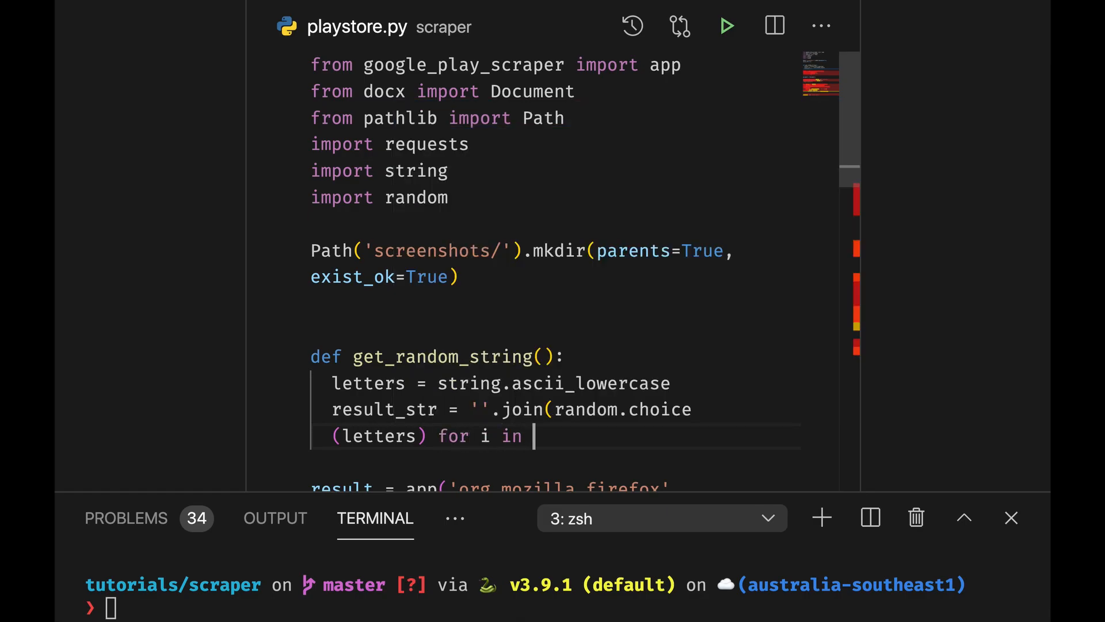
pyautogui.write('range(10')
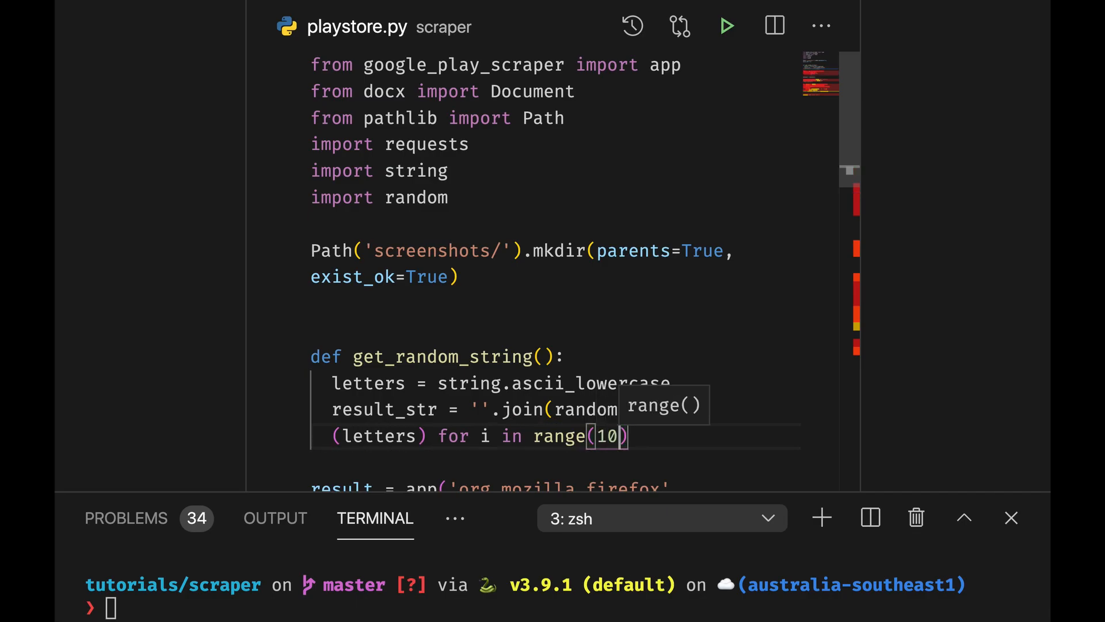
pyautogui.write('.choice')
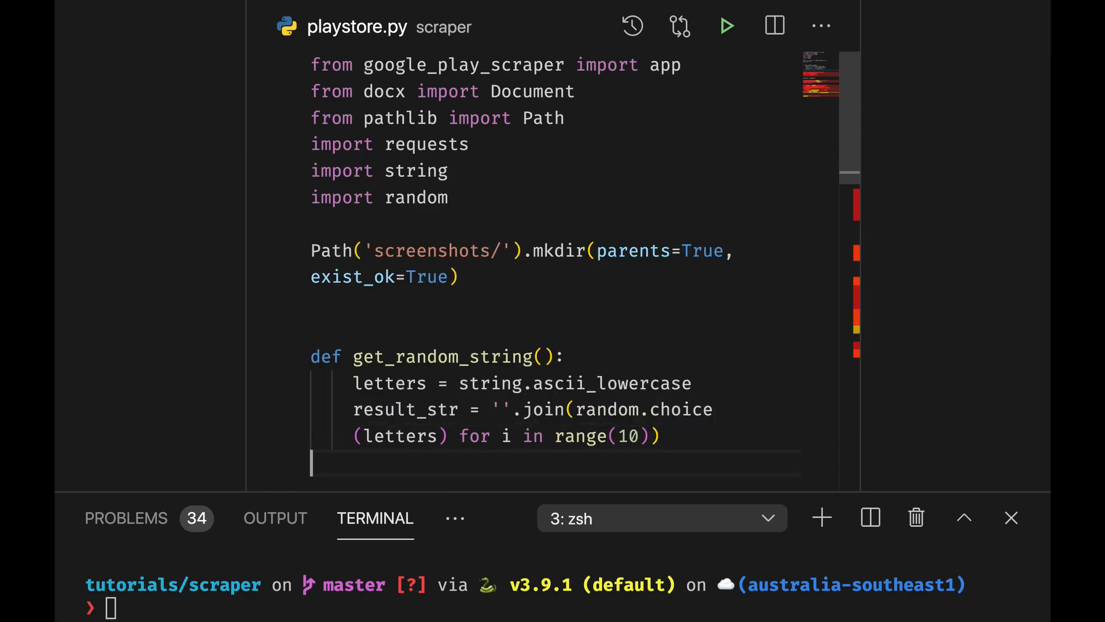
# Highlight the empty separator, the join call and loop variable i to explain them.
pyautogui.scroll(-3)
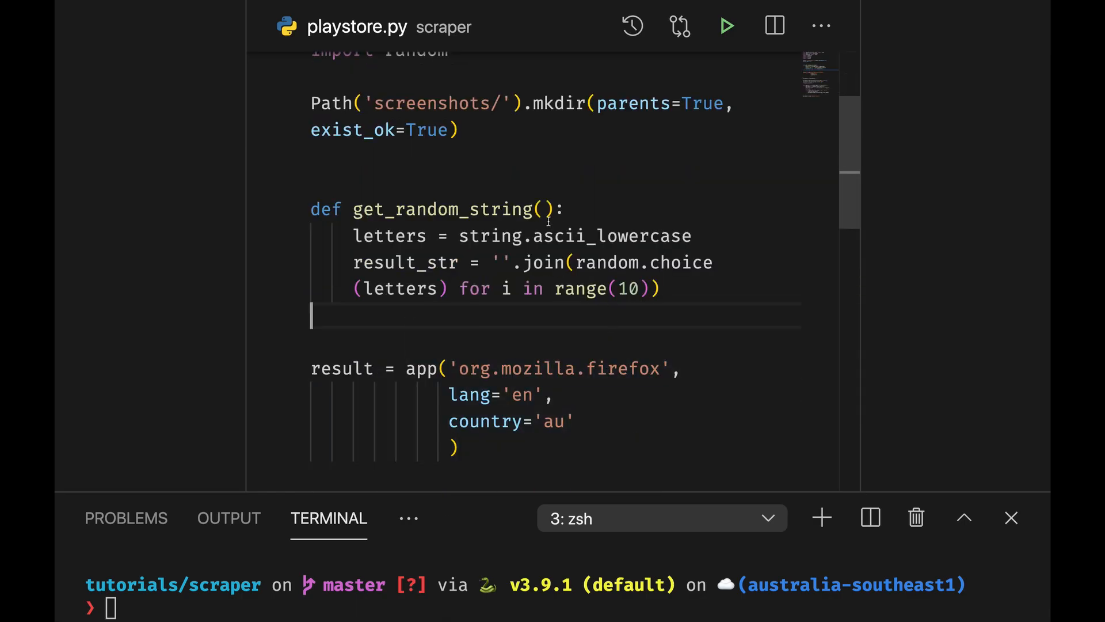
pyautogui.doubleClick(502, 262)
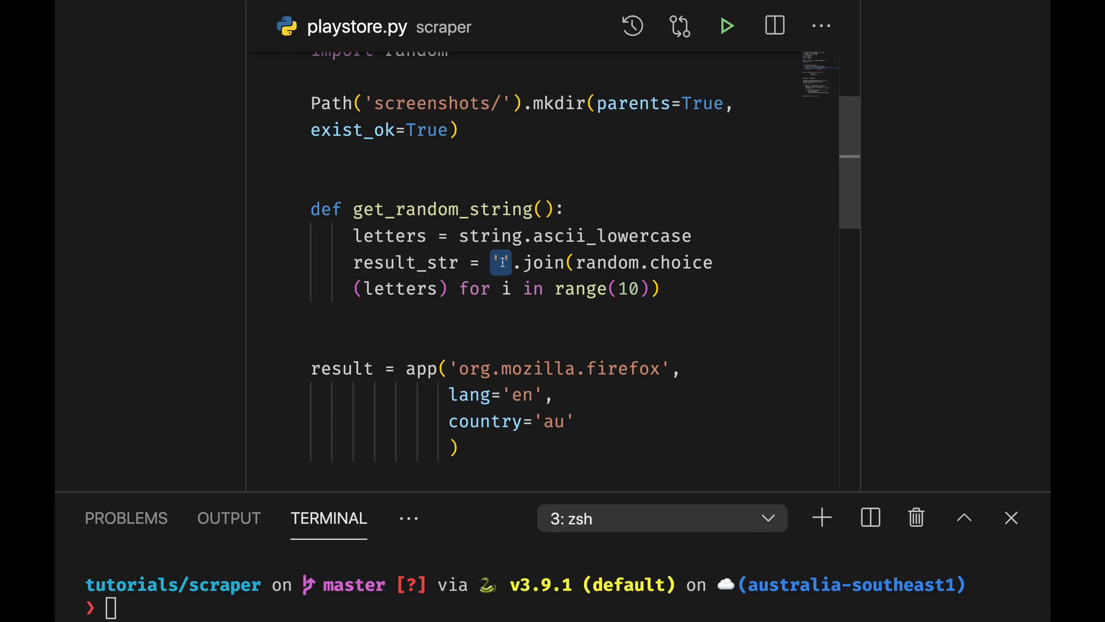
pyautogui.doubleClick(543, 262)
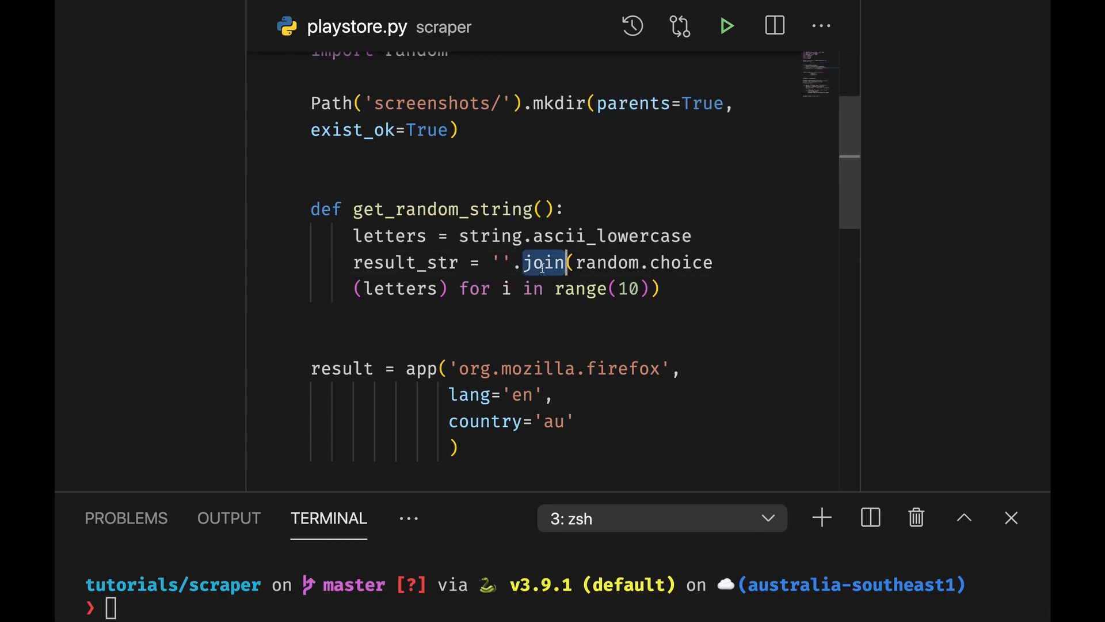
pyautogui.moveTo(610, 263)
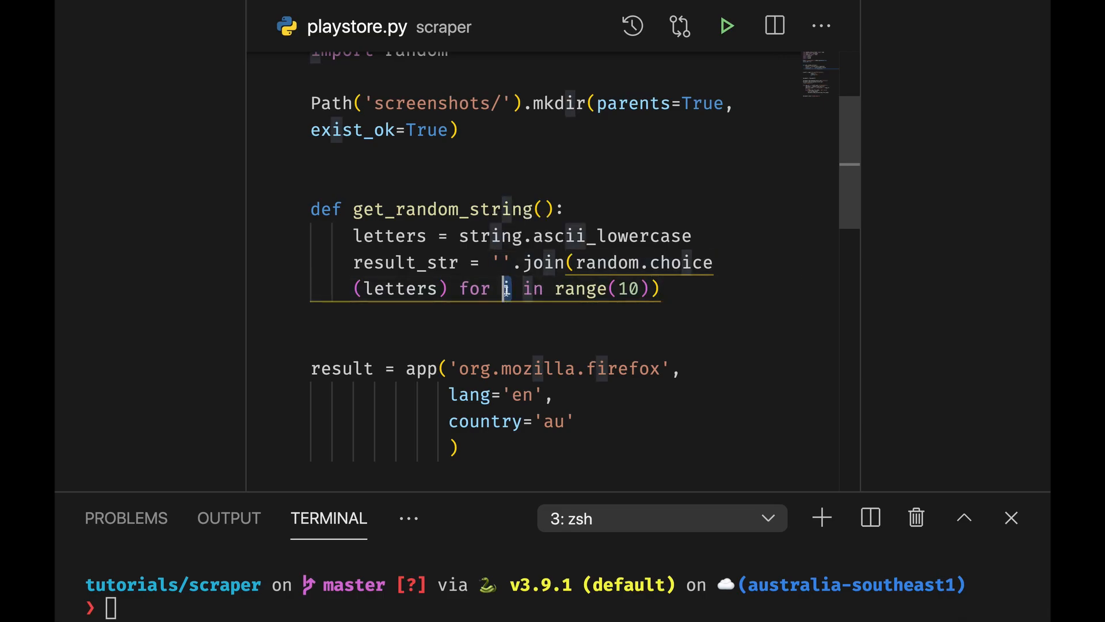
pyautogui.doubleClick(603, 288)
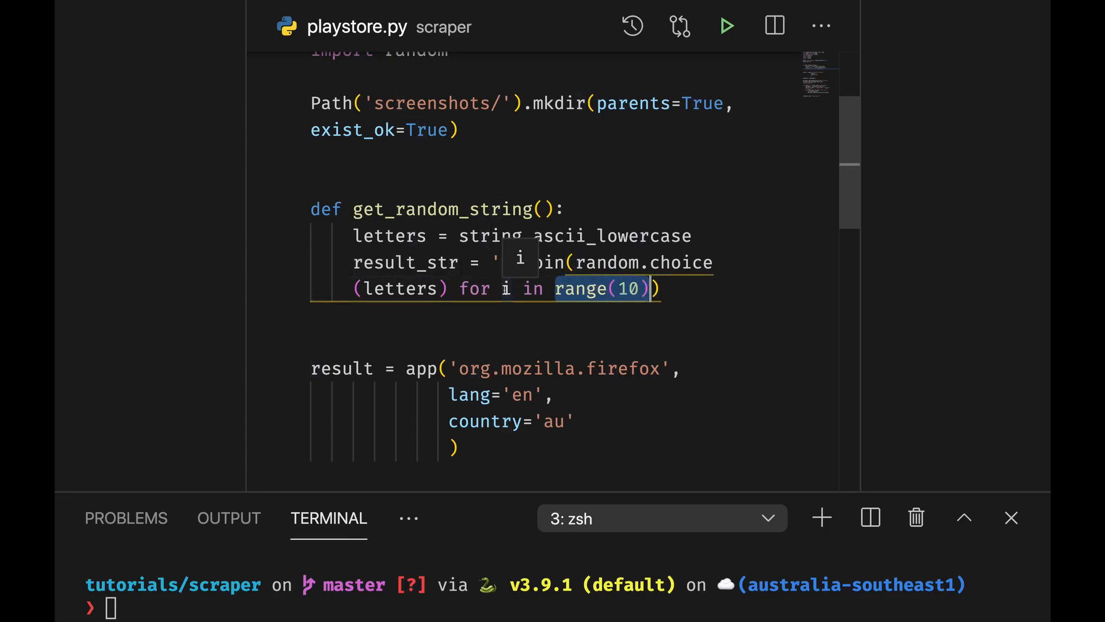
pyautogui.moveTo(536, 262)
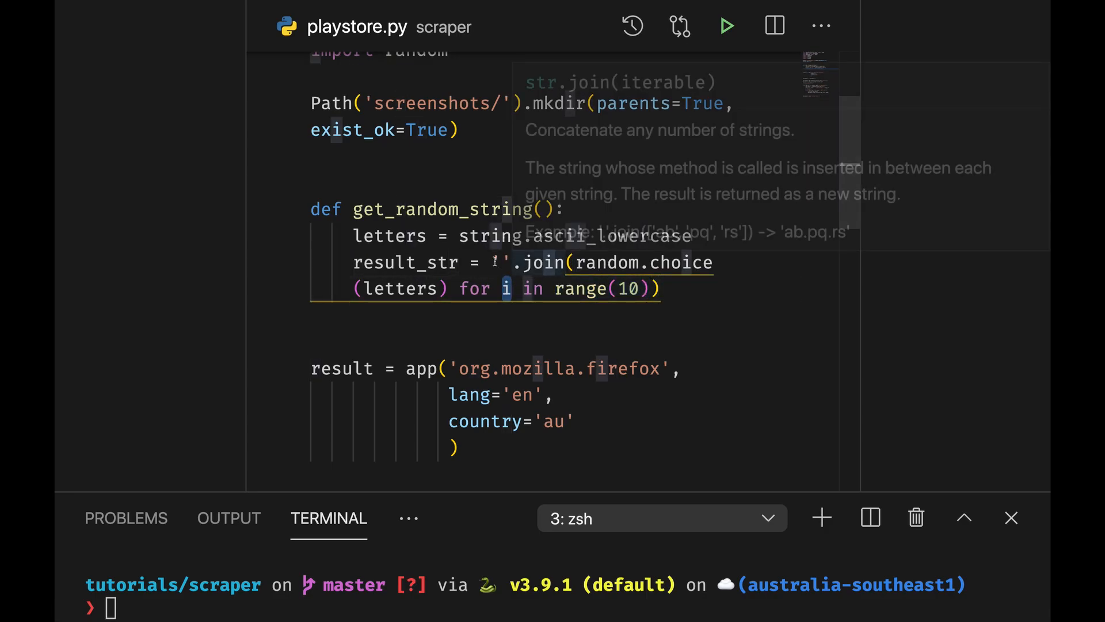
pyautogui.doubleClick(405, 263)
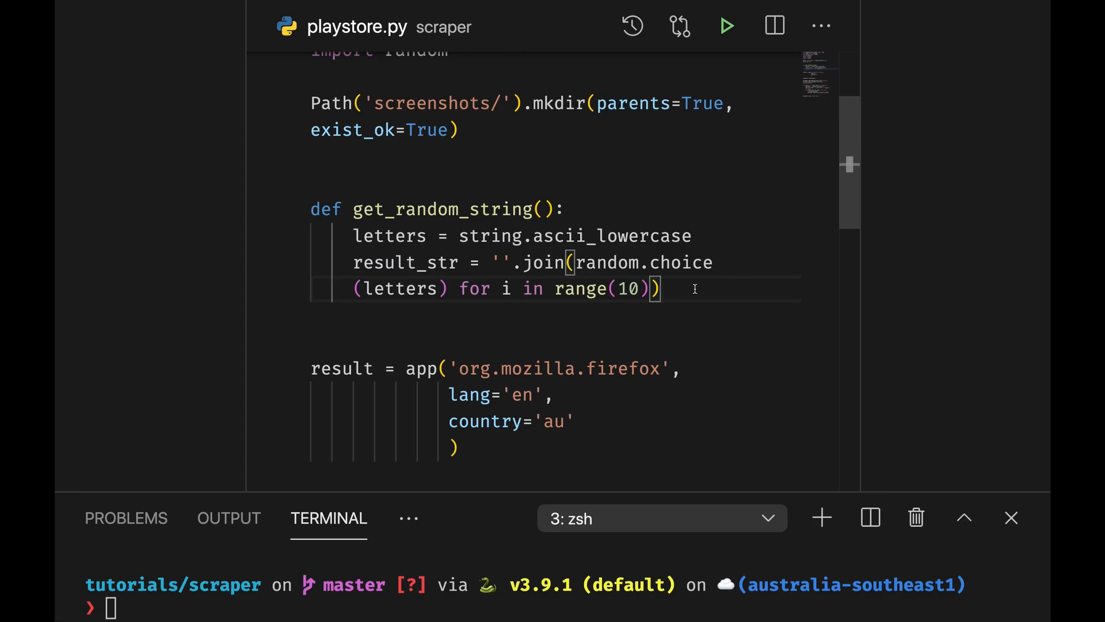
# Add return result_str to get_random_string and scroll down to the img_url loop.
pyautogui.write('return r')
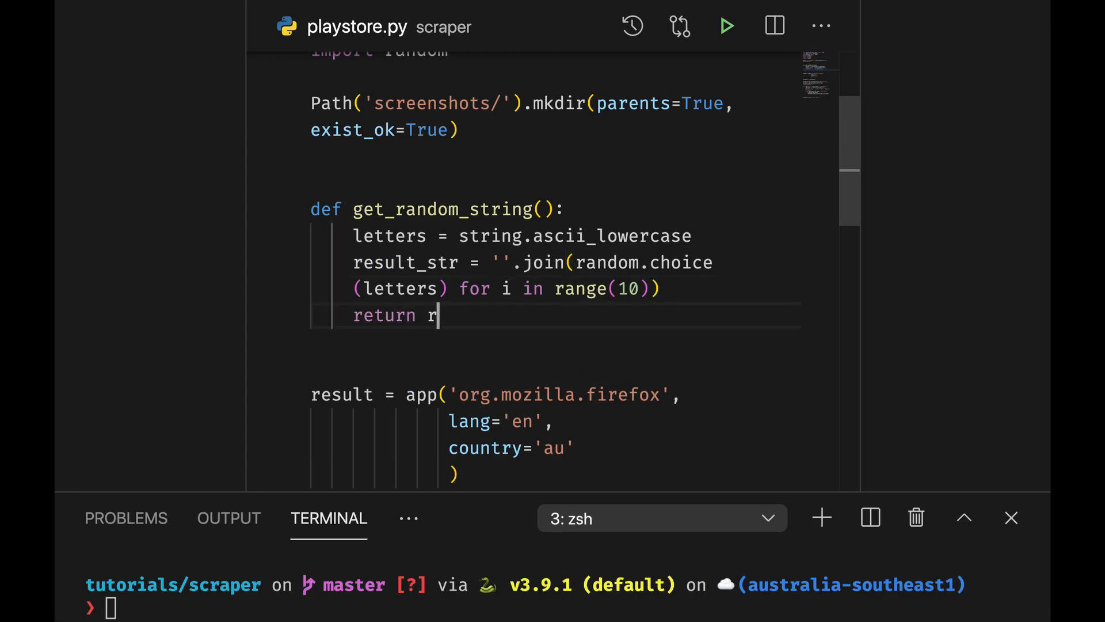
pyautogui.write('es')
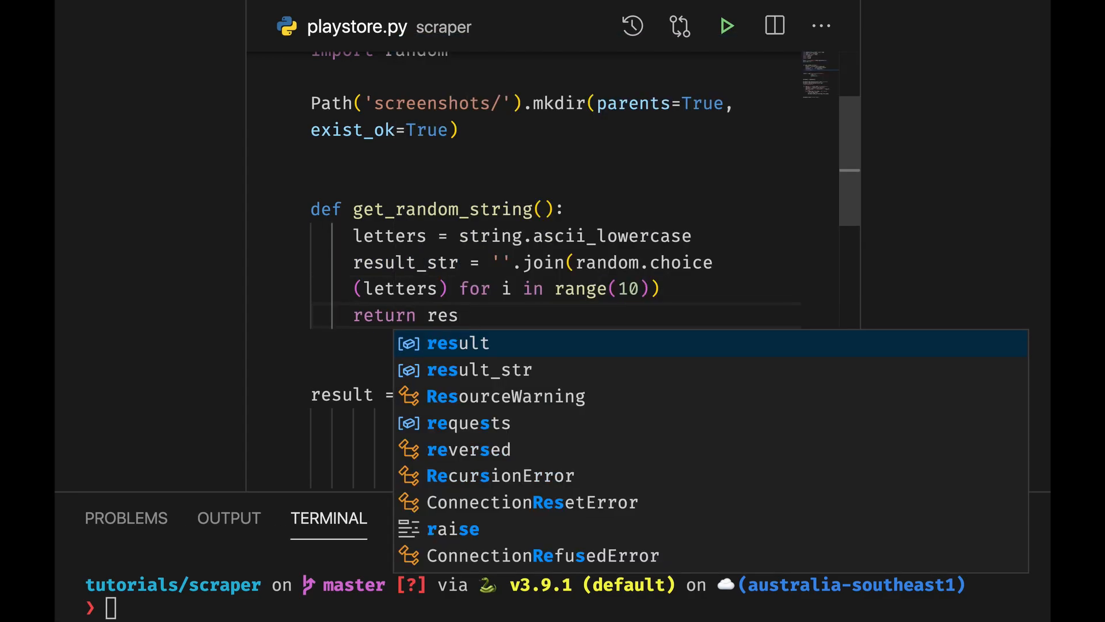
pyautogui.write('u')
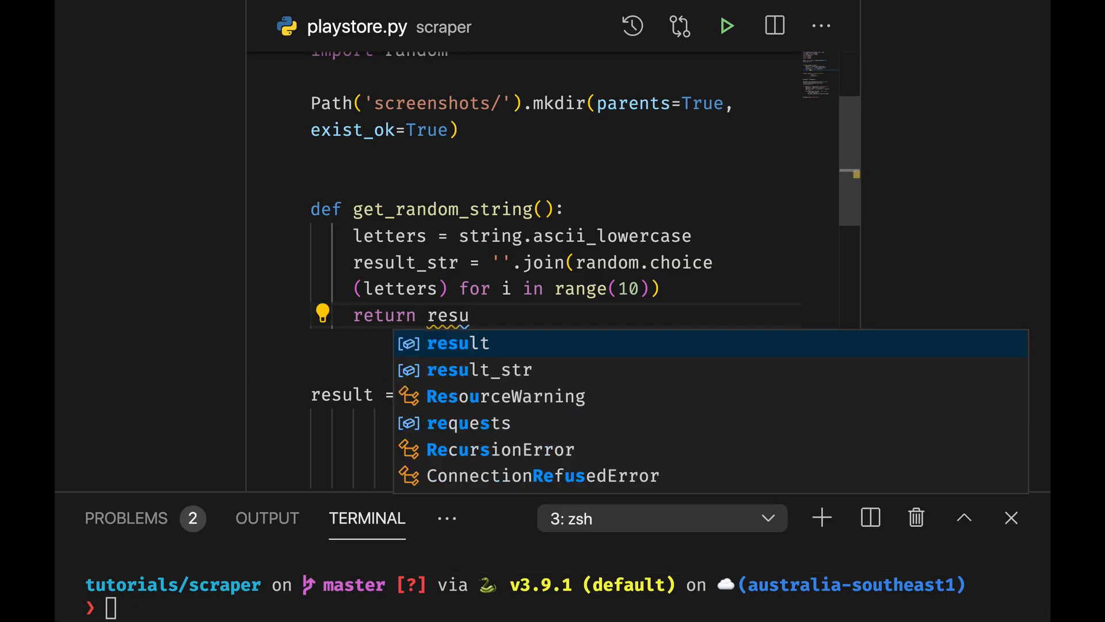
pyautogui.write('lt_')
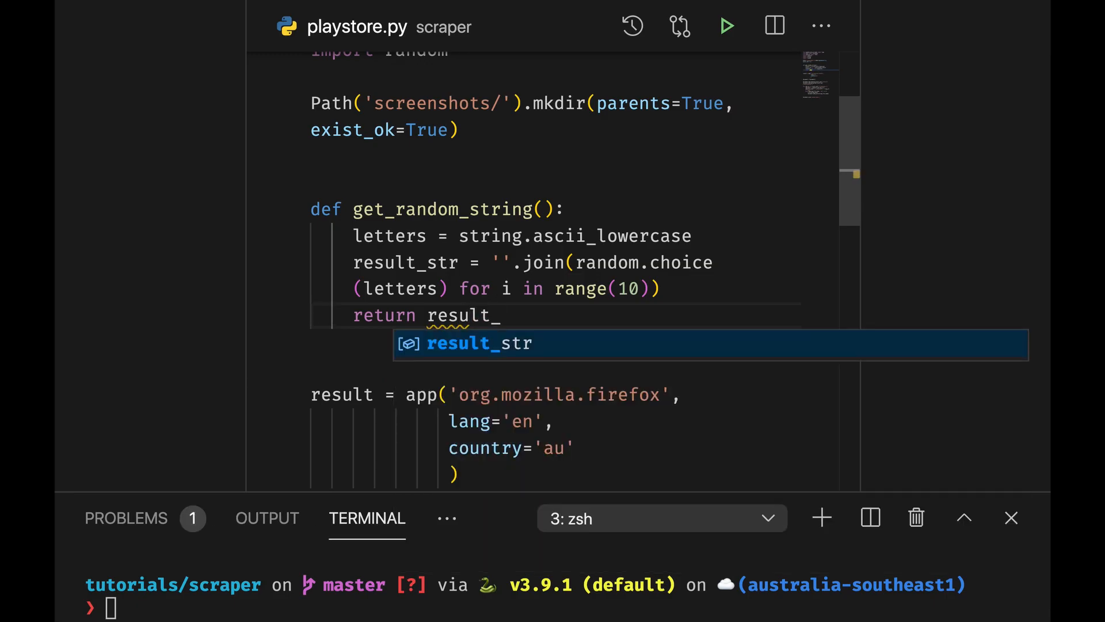
pyautogui.scroll(-3)
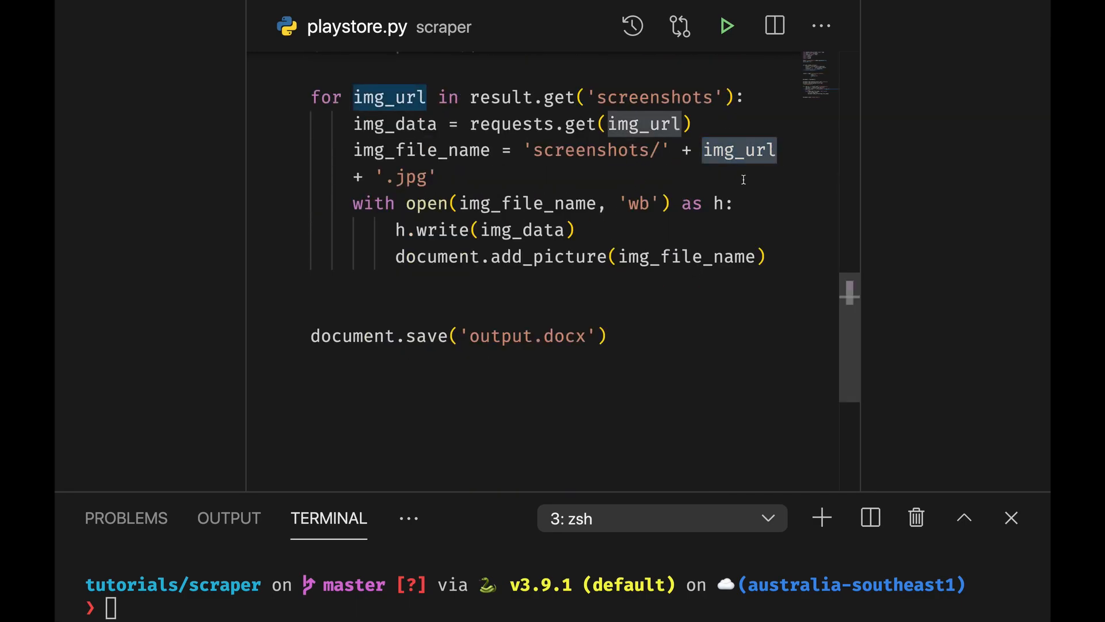
# Name screenshot files with get_random_string(), then rerun python playstore.py, hitting a TypeError.
pyautogui.write('get_')
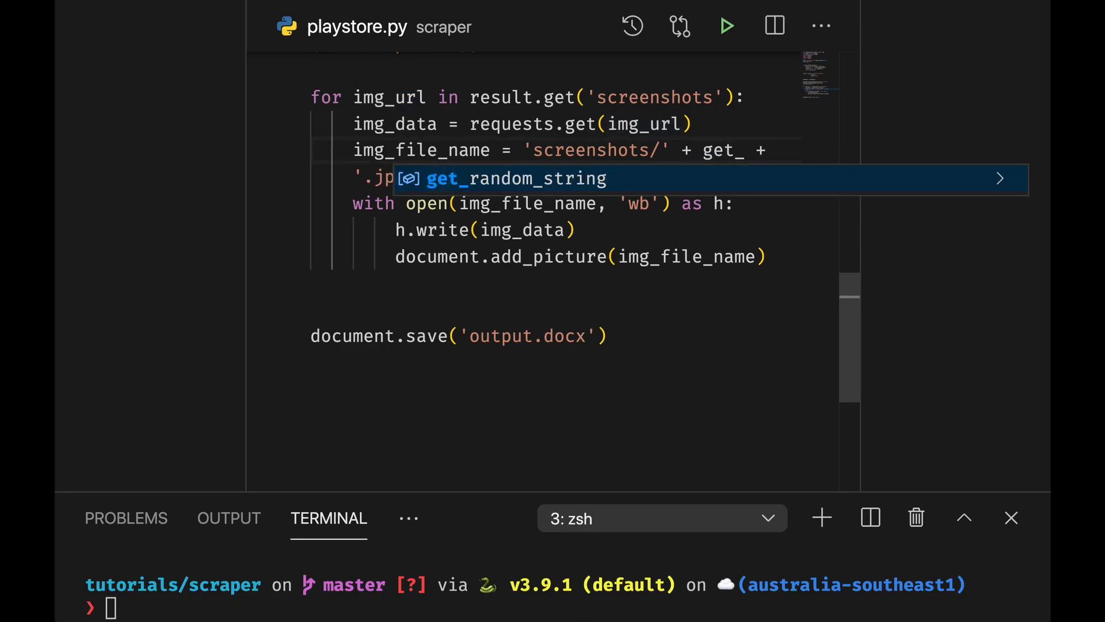
pyautogui.press('Tab')
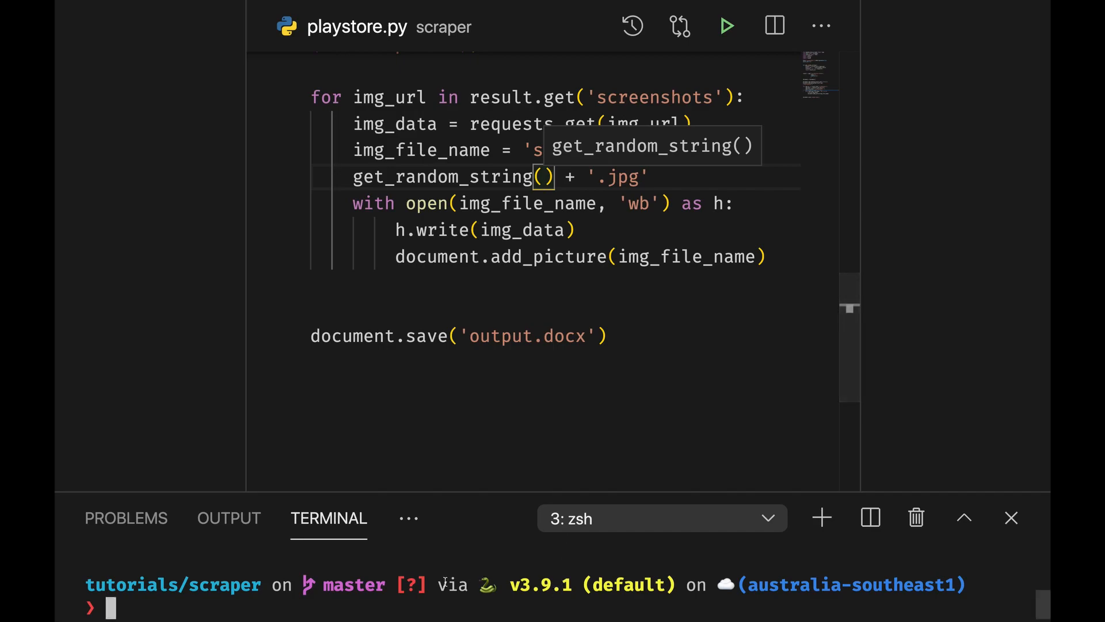
pyautogui.write('python playstore.py')
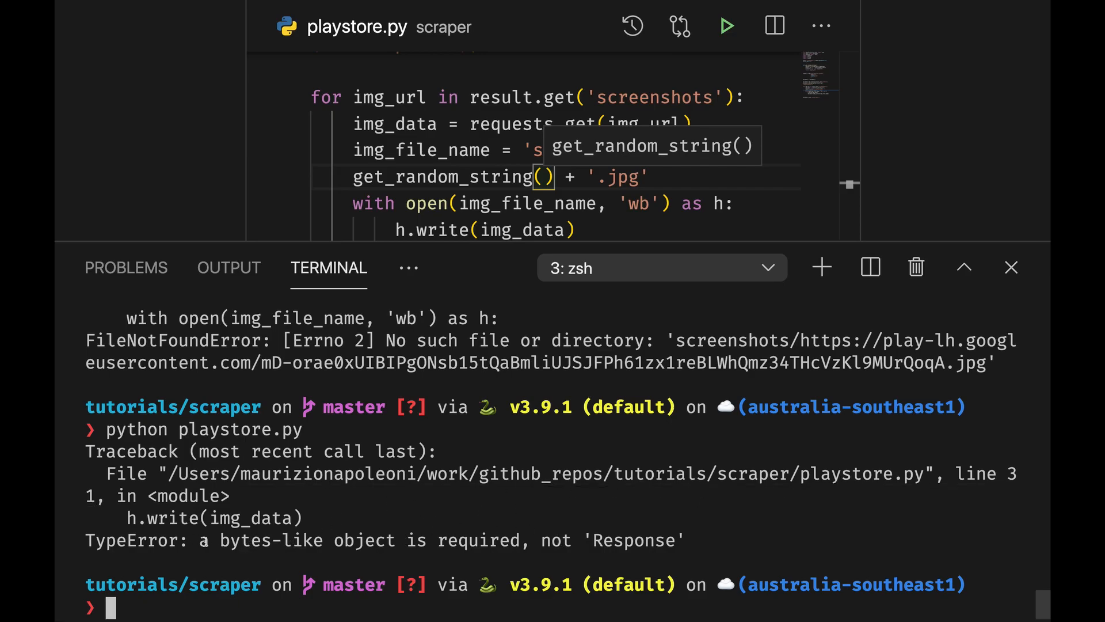
# Shrink the terminal and append .content to requests.get(img_url) on the img_data line.
pyautogui.moveTo(214, 540); pyautogui.dragTo(682, 540)
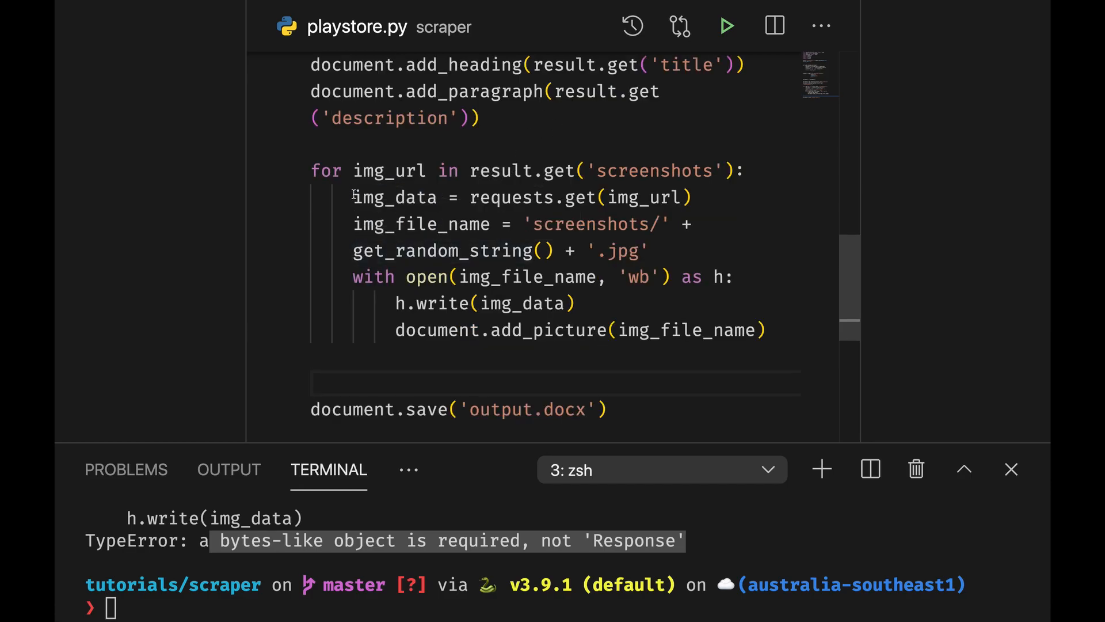
pyautogui.doubleClick(395, 197)
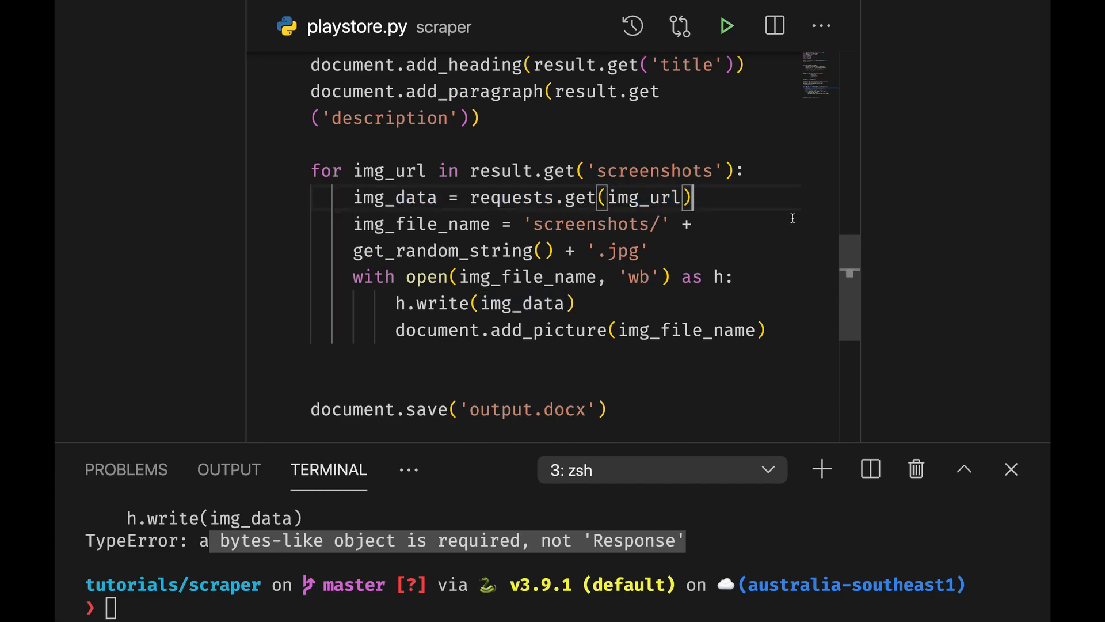
pyautogui.write('.content')
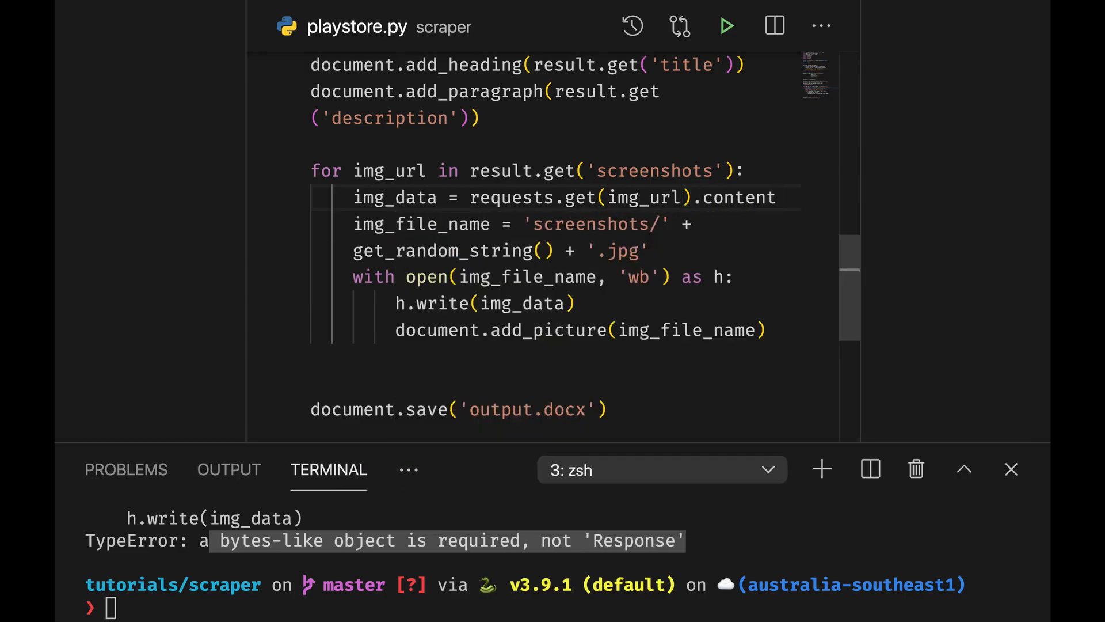
pyautogui.doubleClick(395, 198)
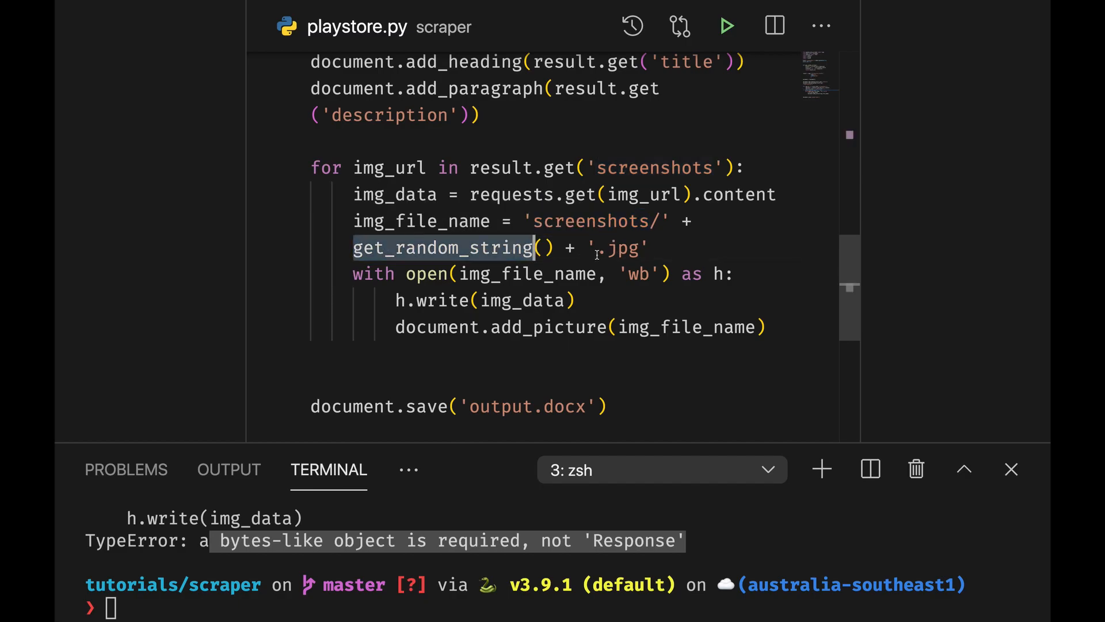
pyautogui.moveTo(427, 273)
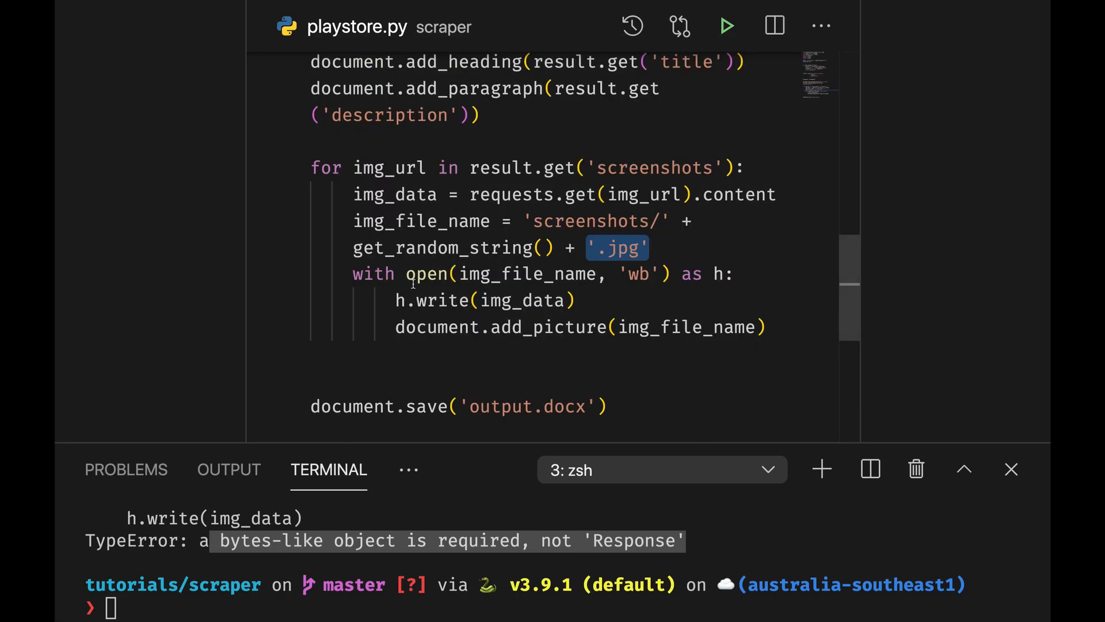
pyautogui.moveTo(103, 365)
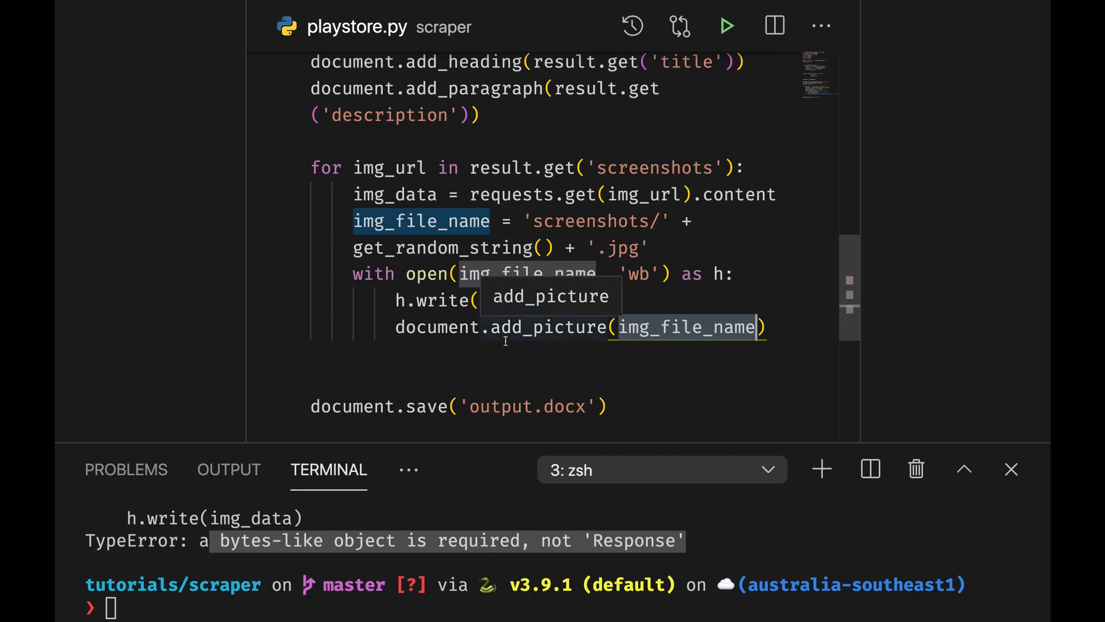
pyautogui.scroll(-3)
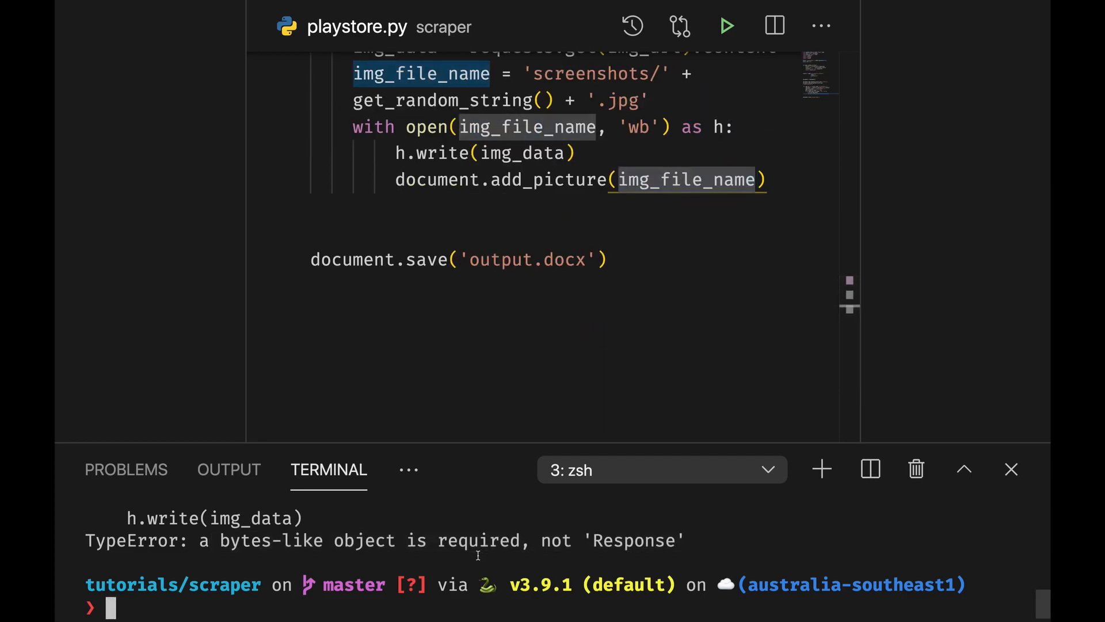
# Run python playstore.py without errors, then open output.docx.
pyautogui.write('python playstore.py')
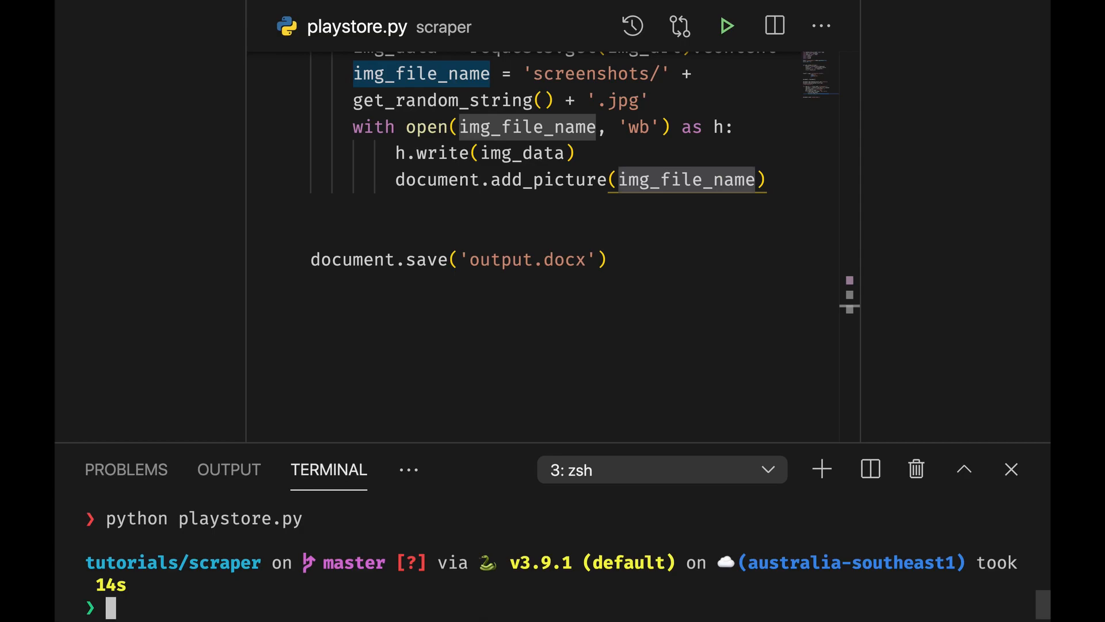
pyautogui.write('open output.docx')
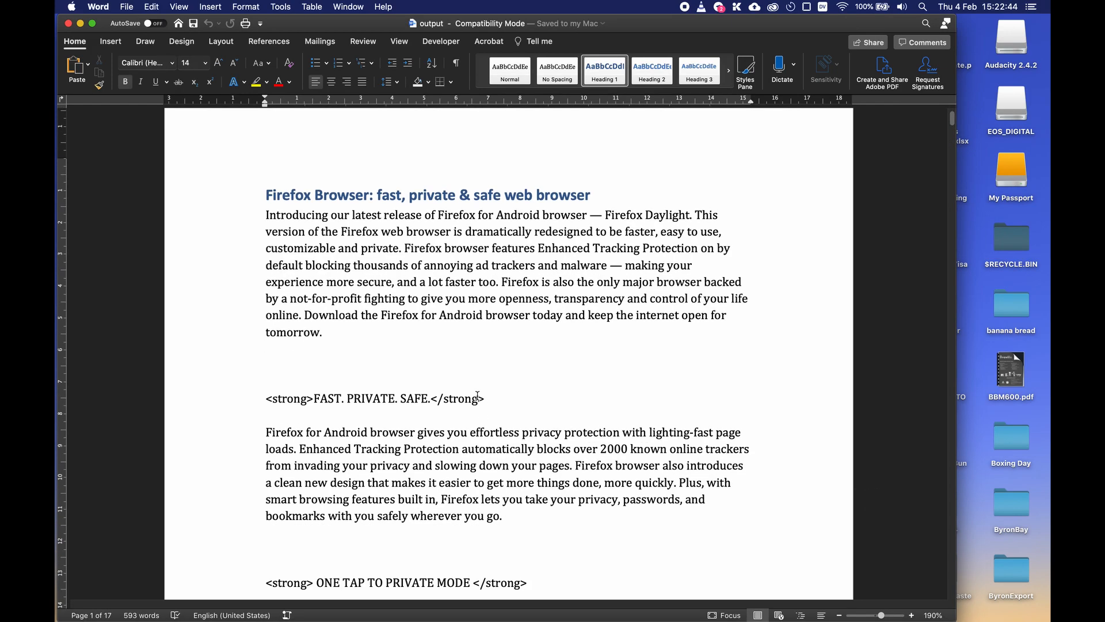
# Scroll through output.docx's Firefox title, description and screenshot pages.
pyautogui.scroll(-3)
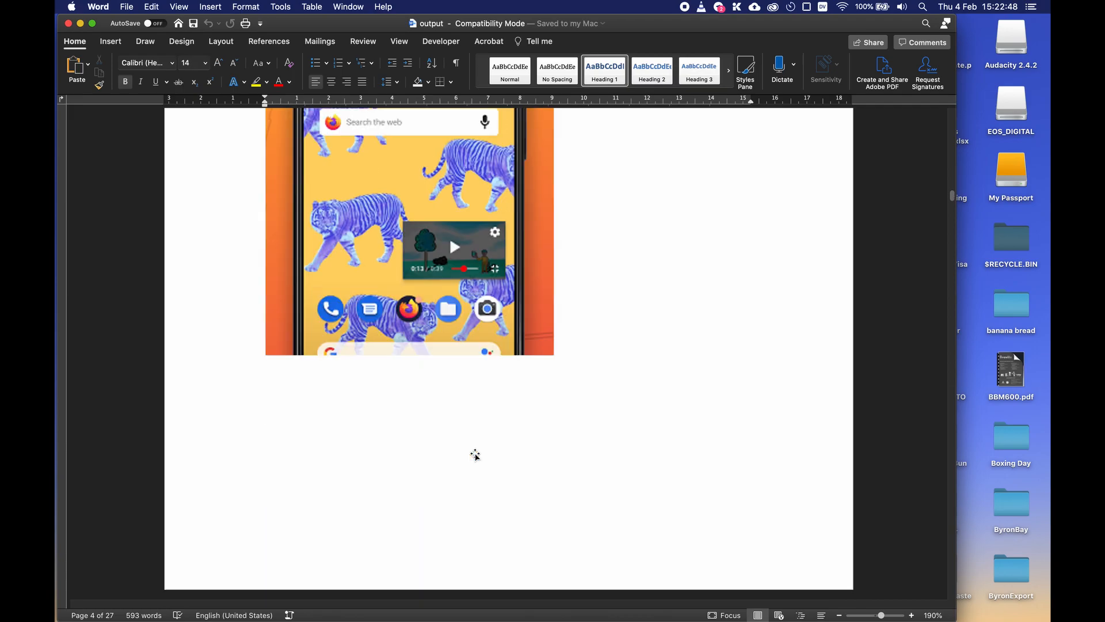
pyautogui.scroll(-3)
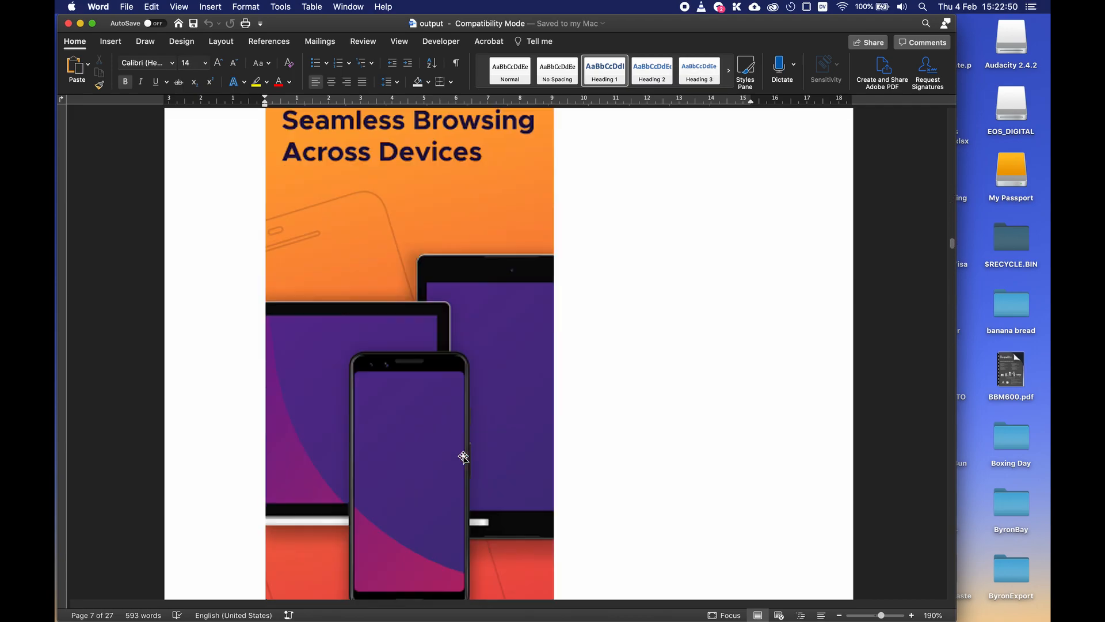
pyautogui.scroll(-3)
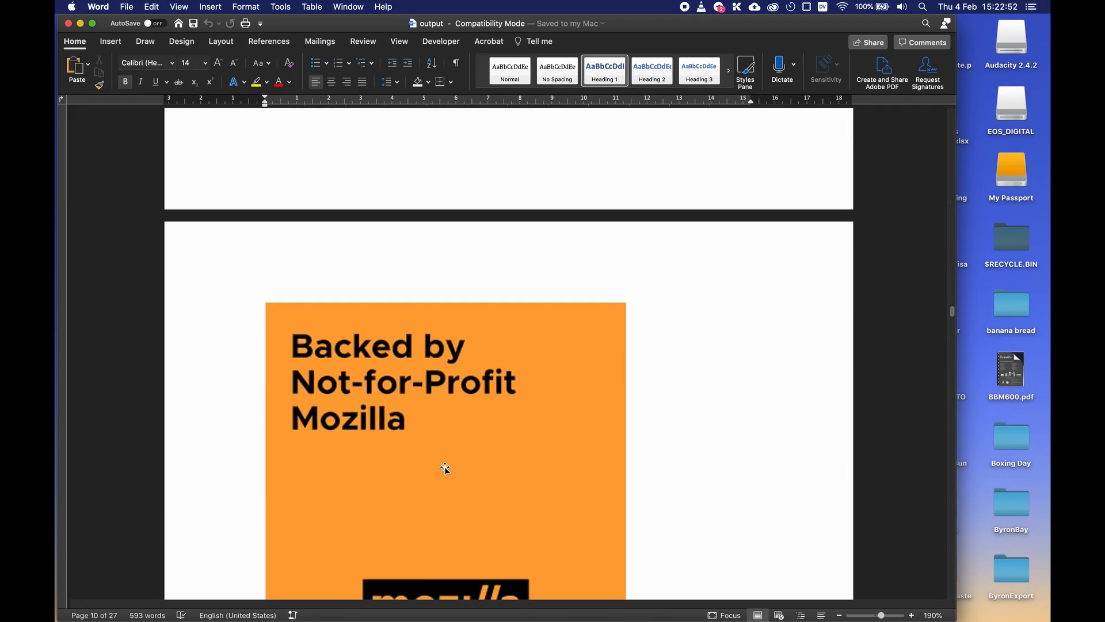
pyautogui.scroll(-3)
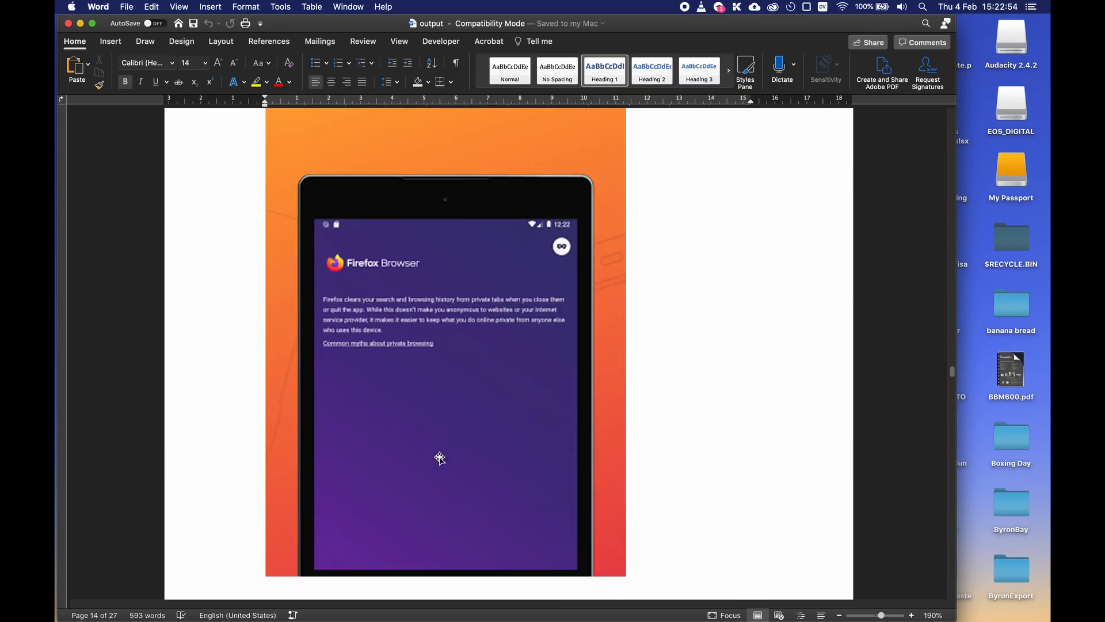
pyautogui.scroll(-3)
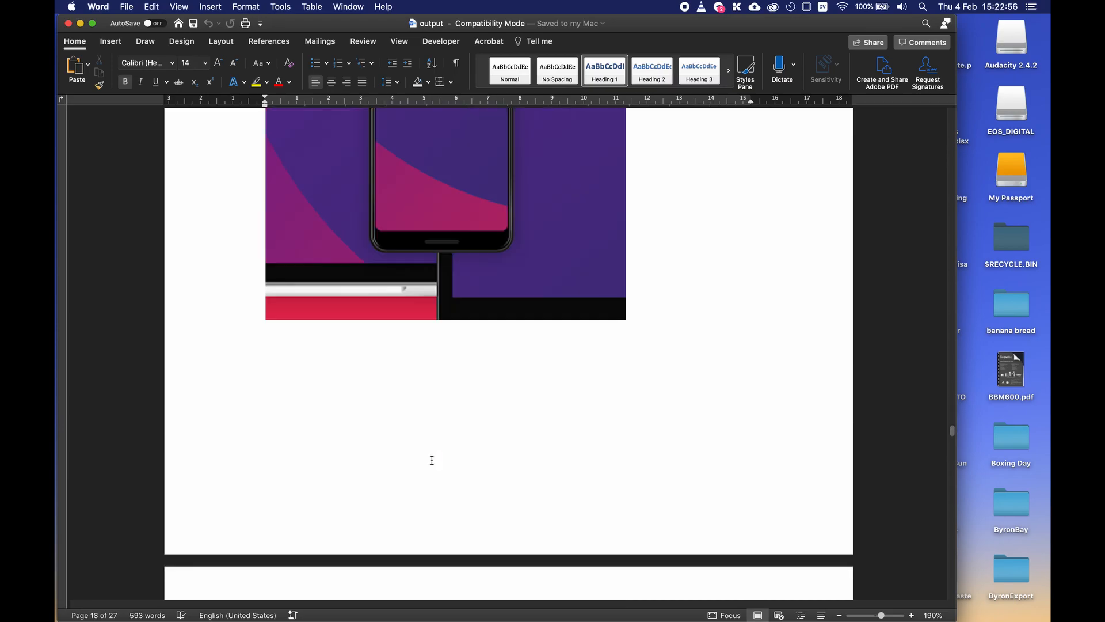
pyautogui.scroll(-3)
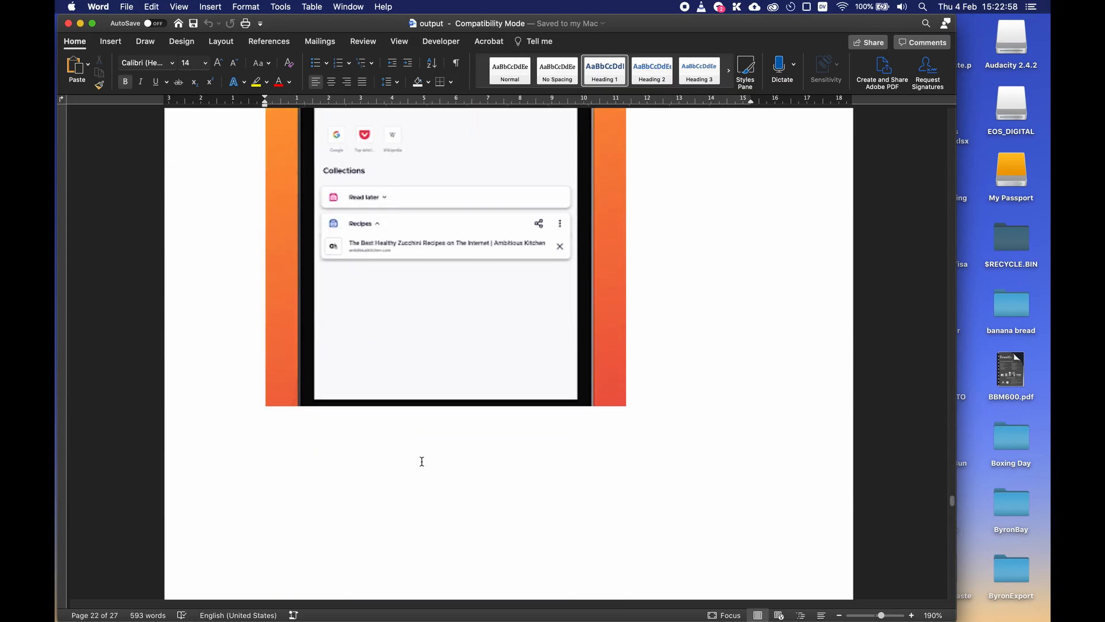
pyautogui.scroll(-3)
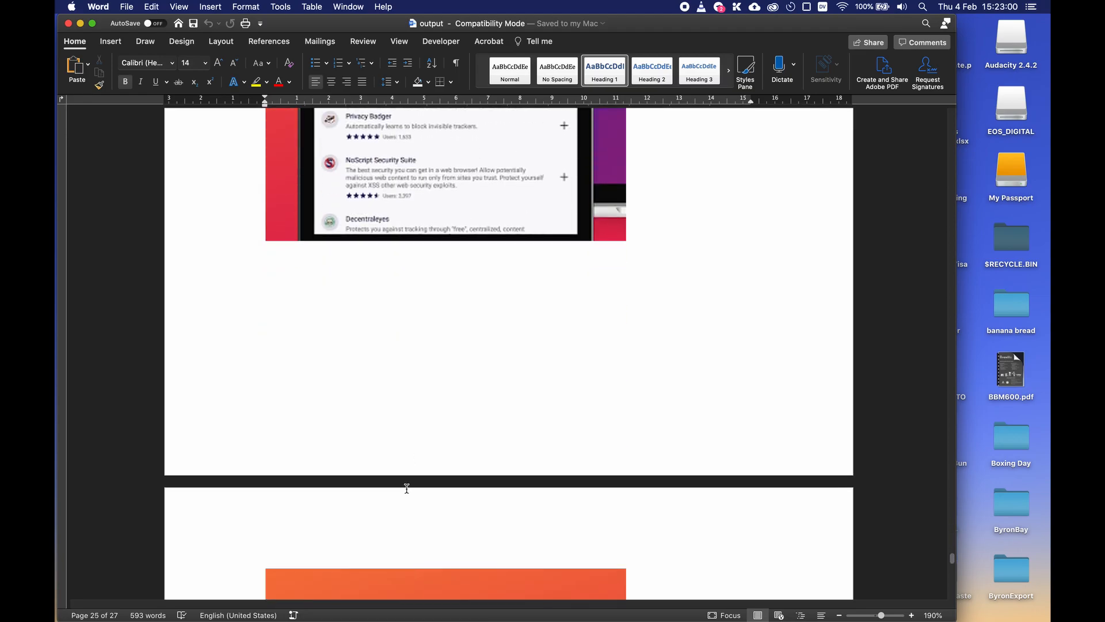
pyautogui.scroll(-3)
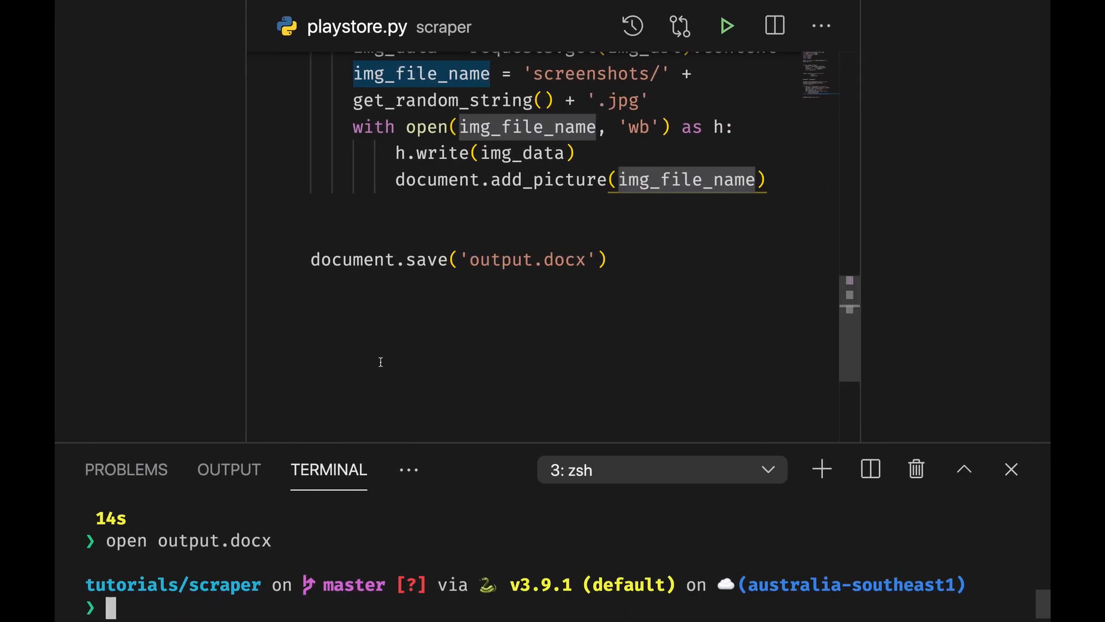
pyautogui.scroll(3)
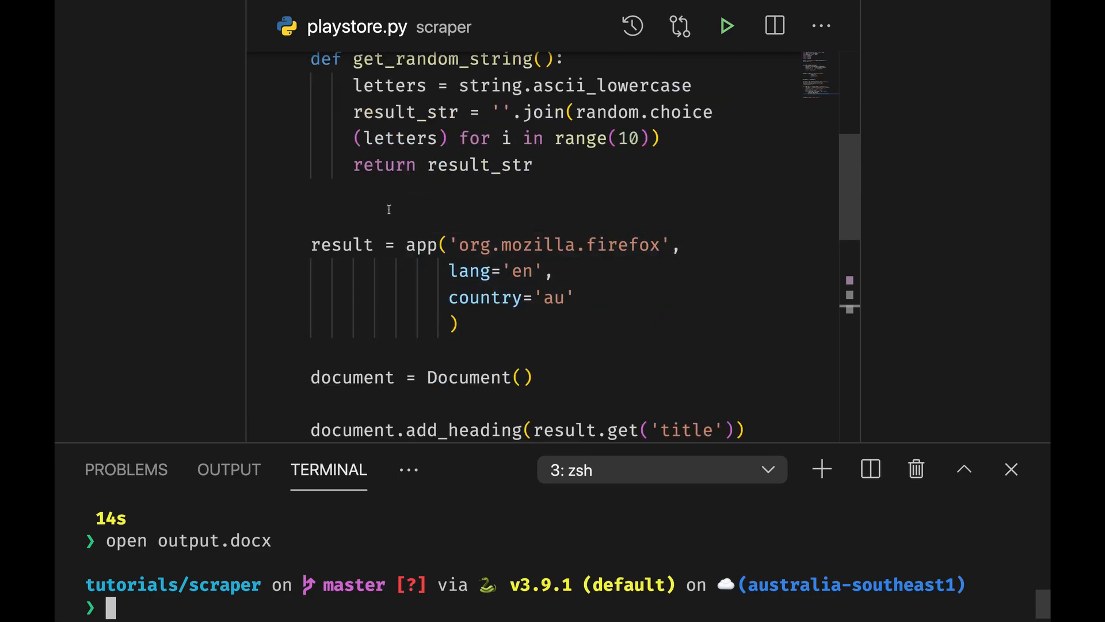
pyautogui.scroll(-3)
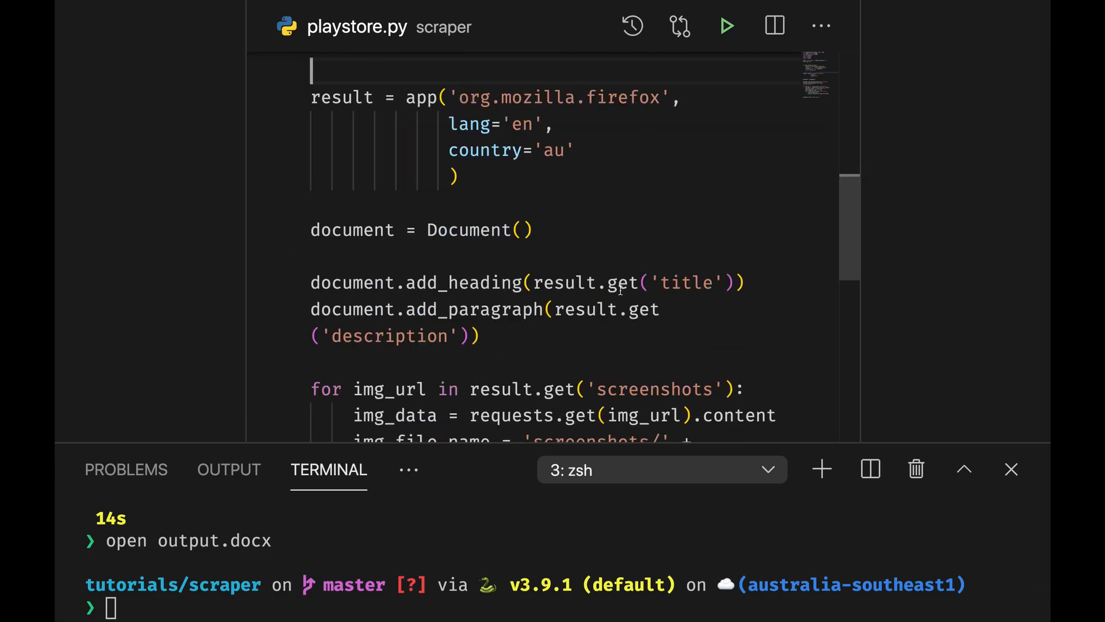
pyautogui.scroll(-3)
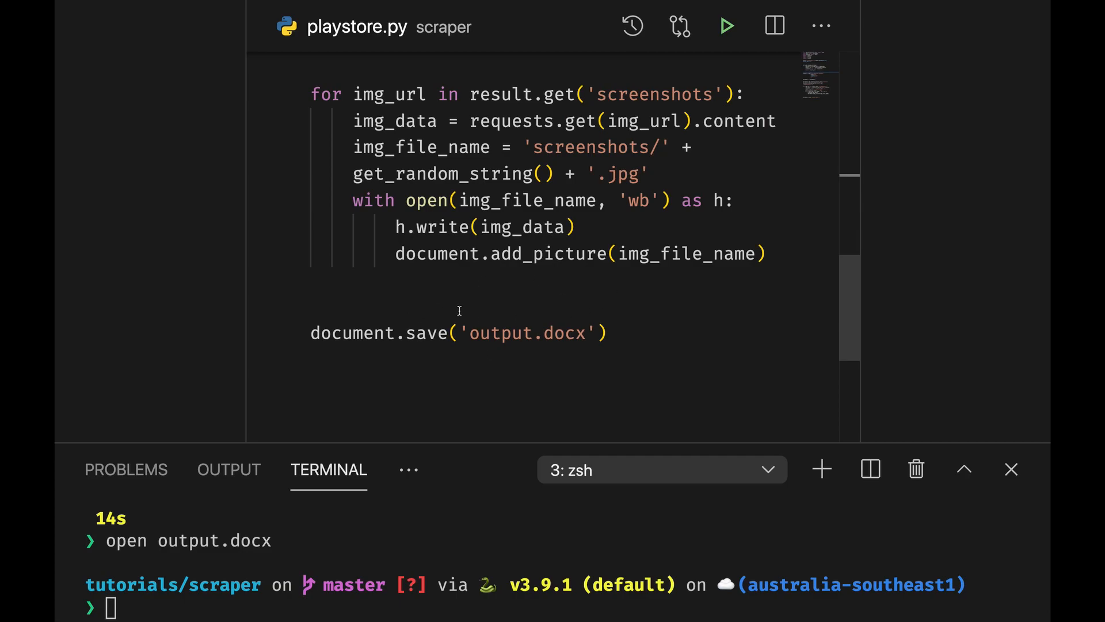
pyautogui.tripleClick(458, 333)
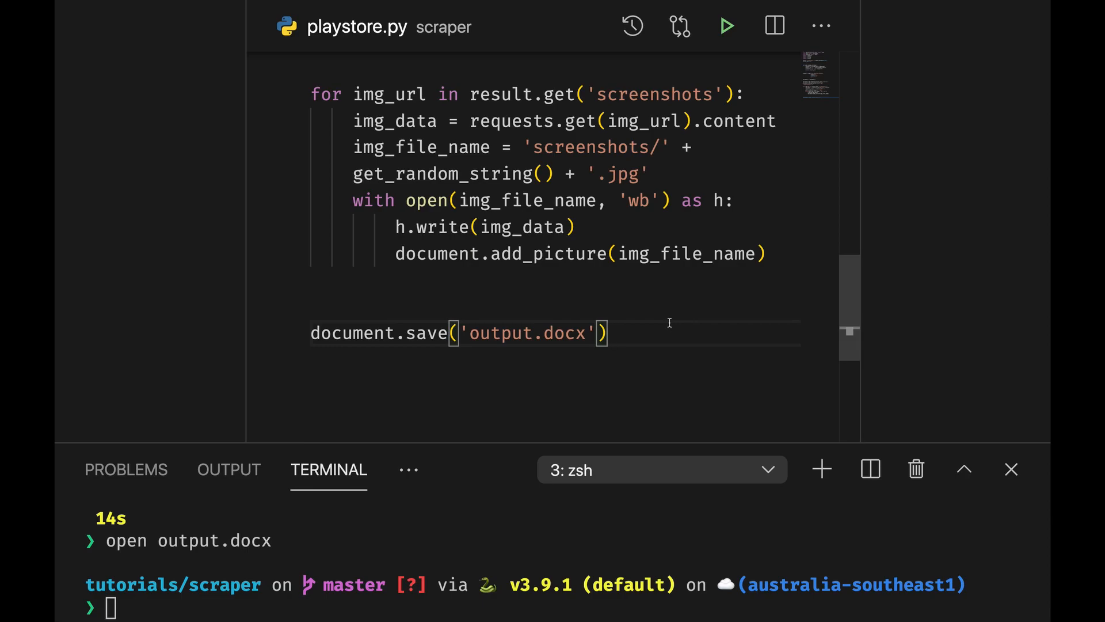
pyautogui.moveTo(669, 320)
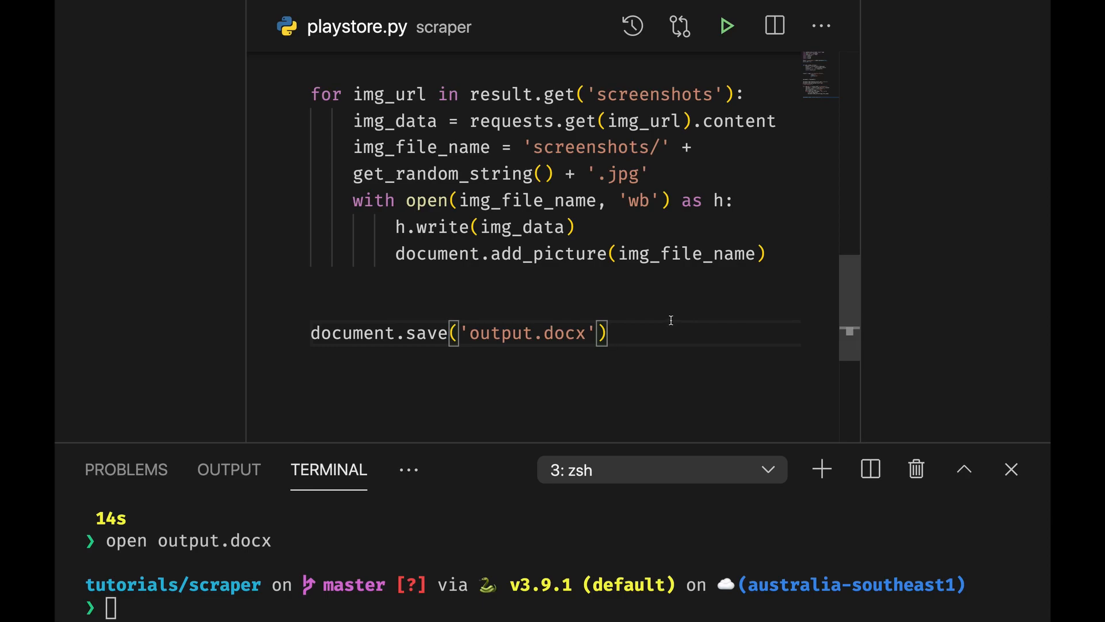
pyautogui.moveTo(670, 321)
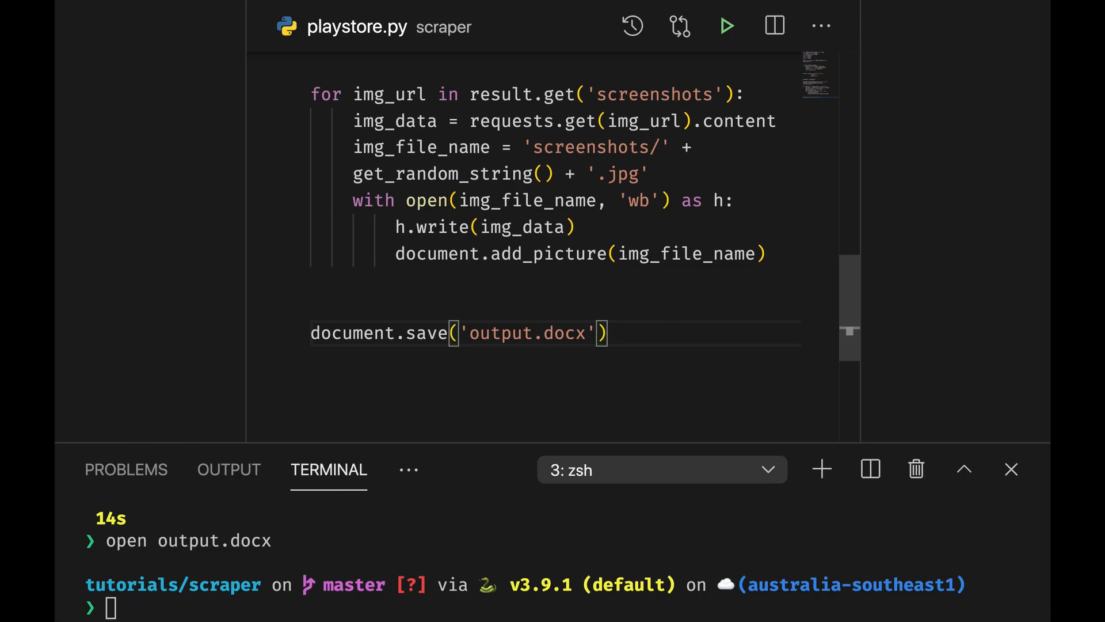